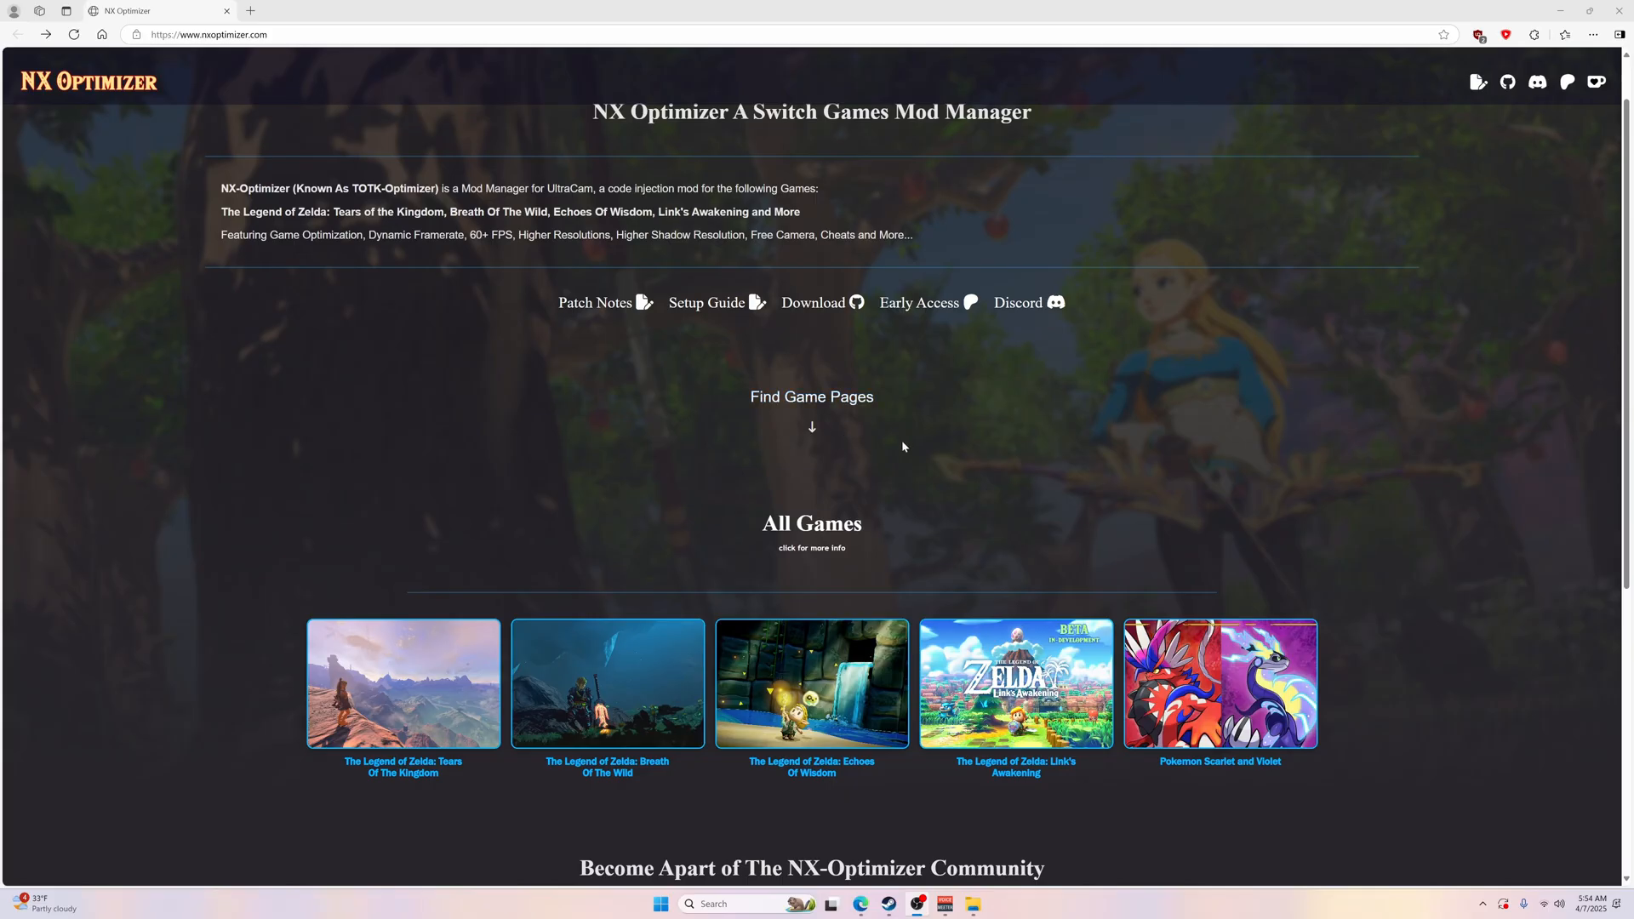
mouse_move(955, 419)
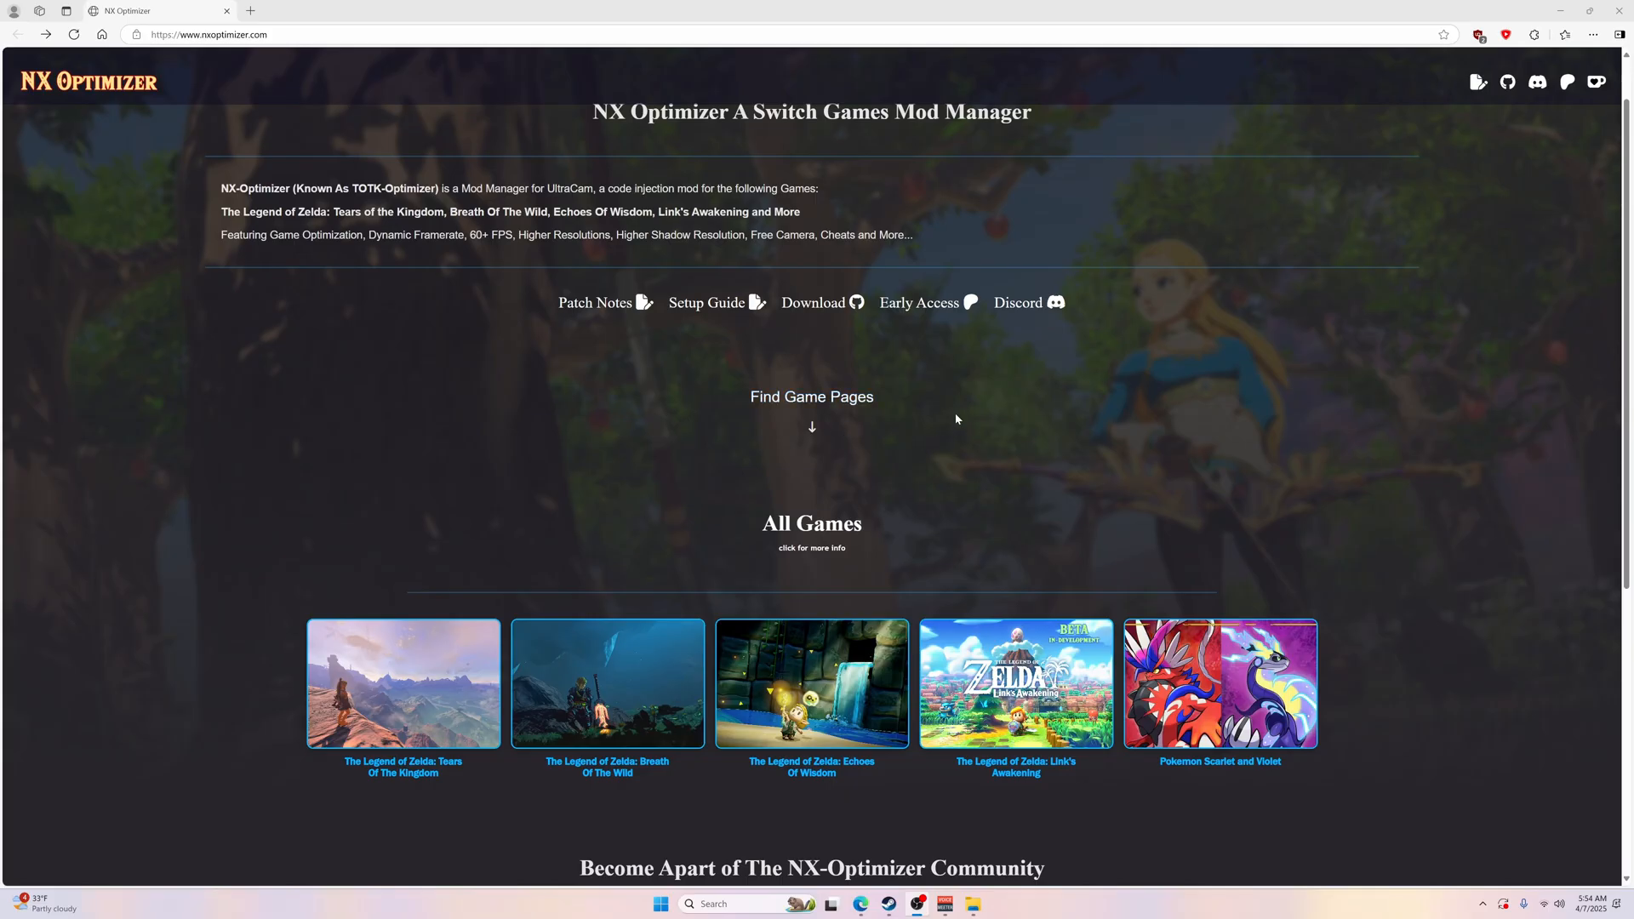
mouse_move(872, 347)
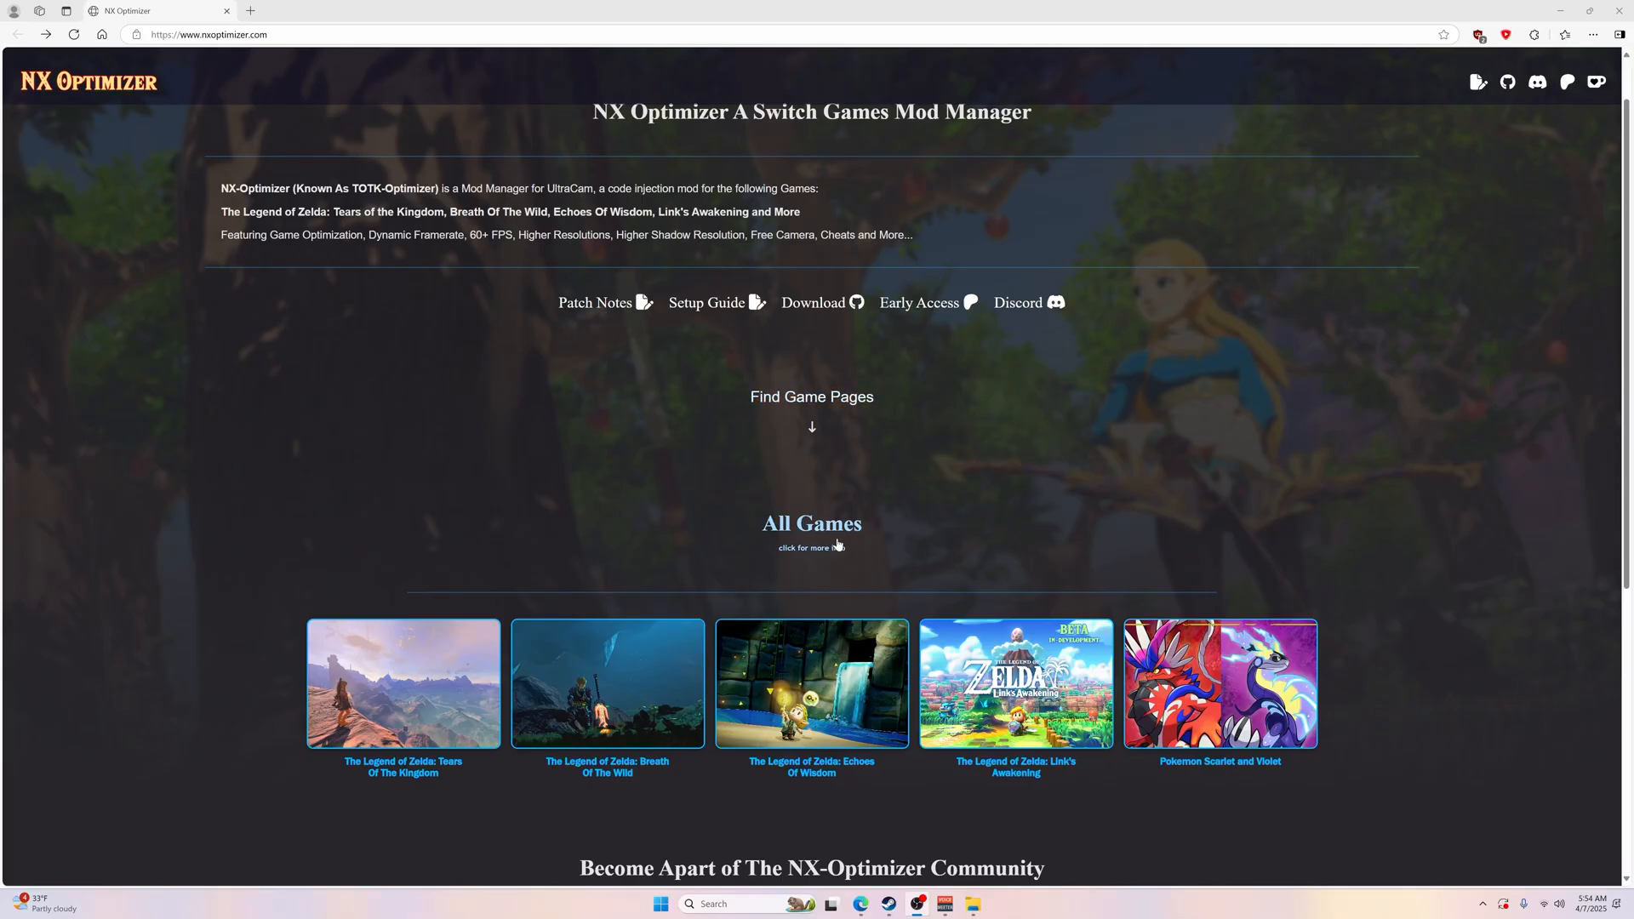
mouse_move(608, 761)
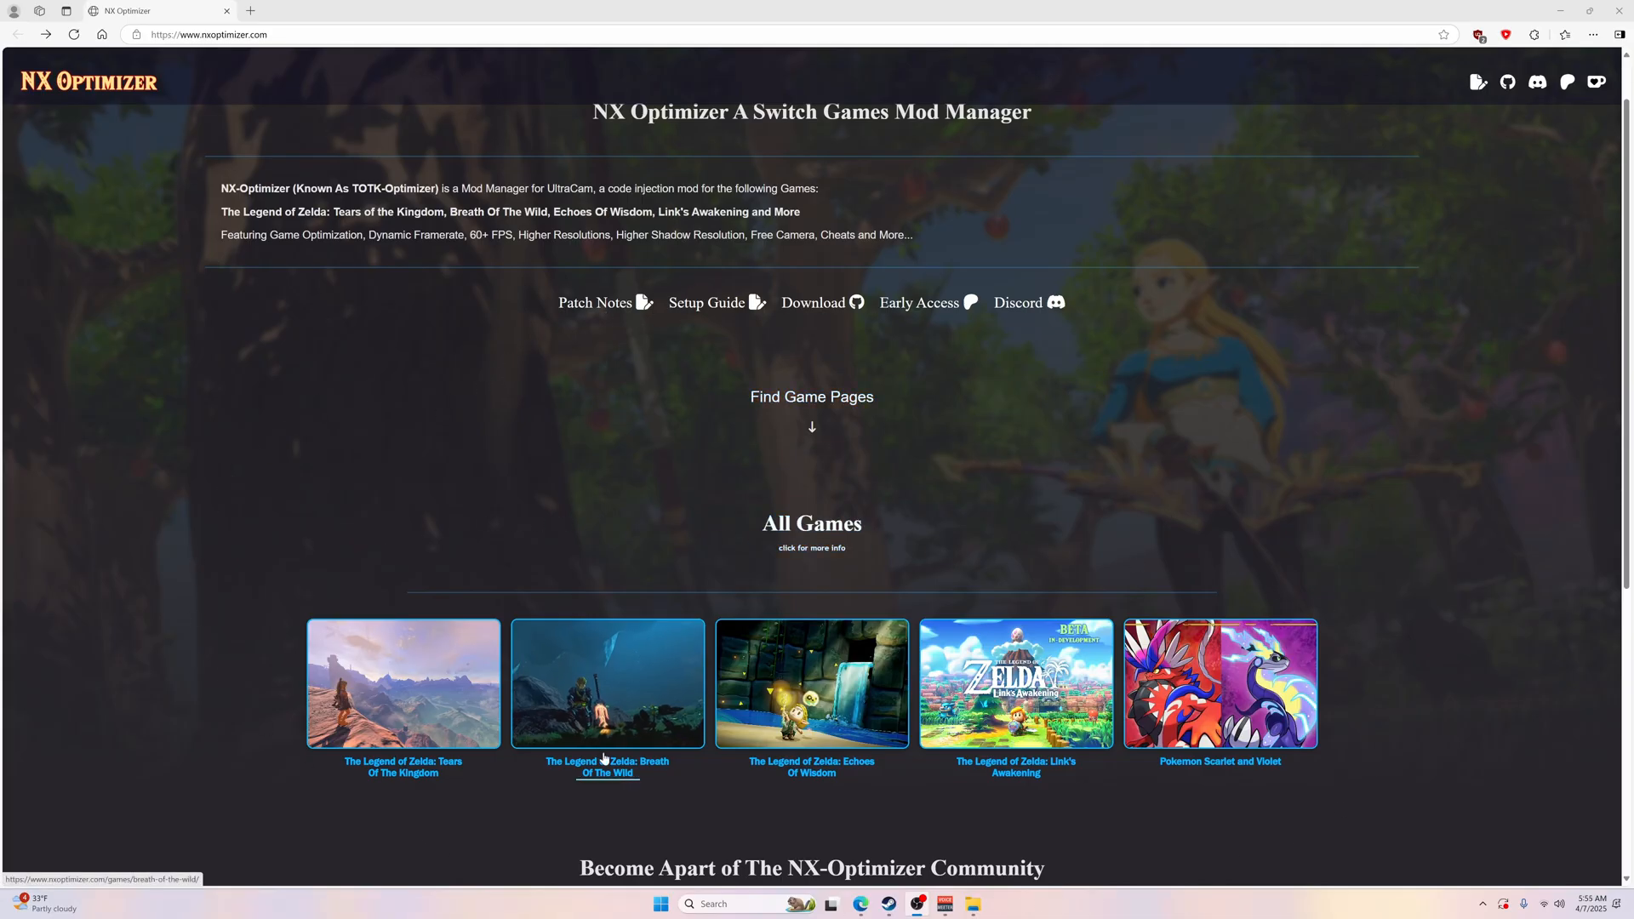
mouse_move(1040, 791)
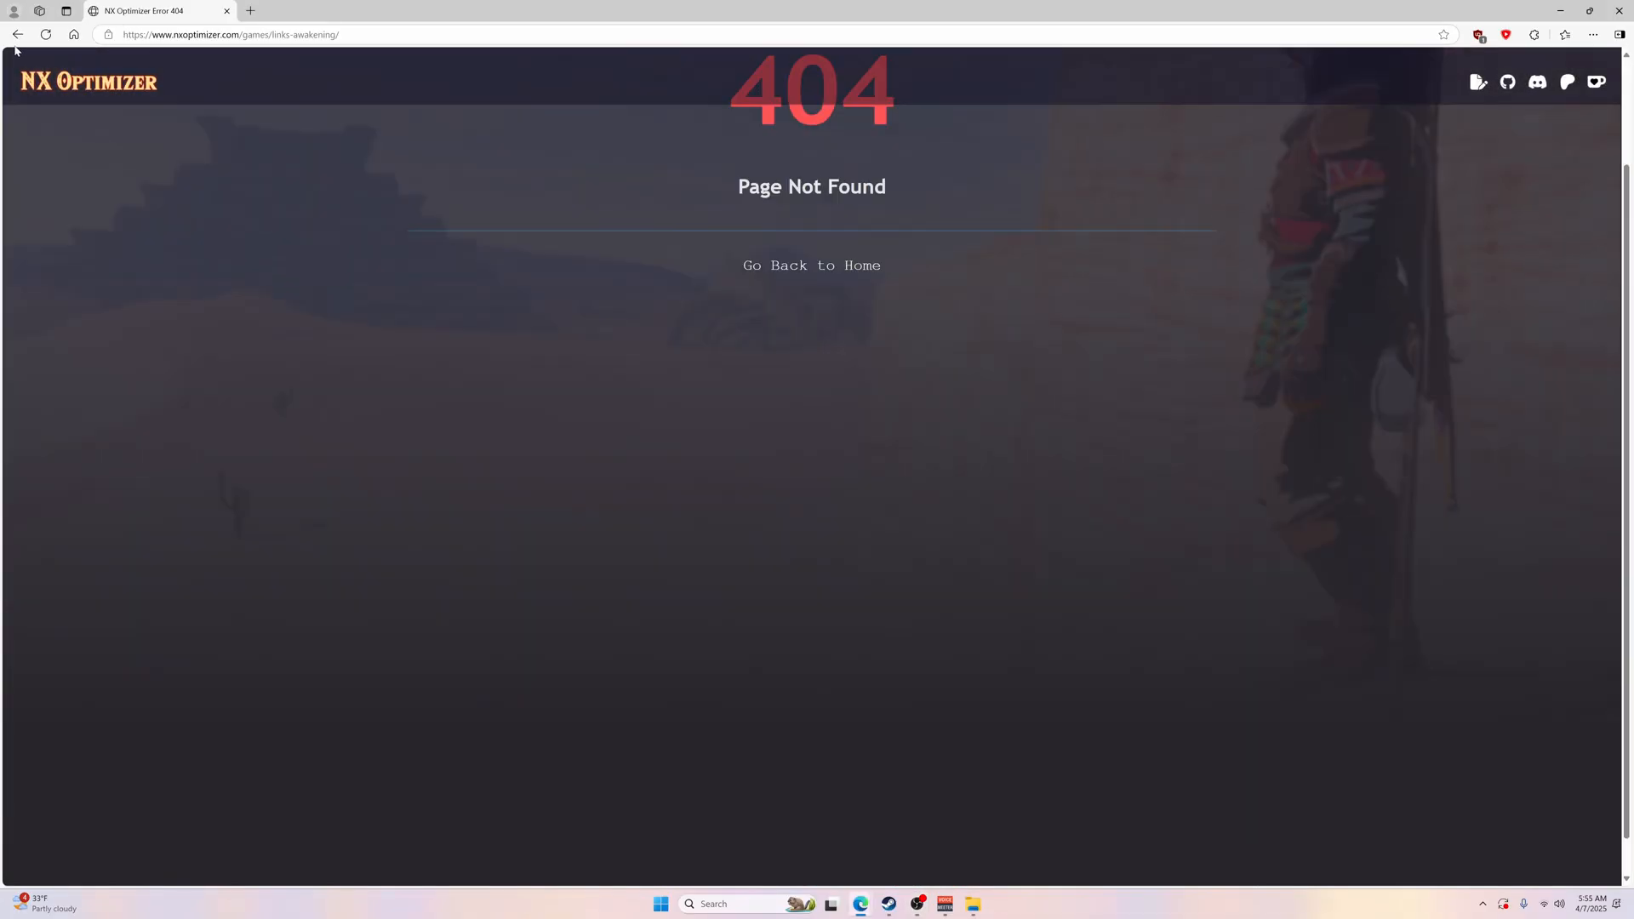
Step: Return home from the 404 page and open the Pokemon Scarlet and Violet game page
click(810, 266)
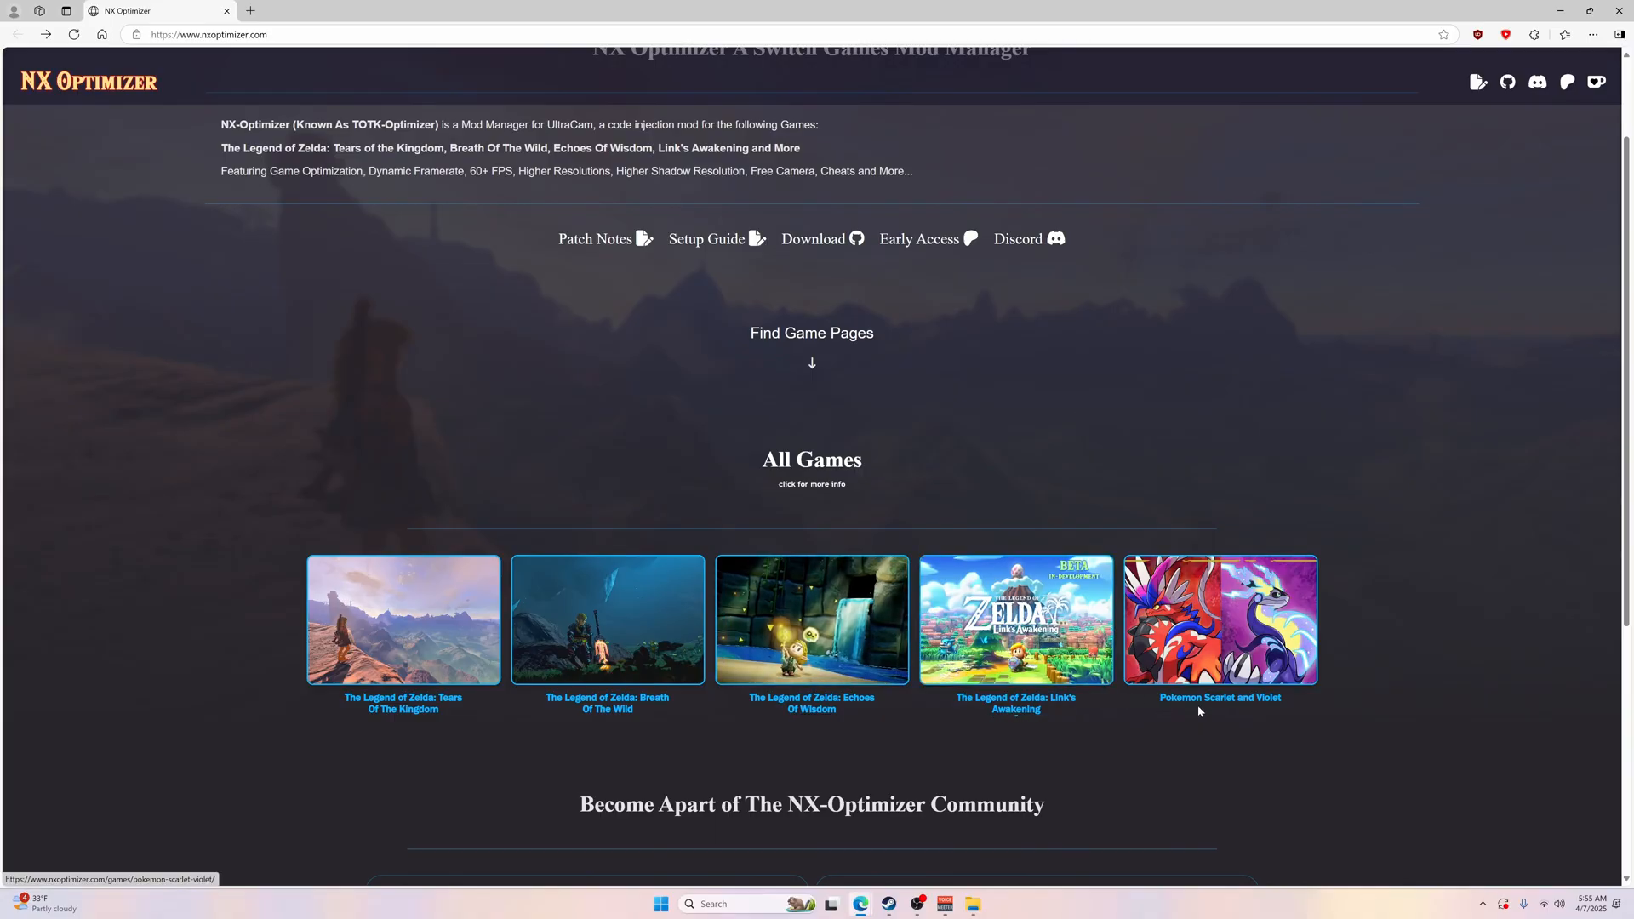
click(1219, 620)
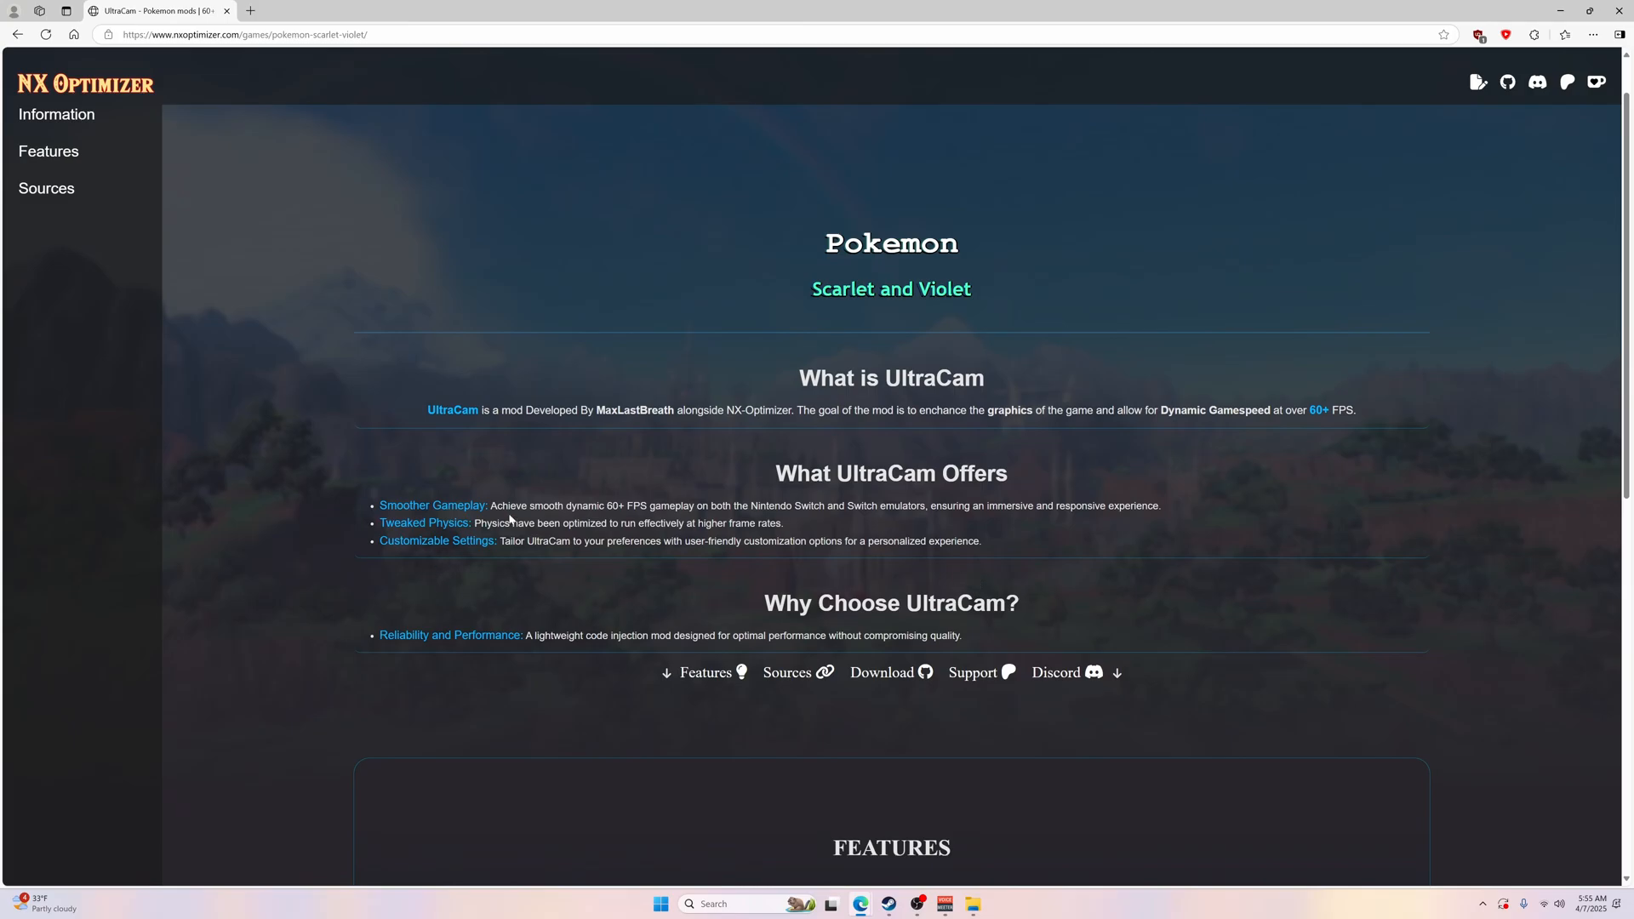
mouse_move(616, 521)
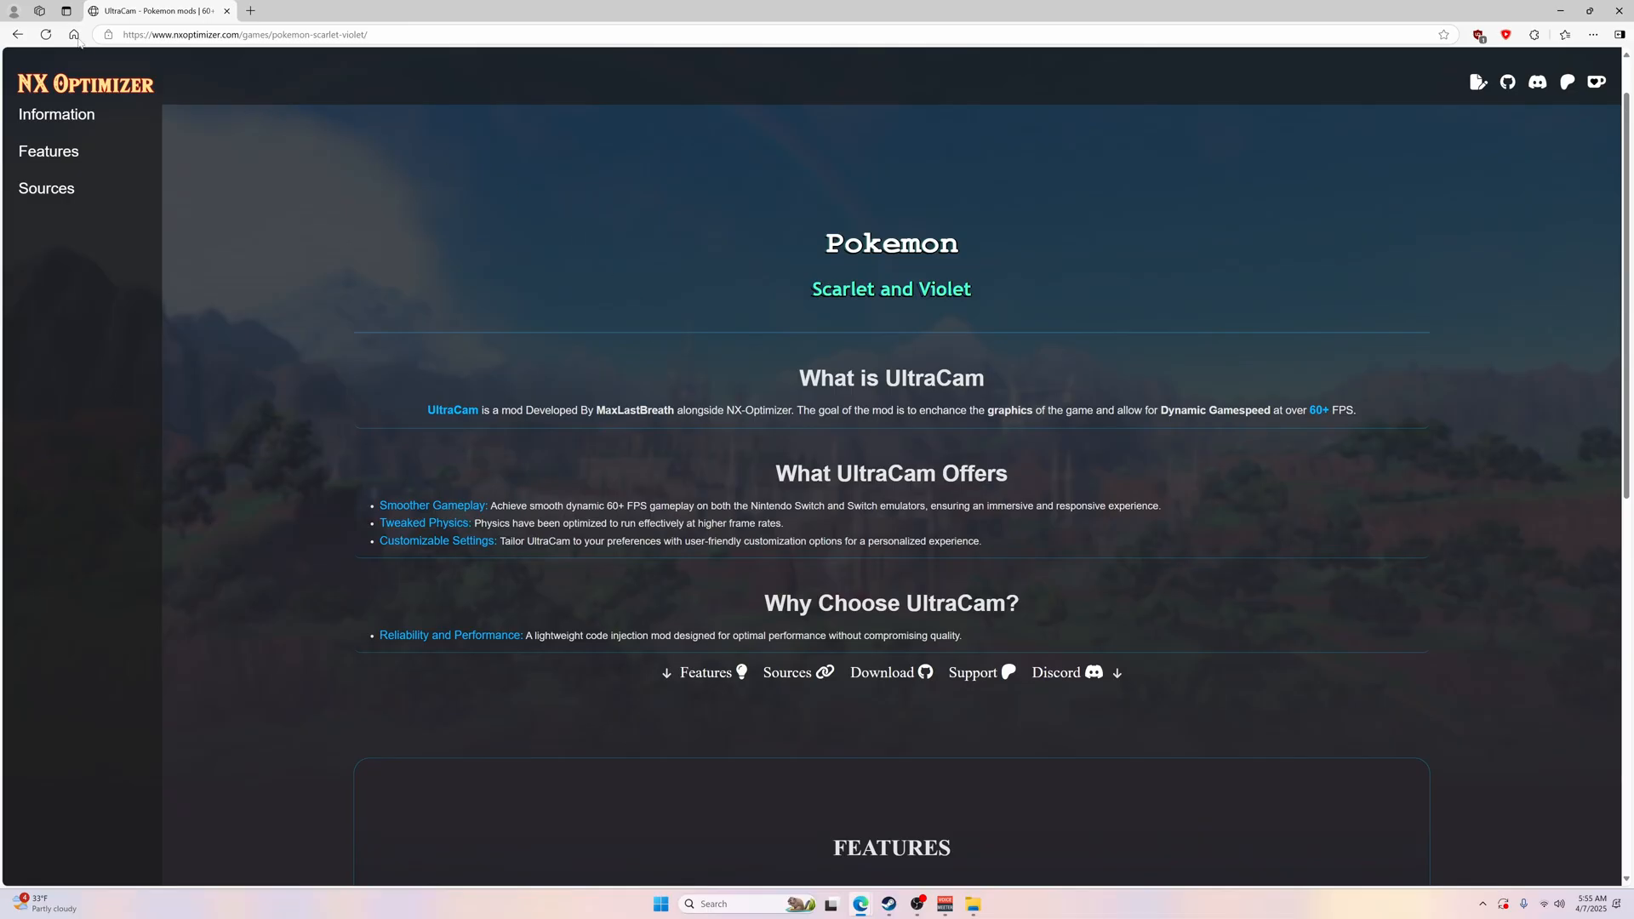
mouse_move(17, 34)
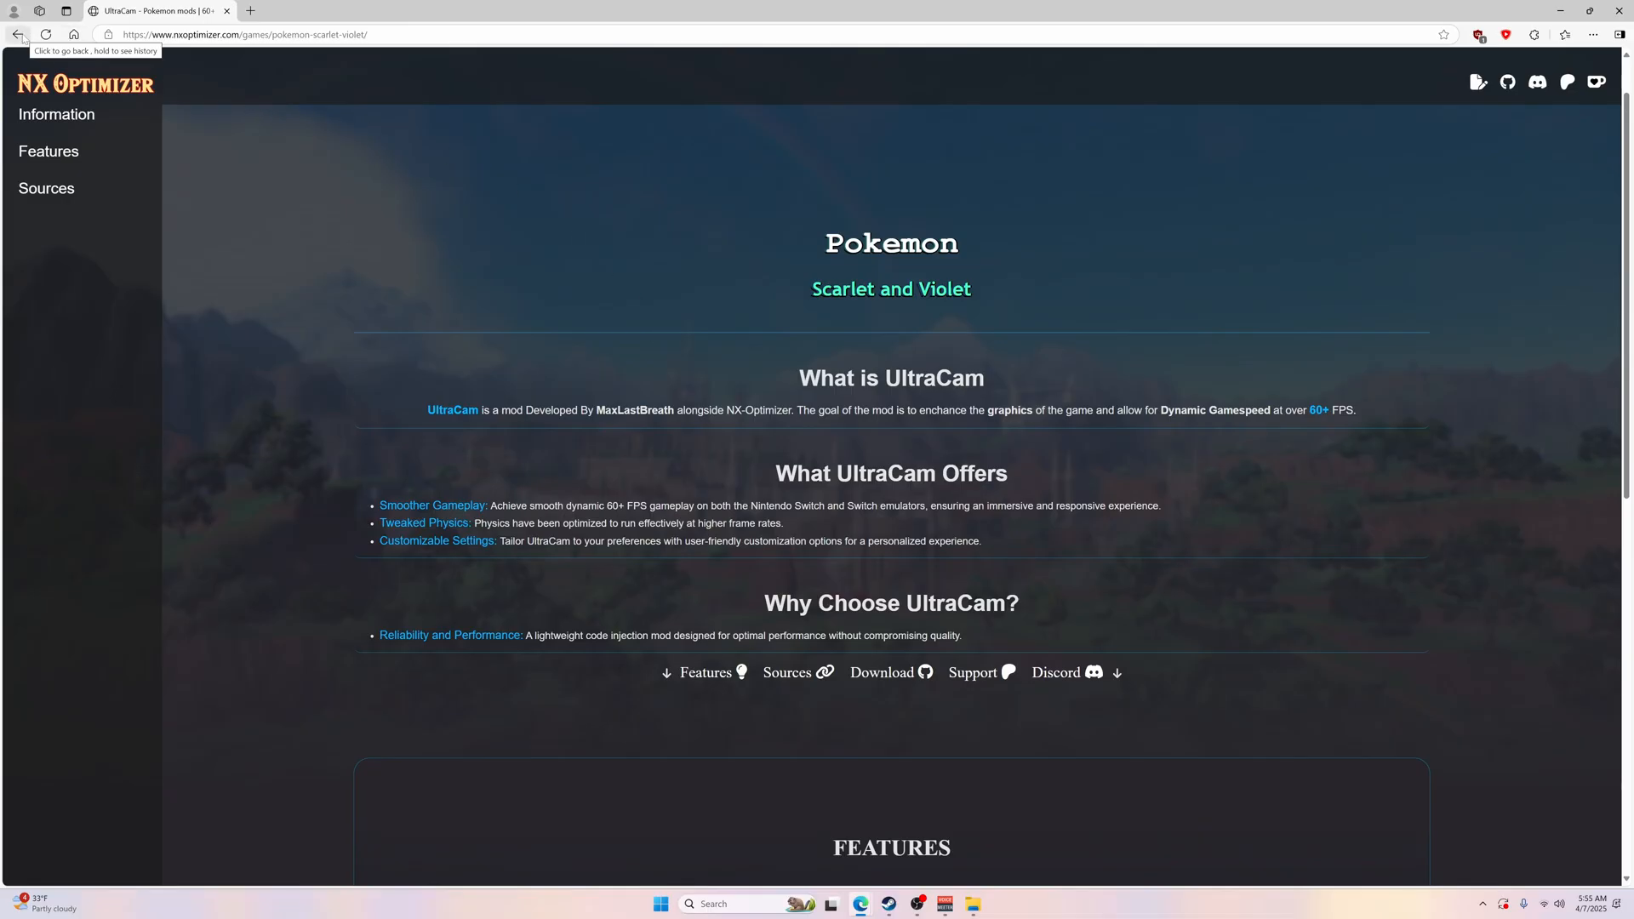
Step: Return to the NX Optimizer home page, open the GitHub repo and read through its README installation guide
click(17, 34)
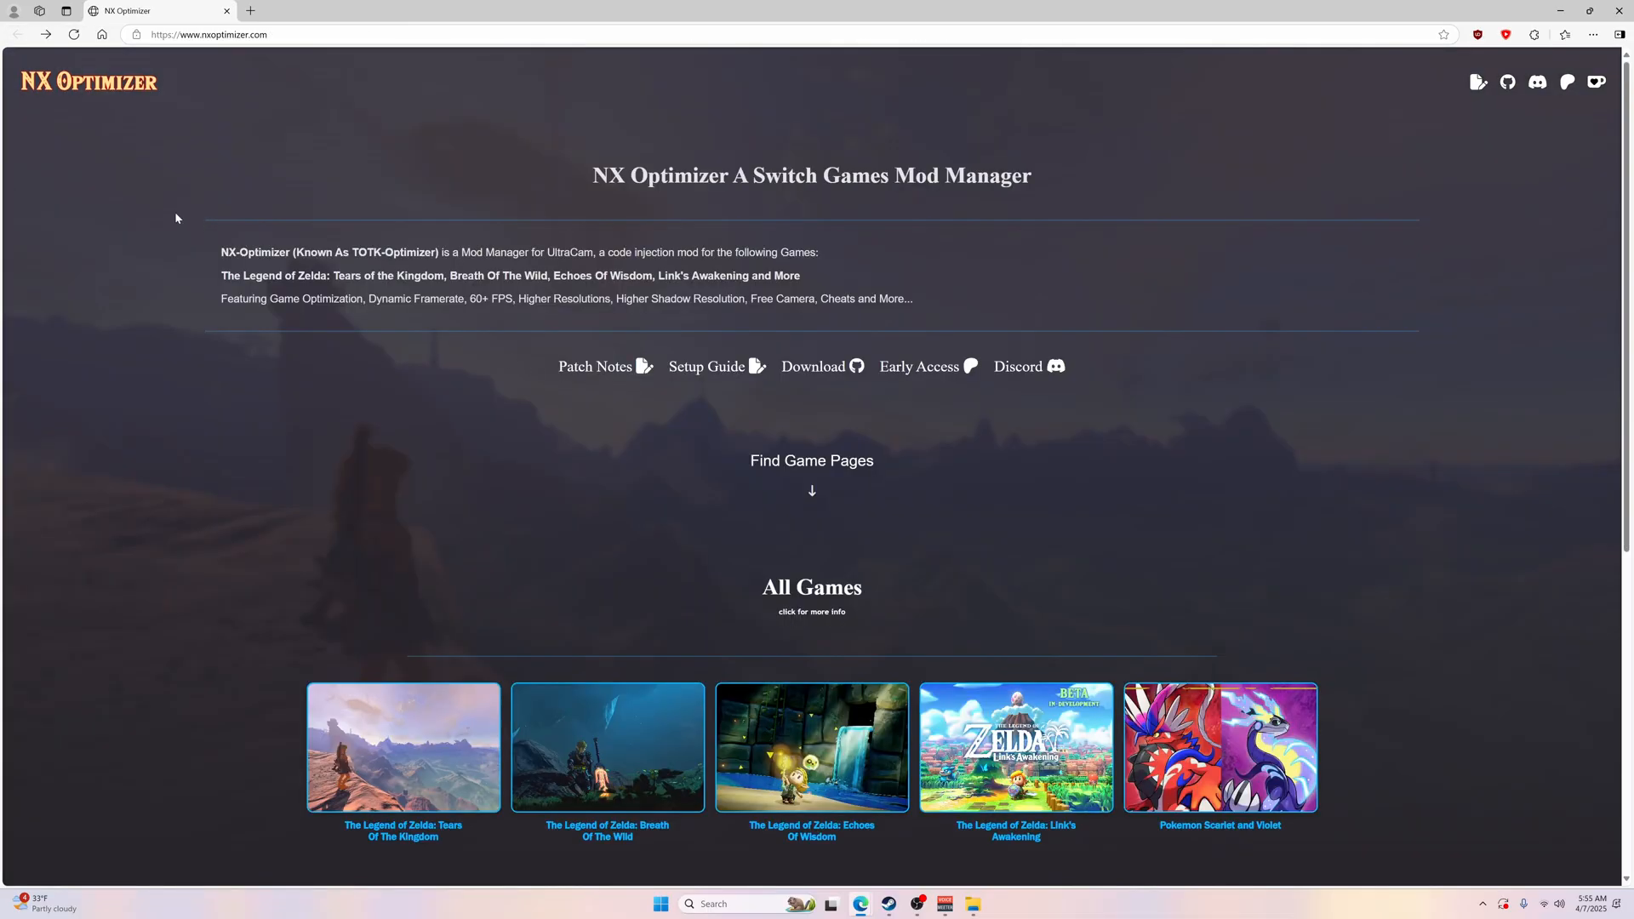
mouse_move(823, 387)
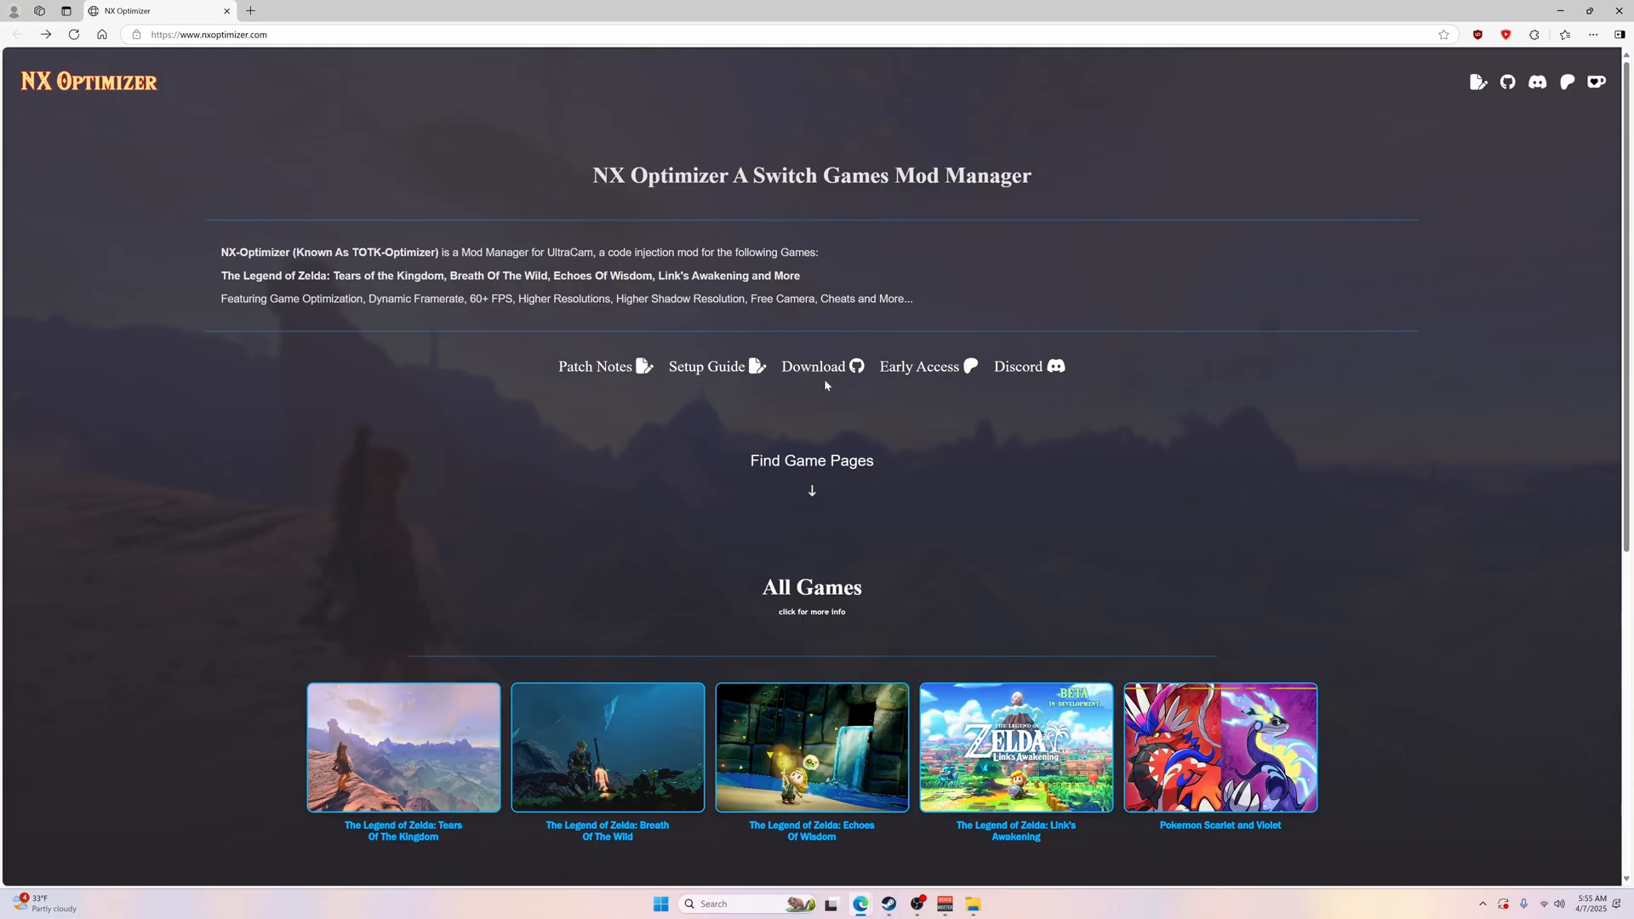
mouse_move(215, 49)
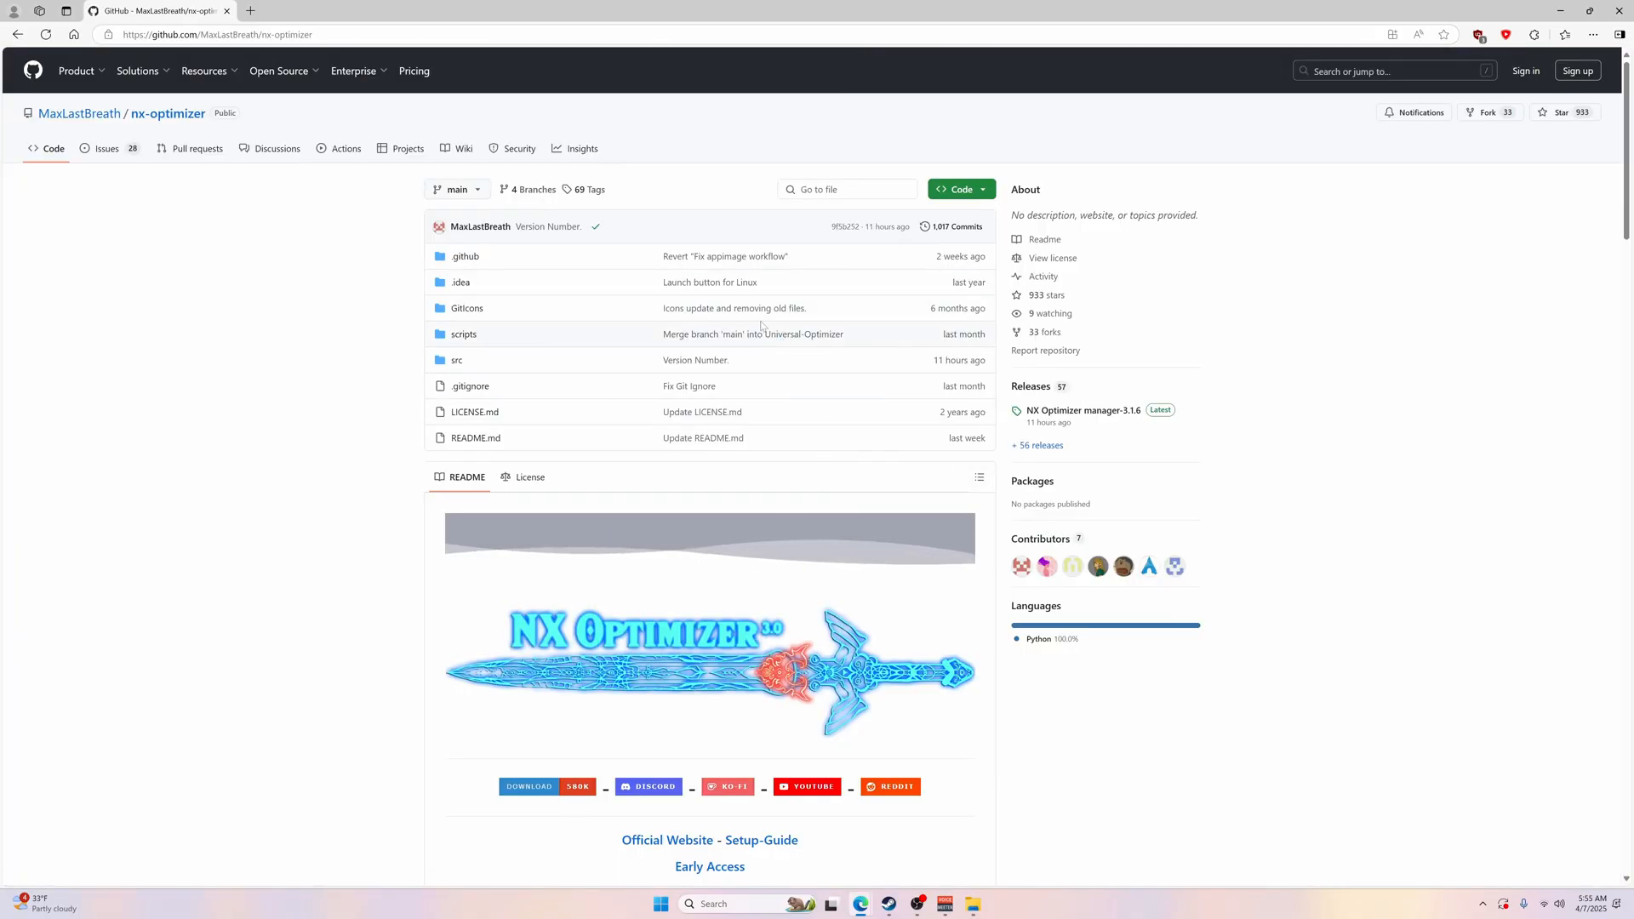
scroll(down, 3)
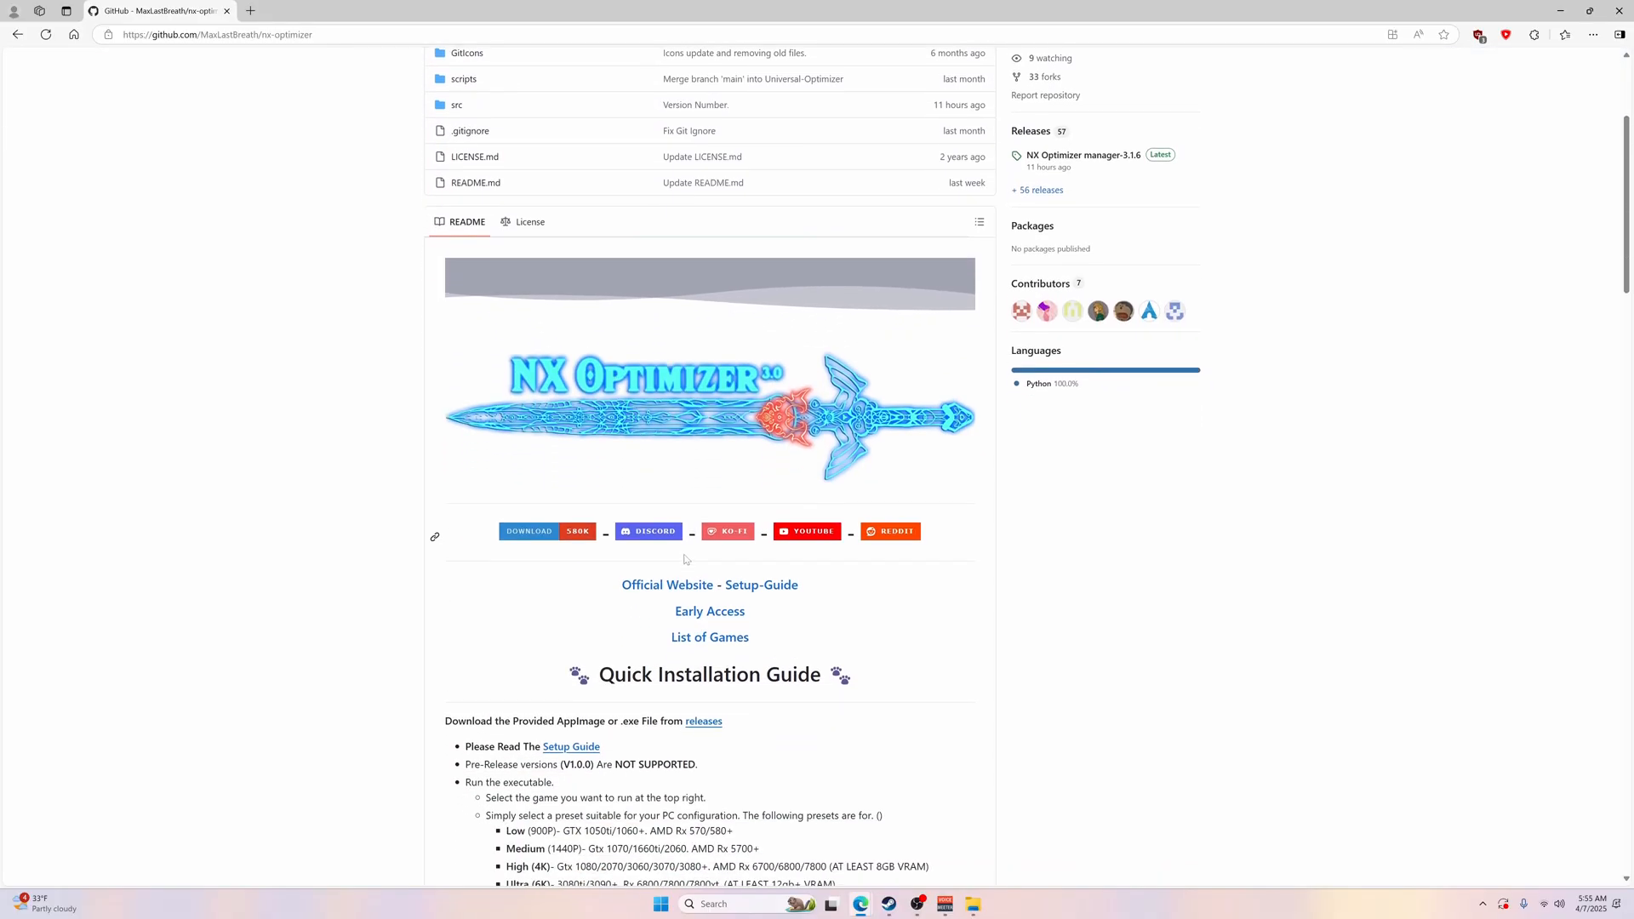
scroll(down, 3)
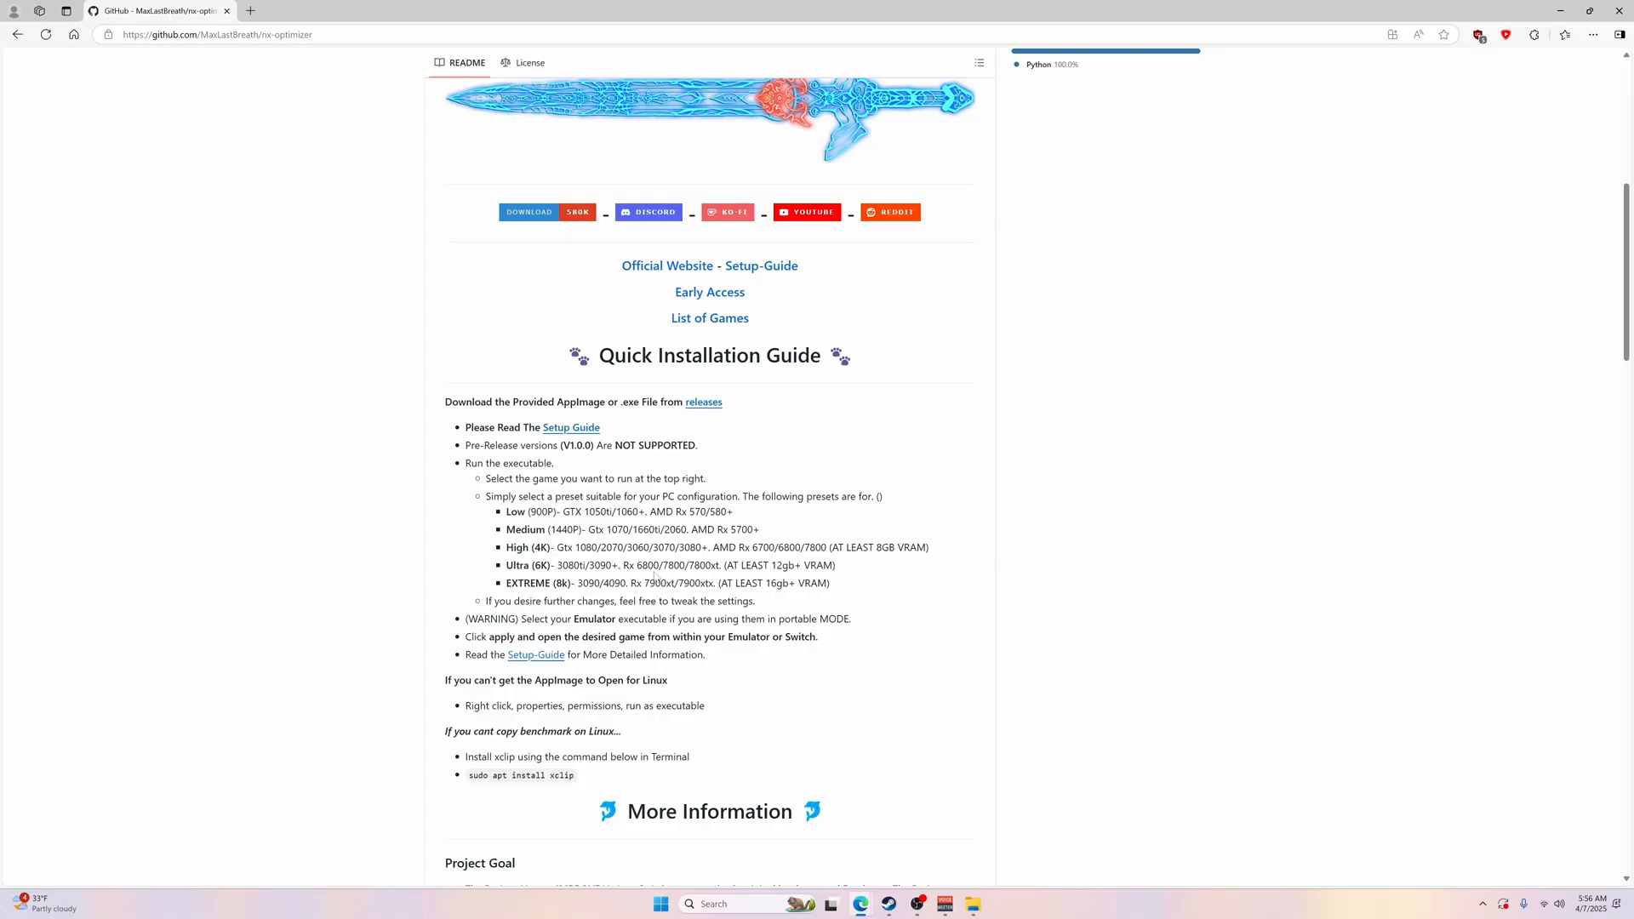
mouse_move(846, 592)
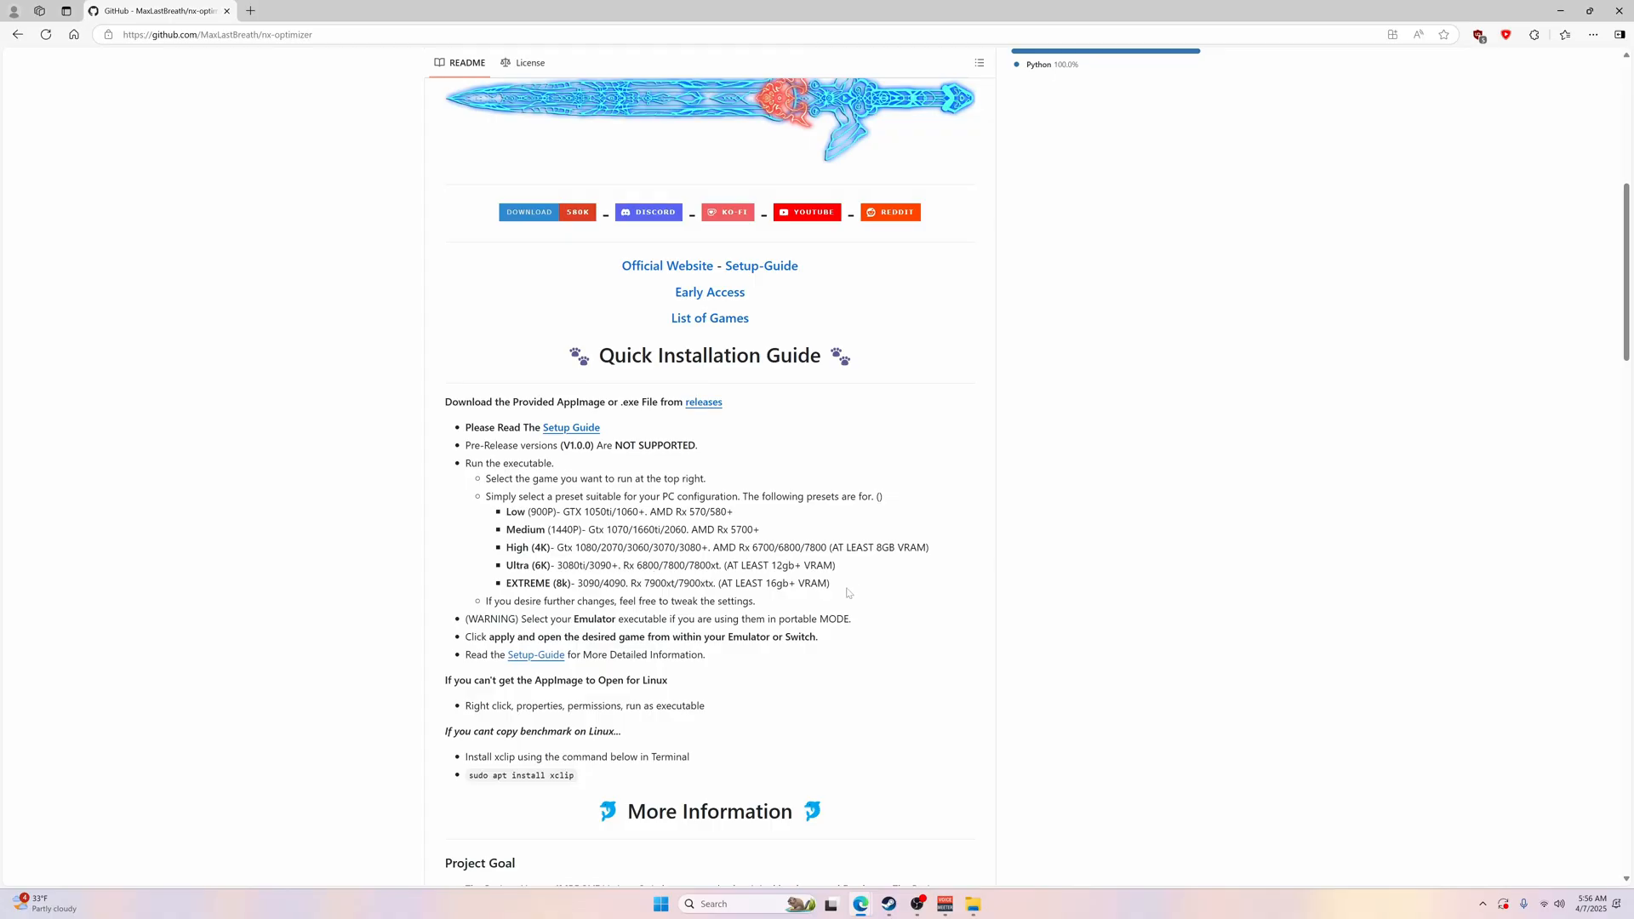
mouse_move(512, 560)
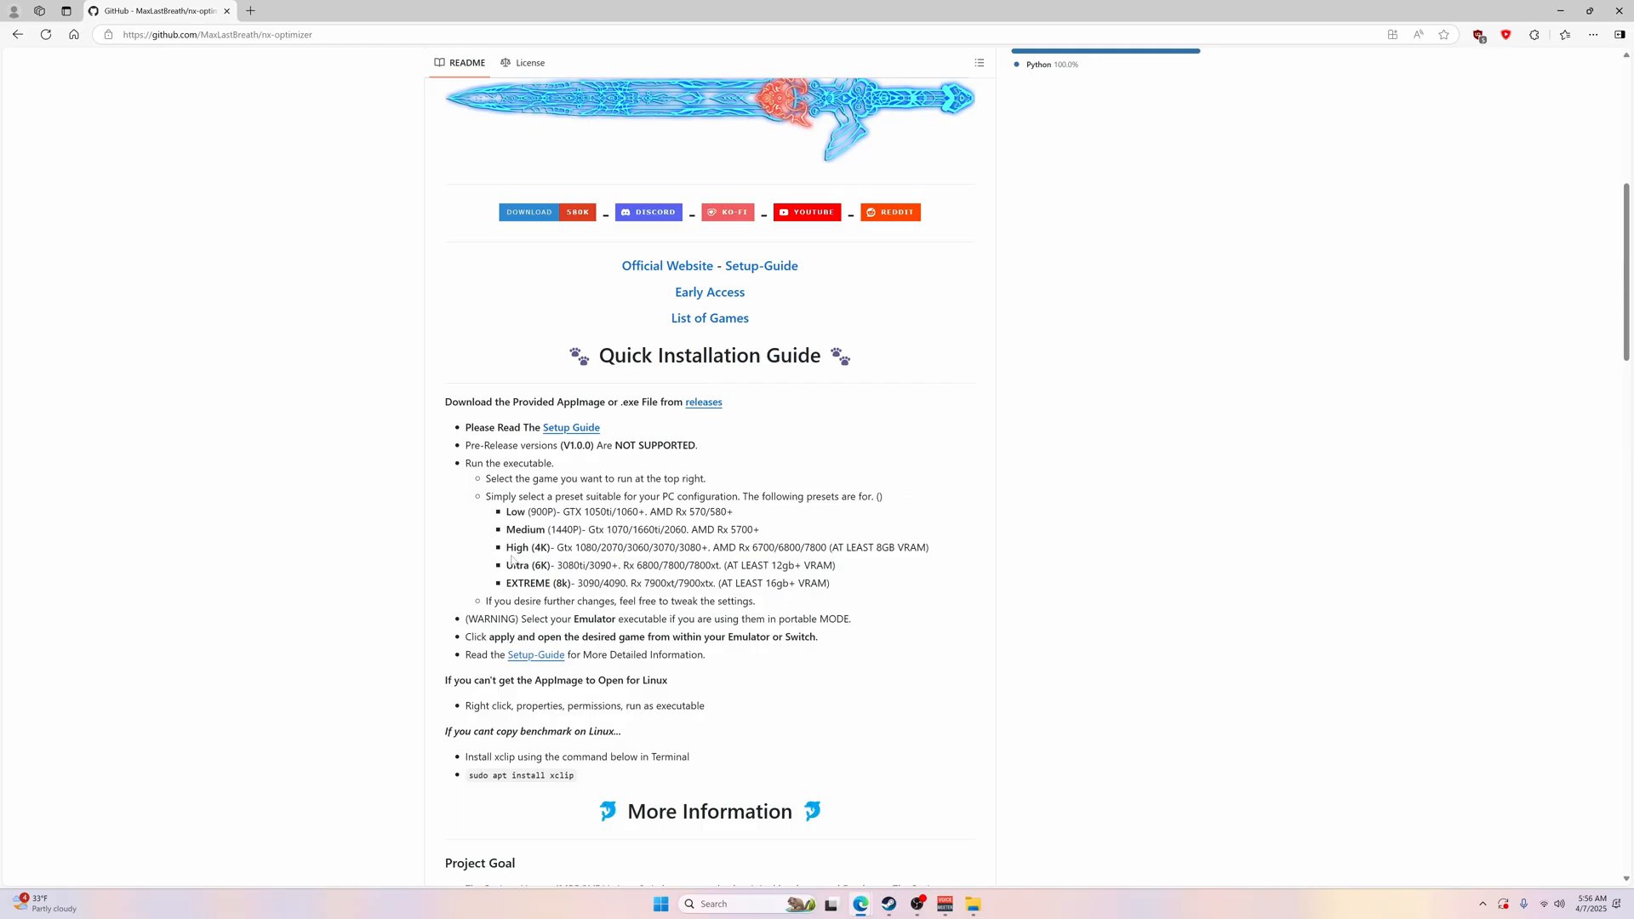
mouse_move(853, 613)
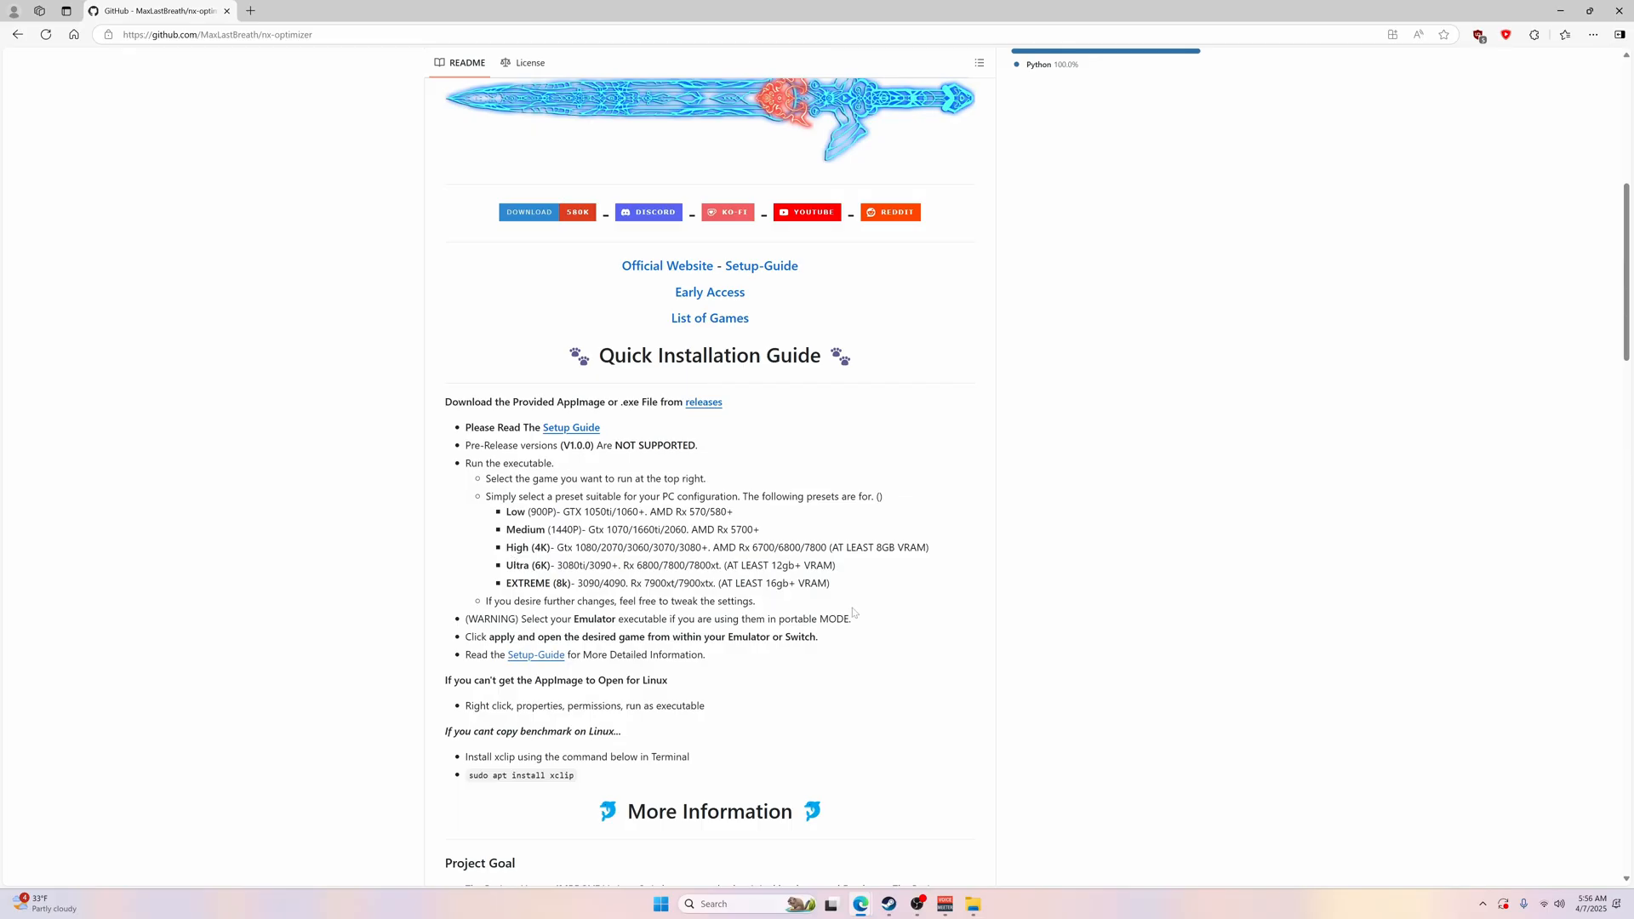
scroll(up, 3)
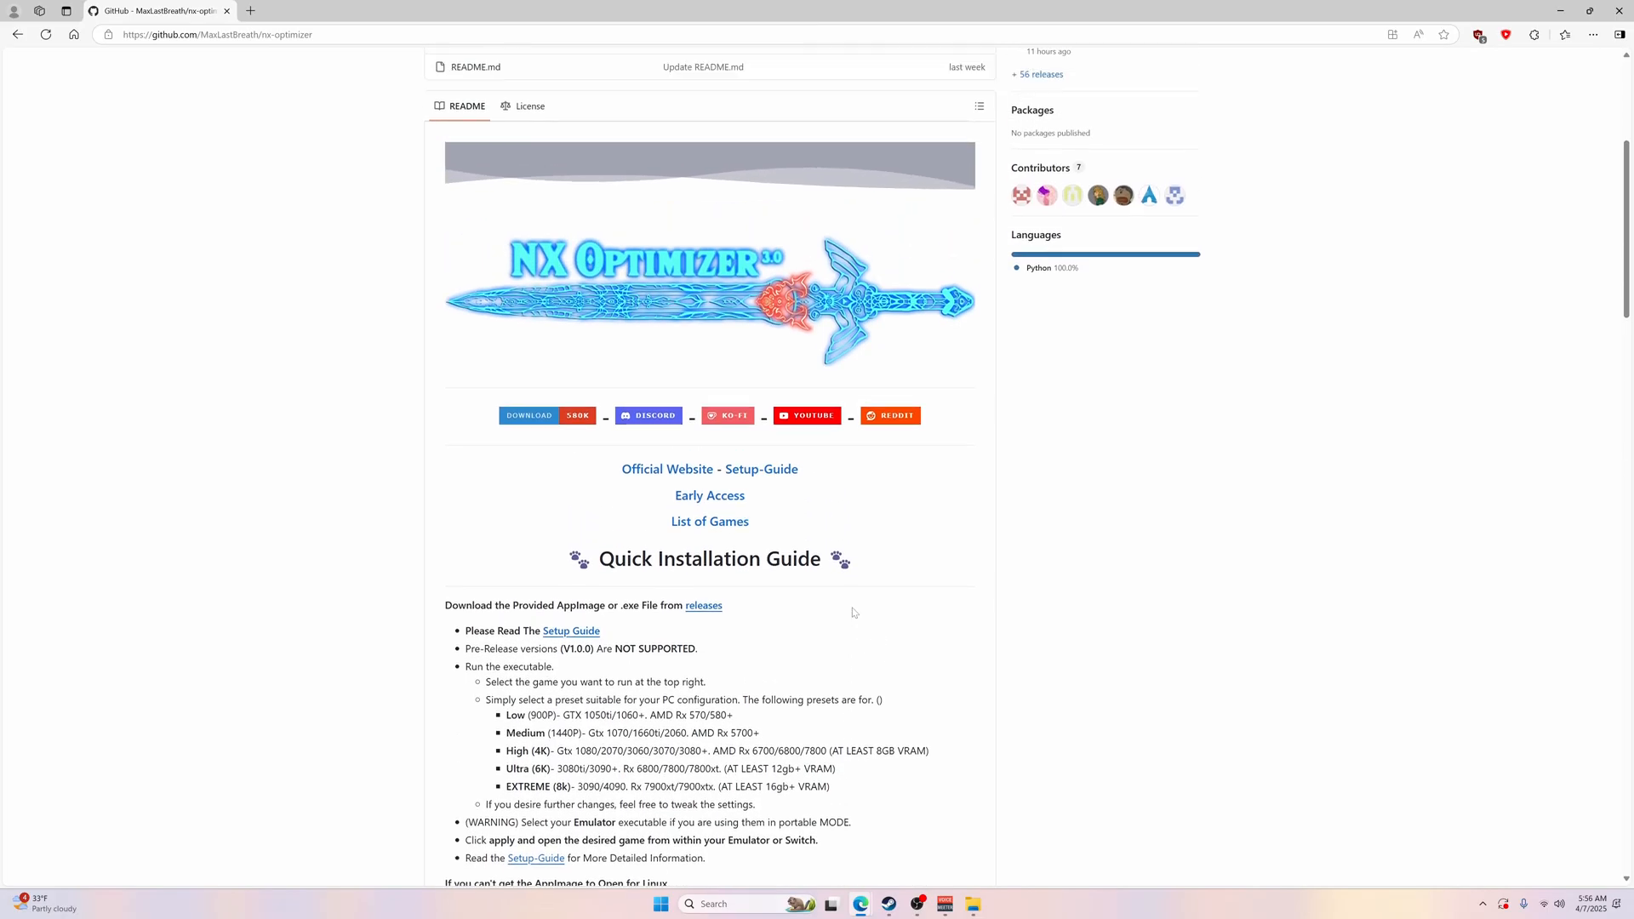
scroll(down, 3)
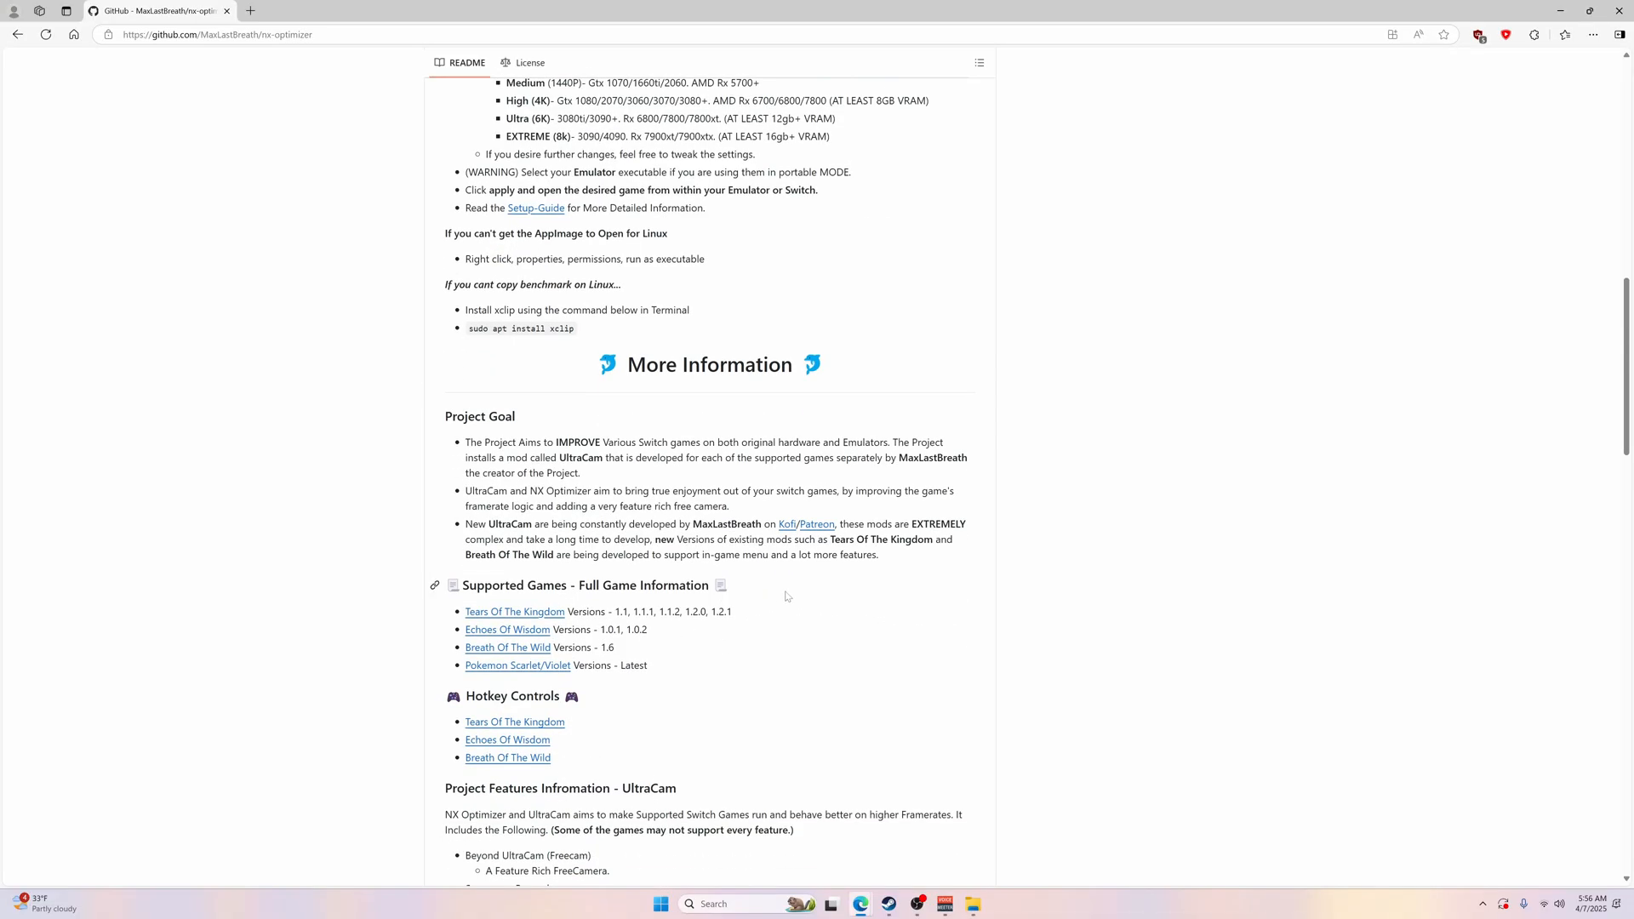
scroll(up, 3)
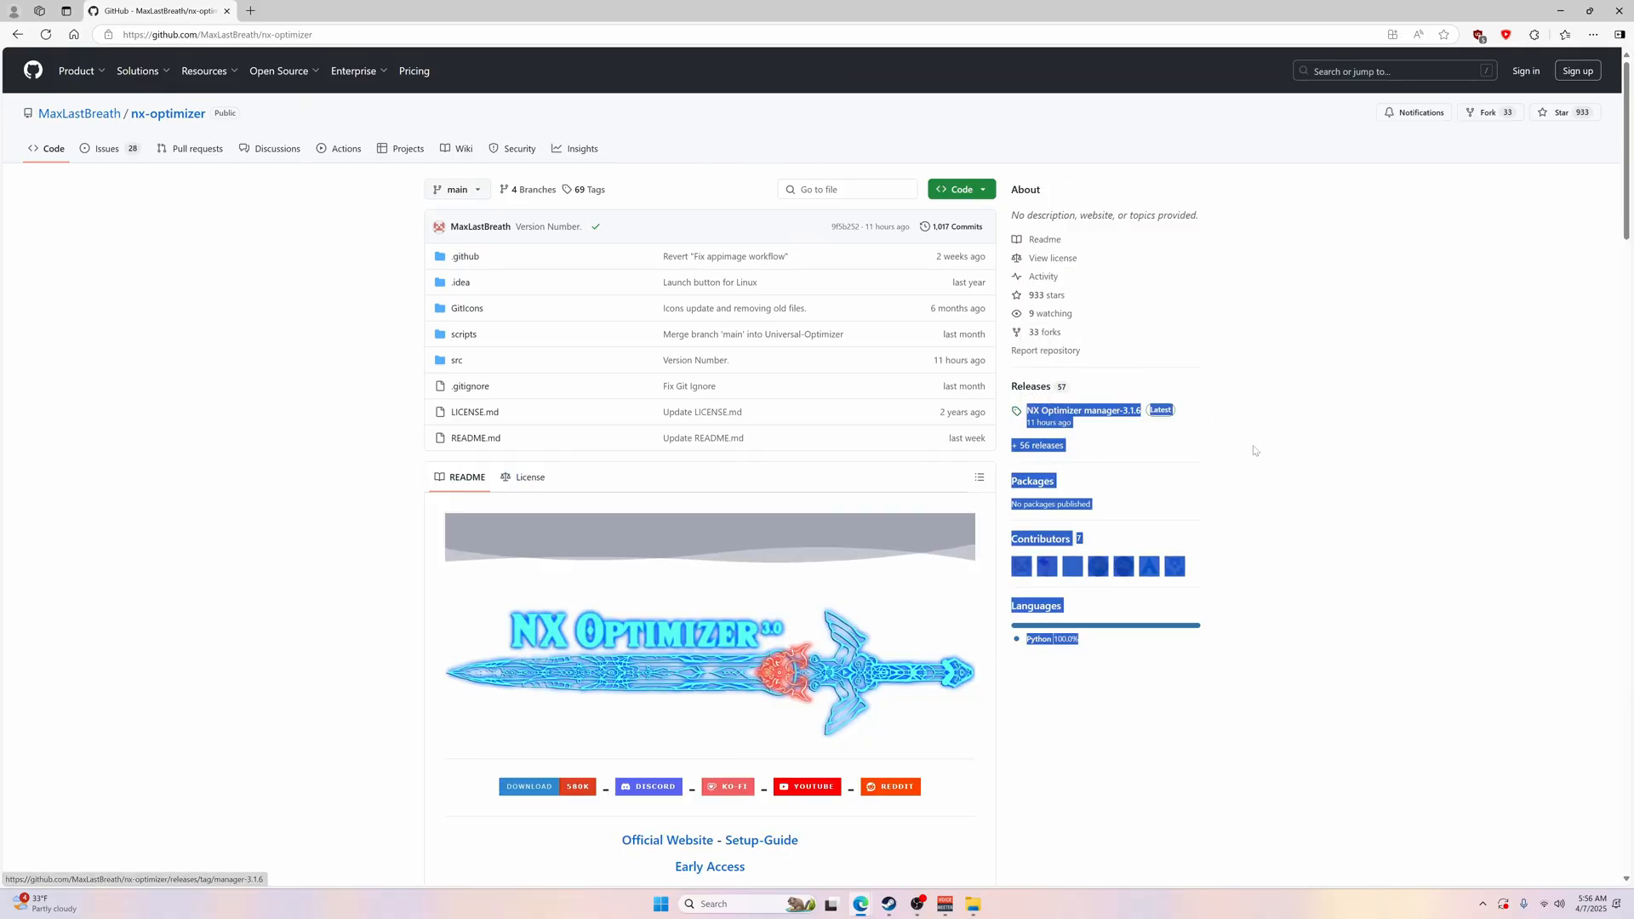
Step: Open the manager-3.1.6 release and download NX.Optimizer.3.1.6.exe from its Assets
click(1082, 410)
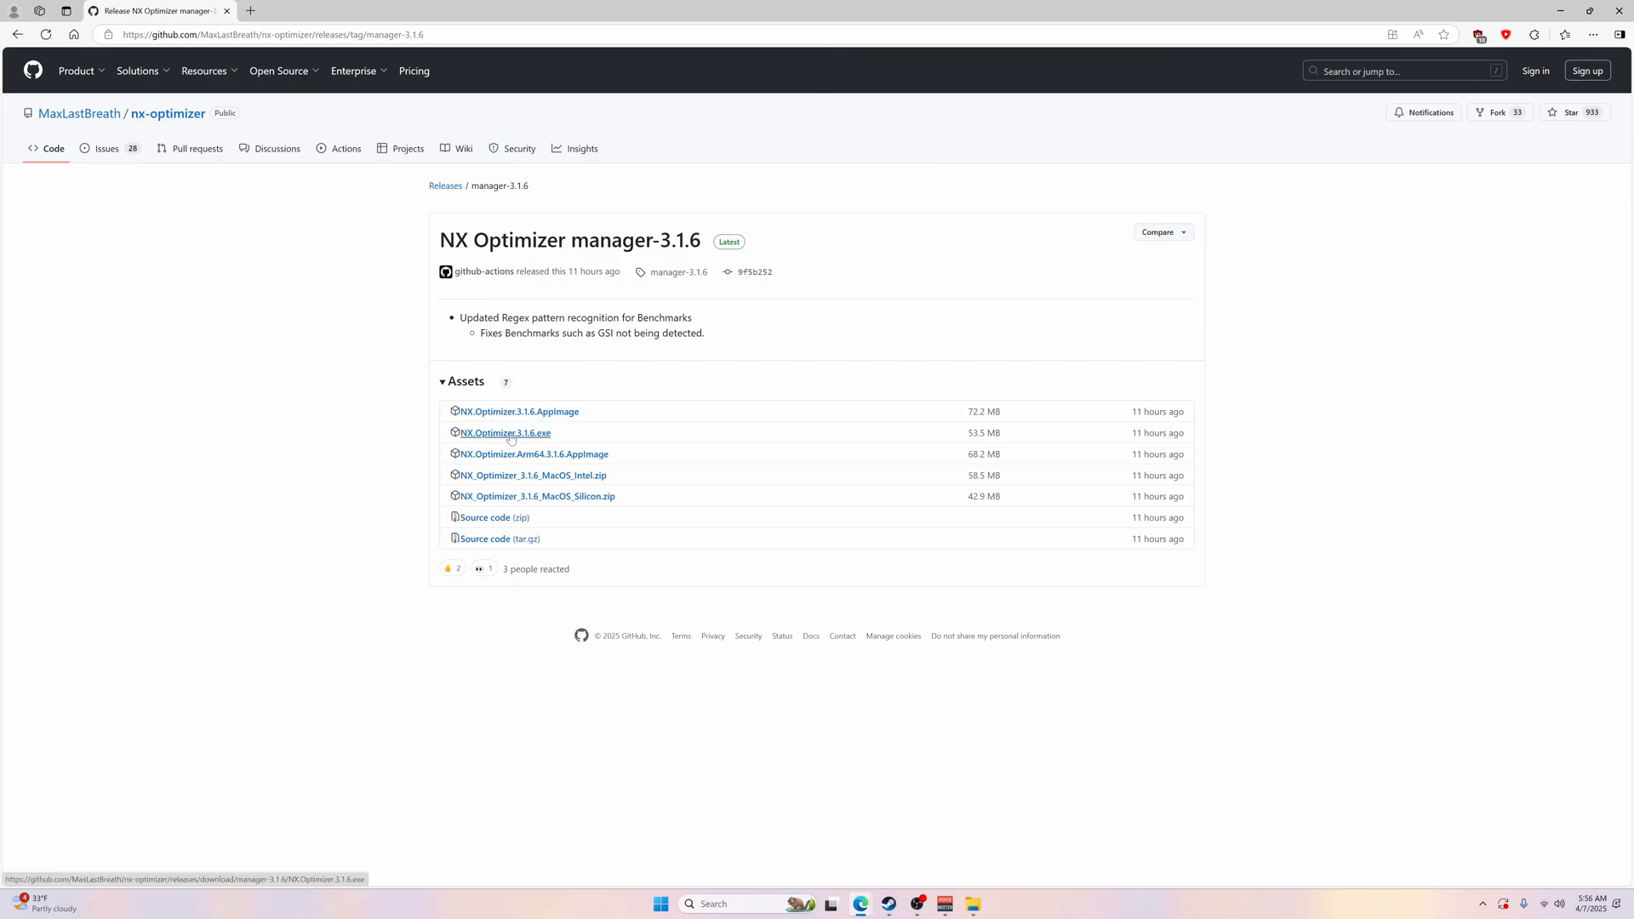
mouse_move(538, 443)
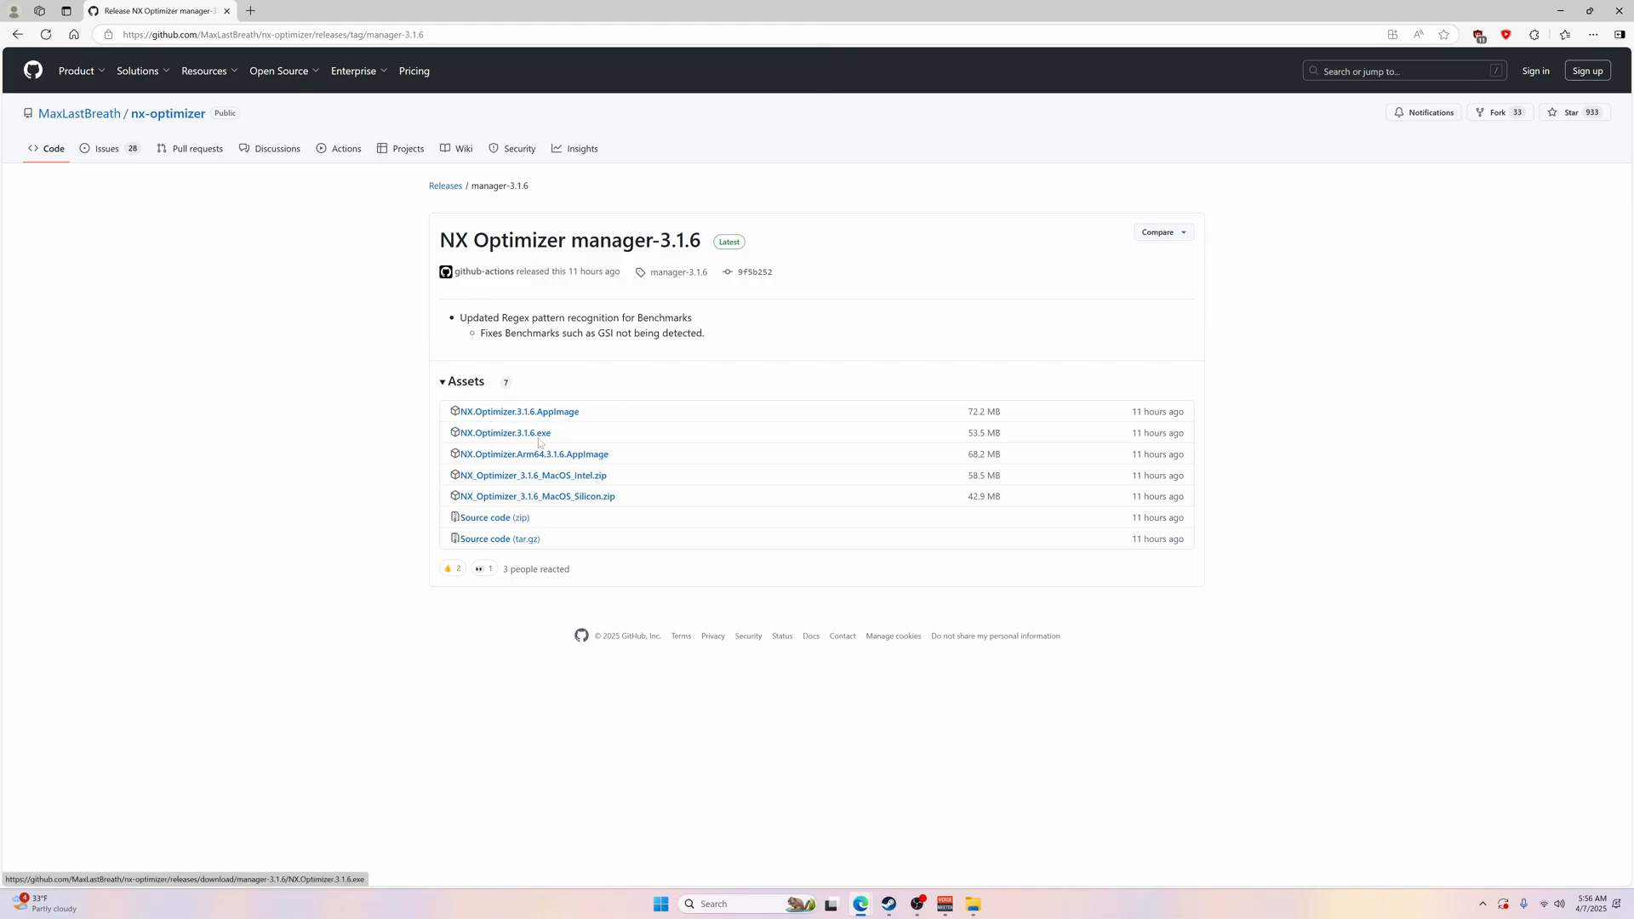
click(505, 432)
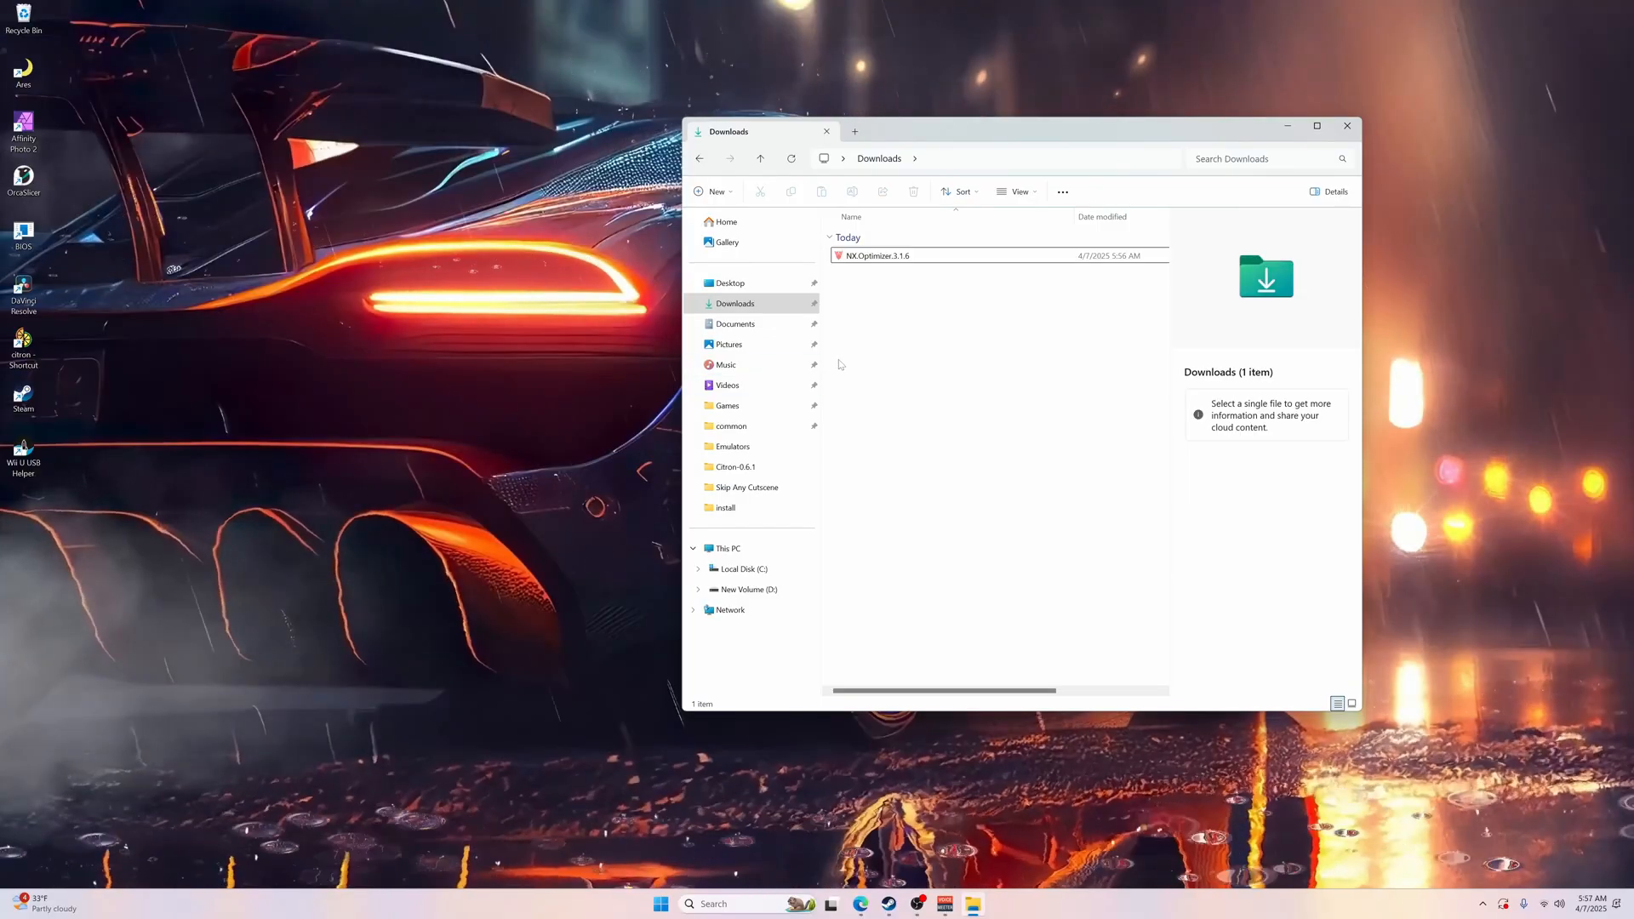
Step: Select the downloaded exe, then open Tears of the Kingdom's Mod Data Location from Citron's game list
click(875, 256)
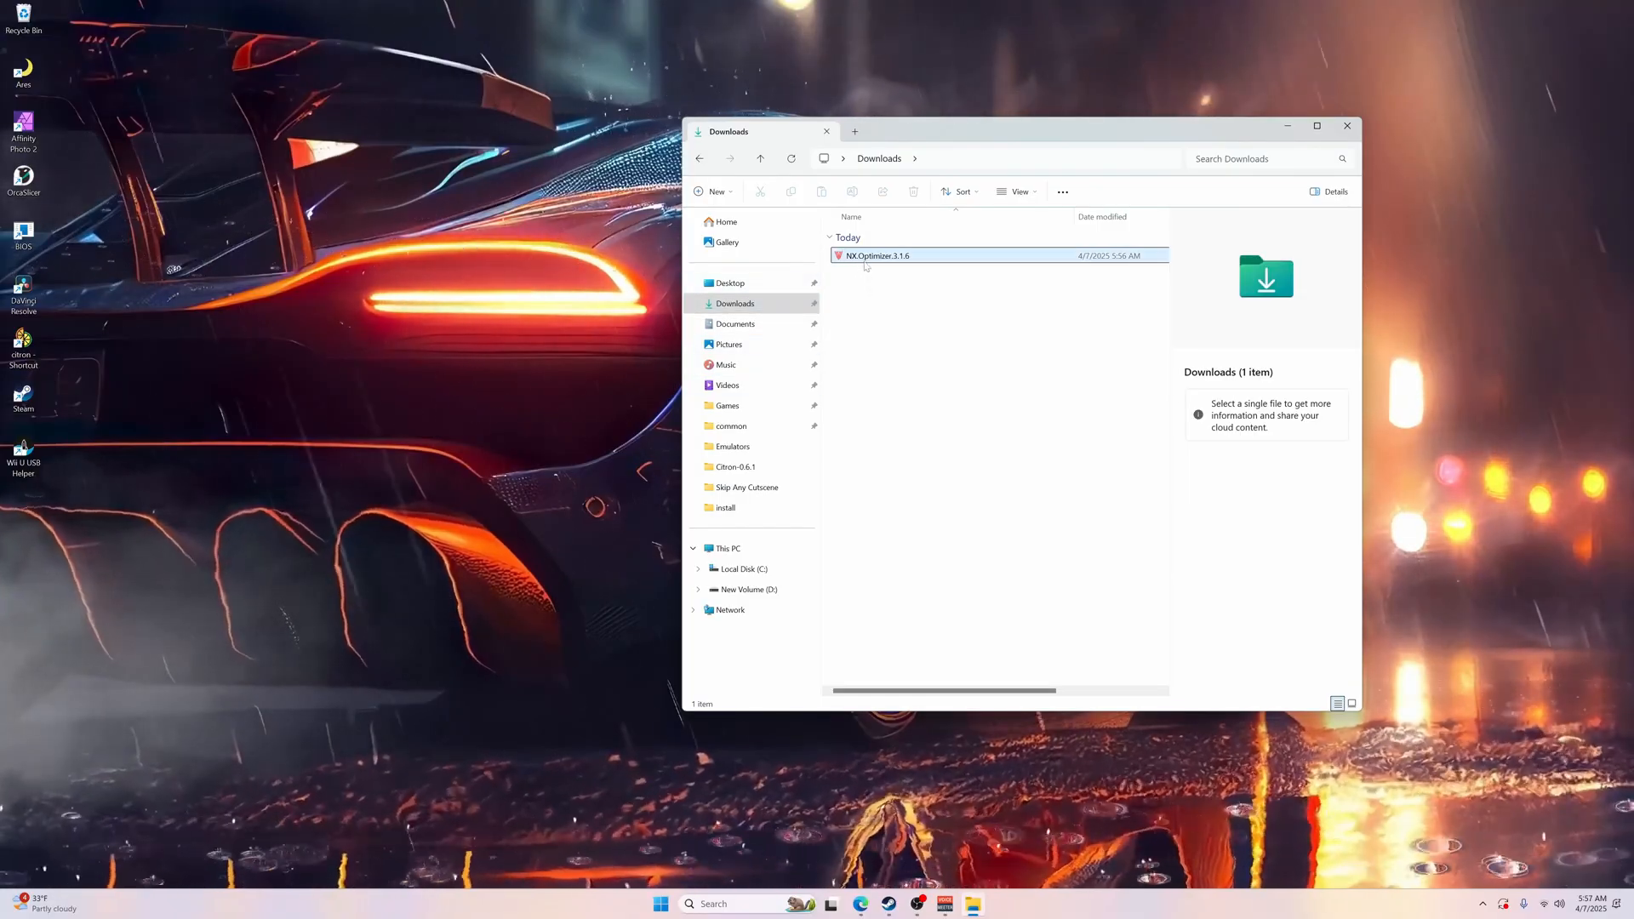
mouse_move(22, 347)
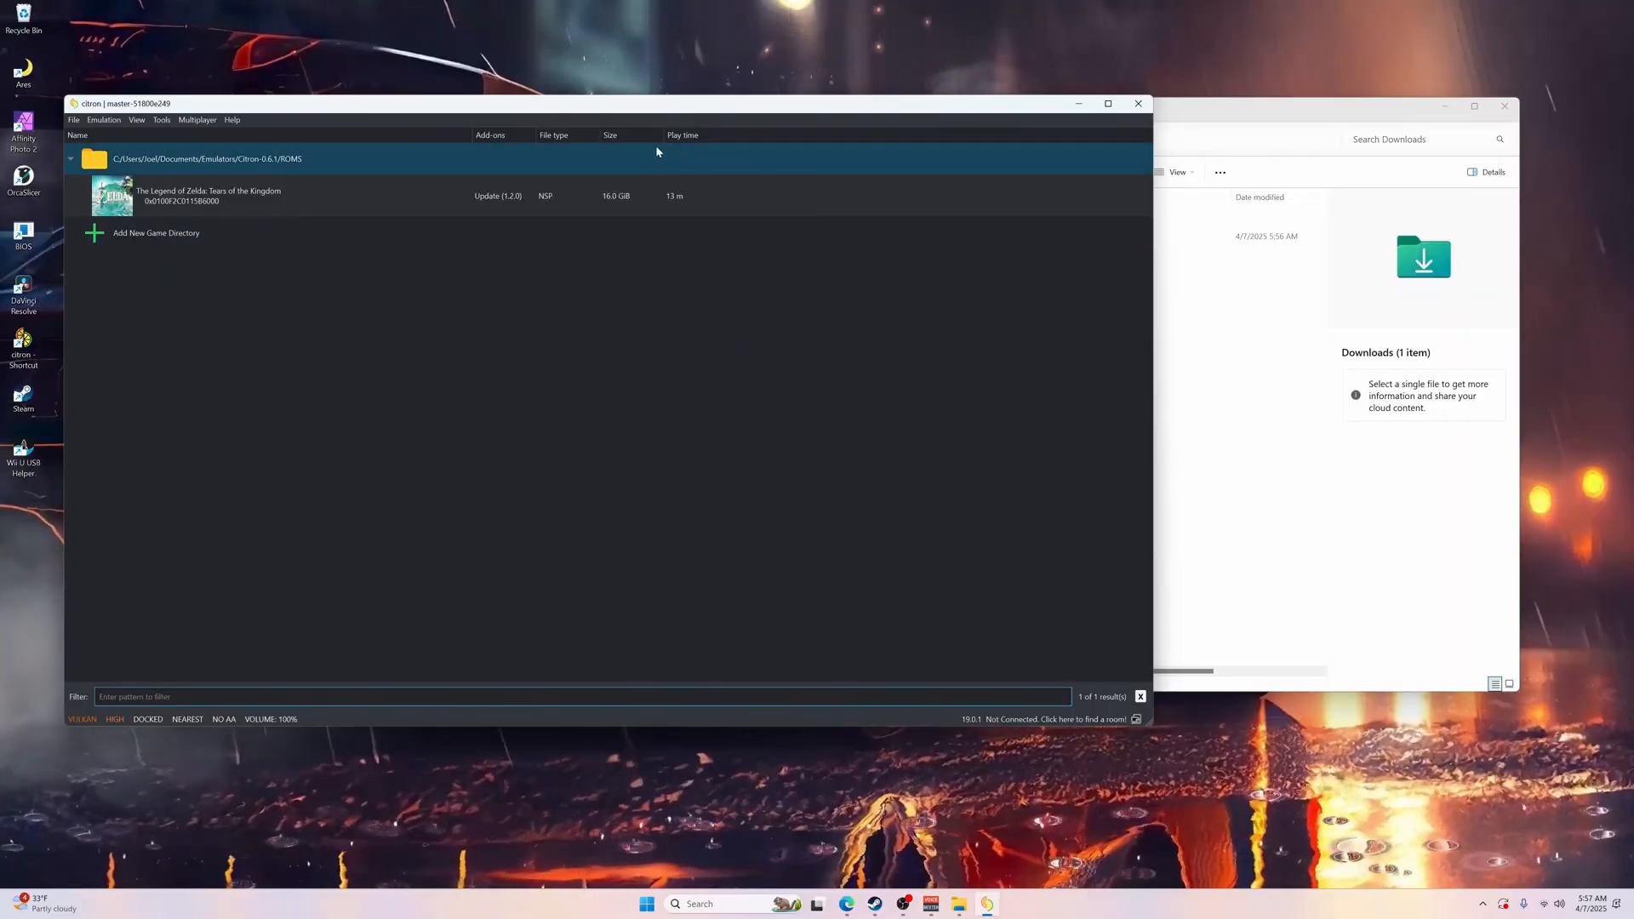
right_click(207, 196)
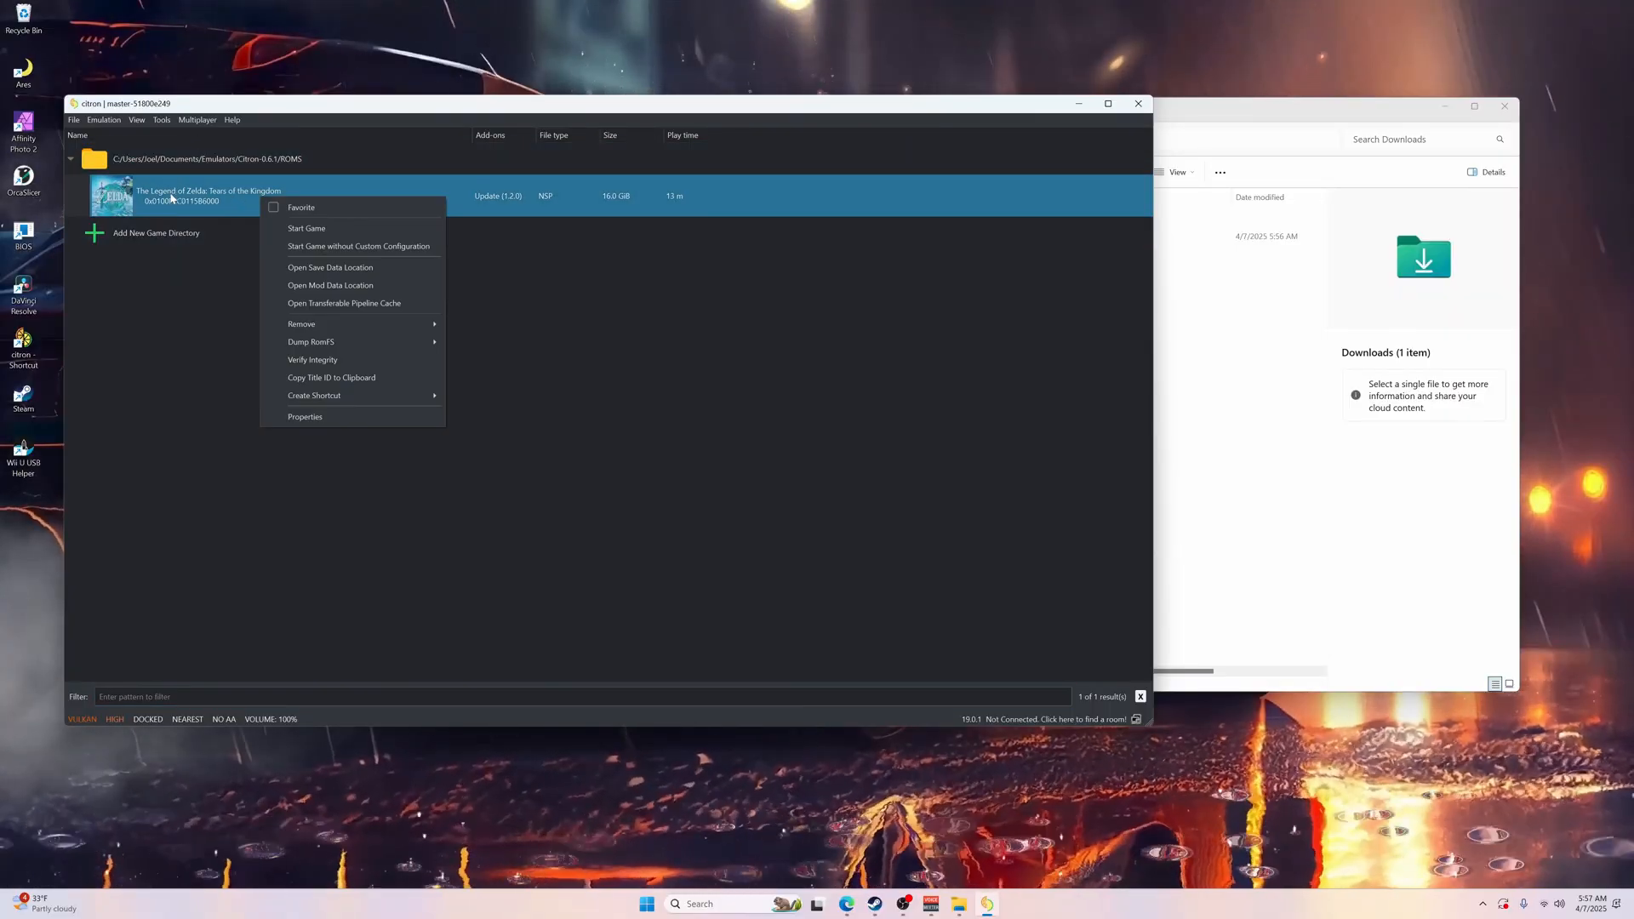
mouse_move(347, 289)
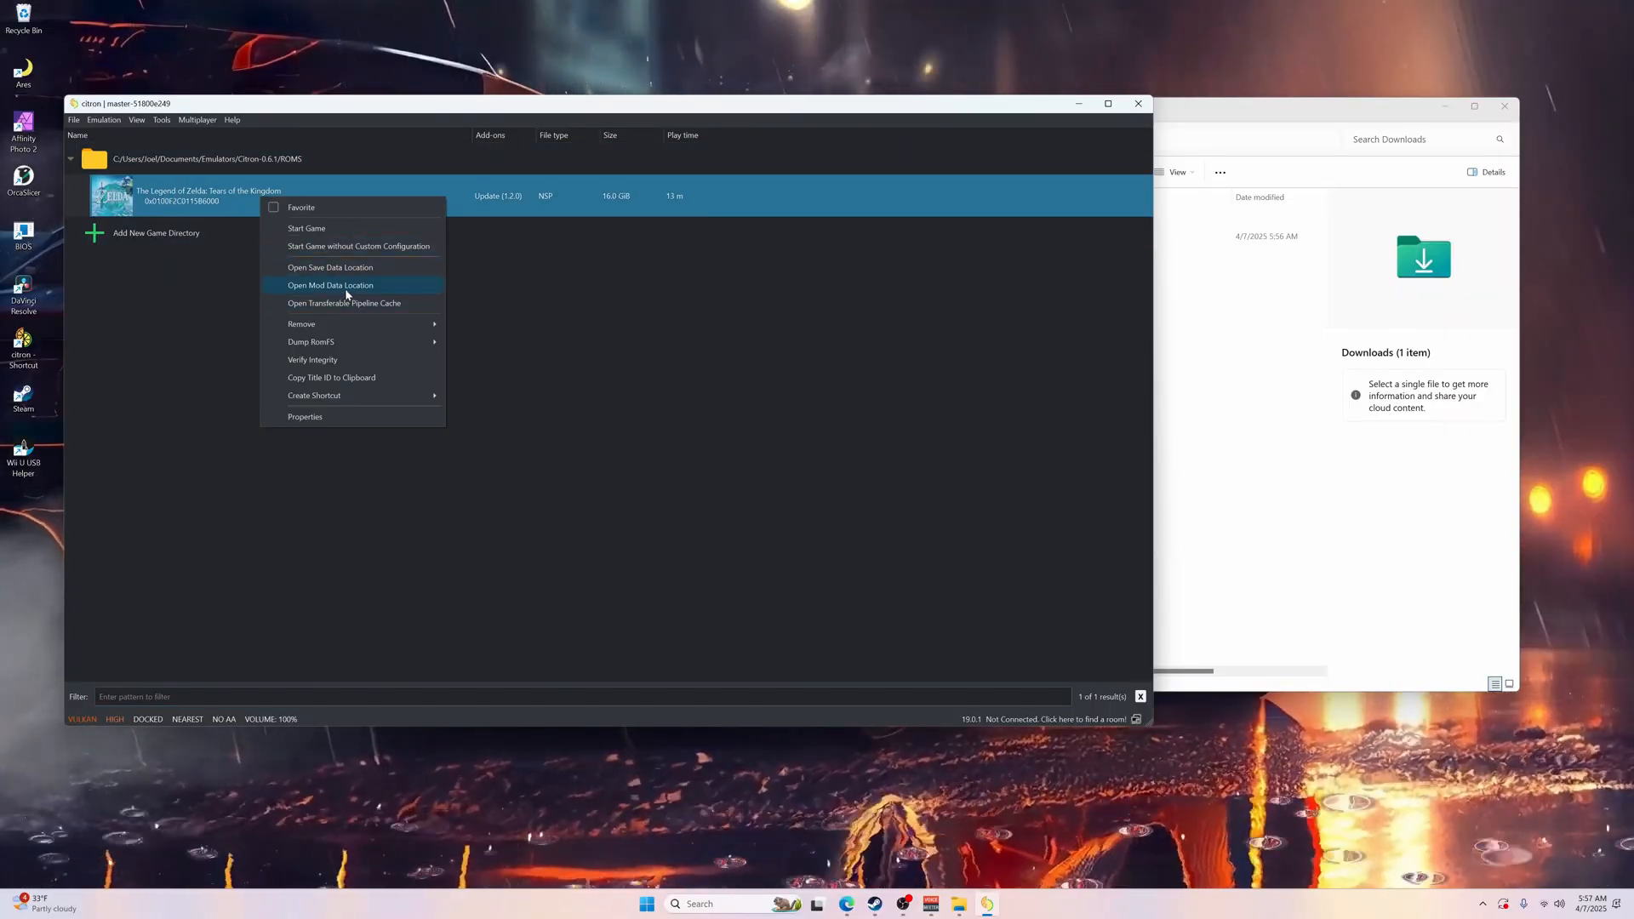
click(331, 284)
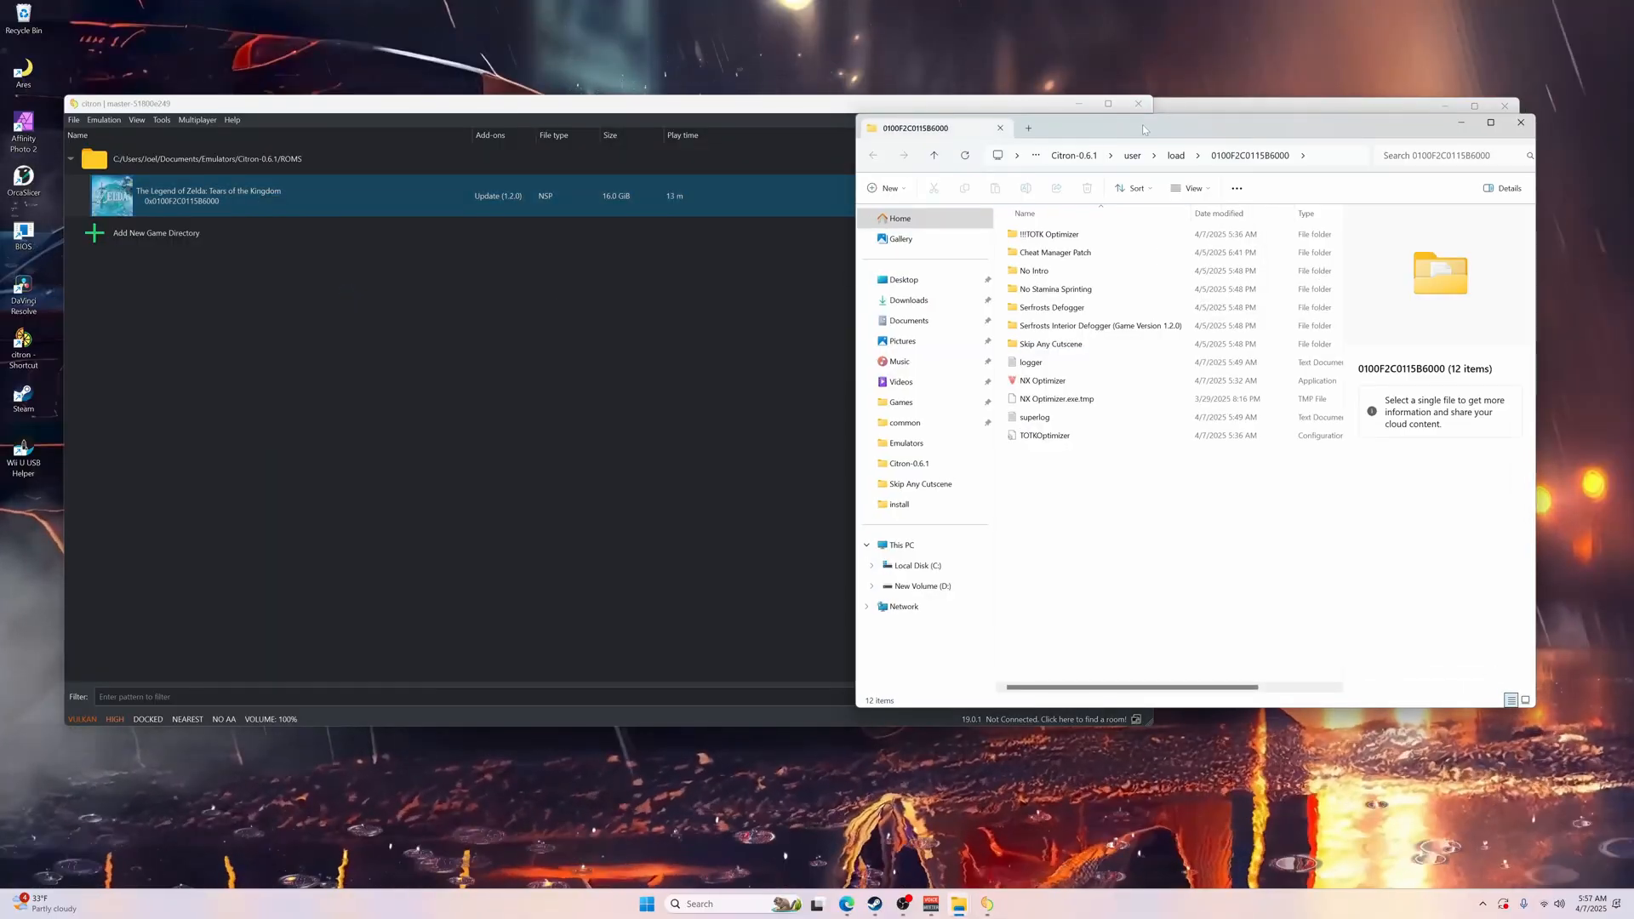
Step: Arrange the Downloads and mod folder windows and launch NX Optimizer from the mod folder
click(892, 300)
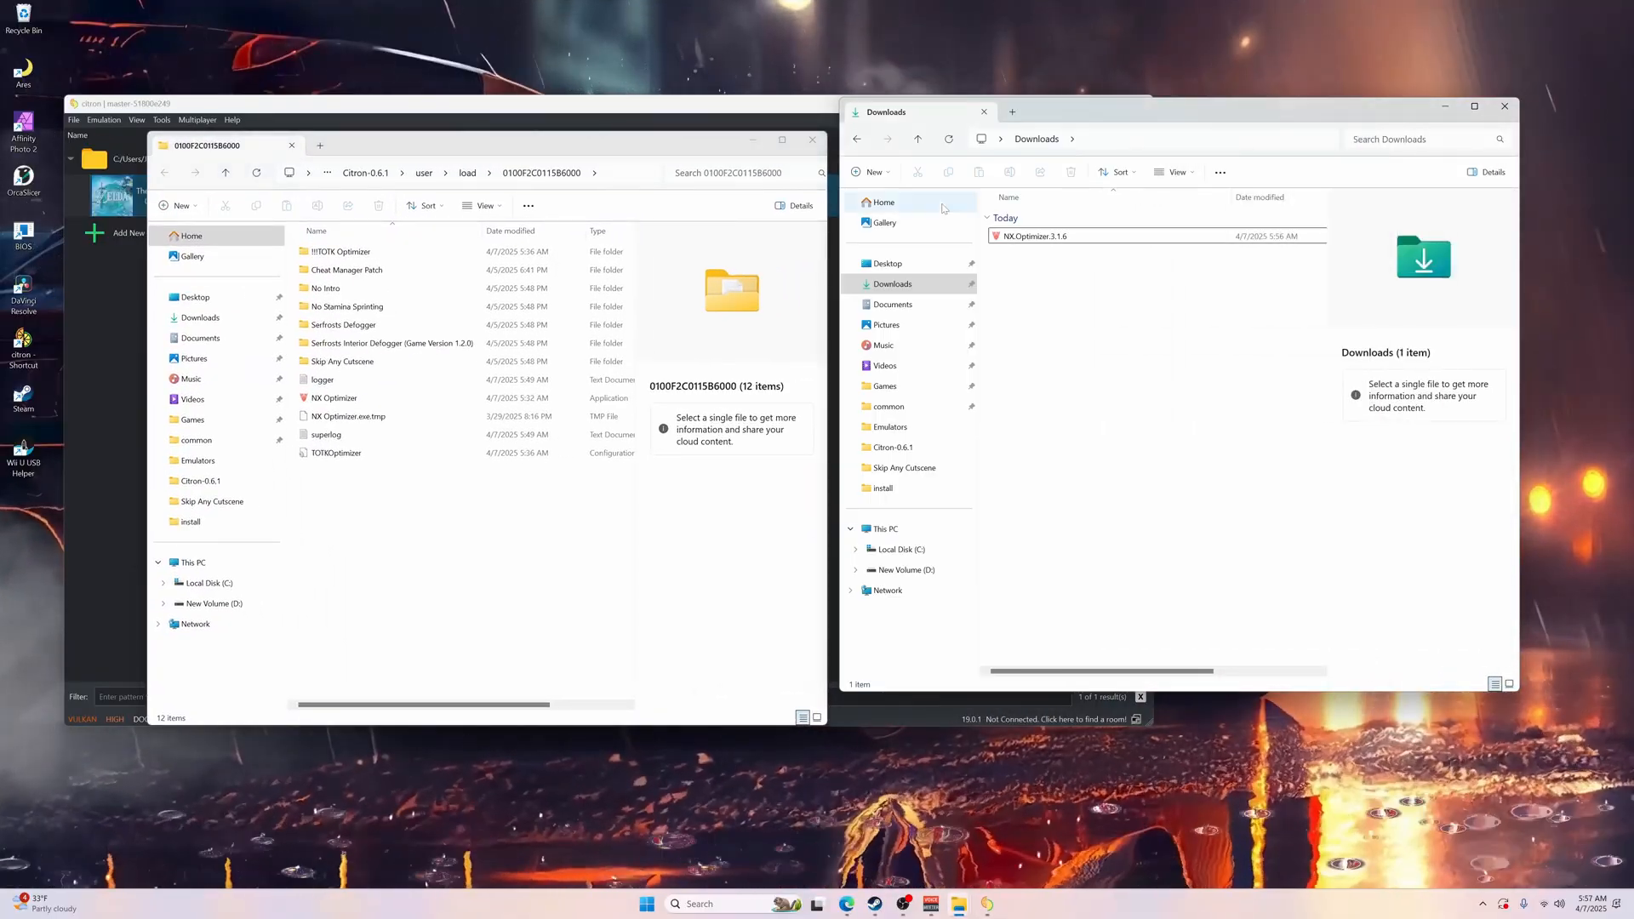
click(1033, 235)
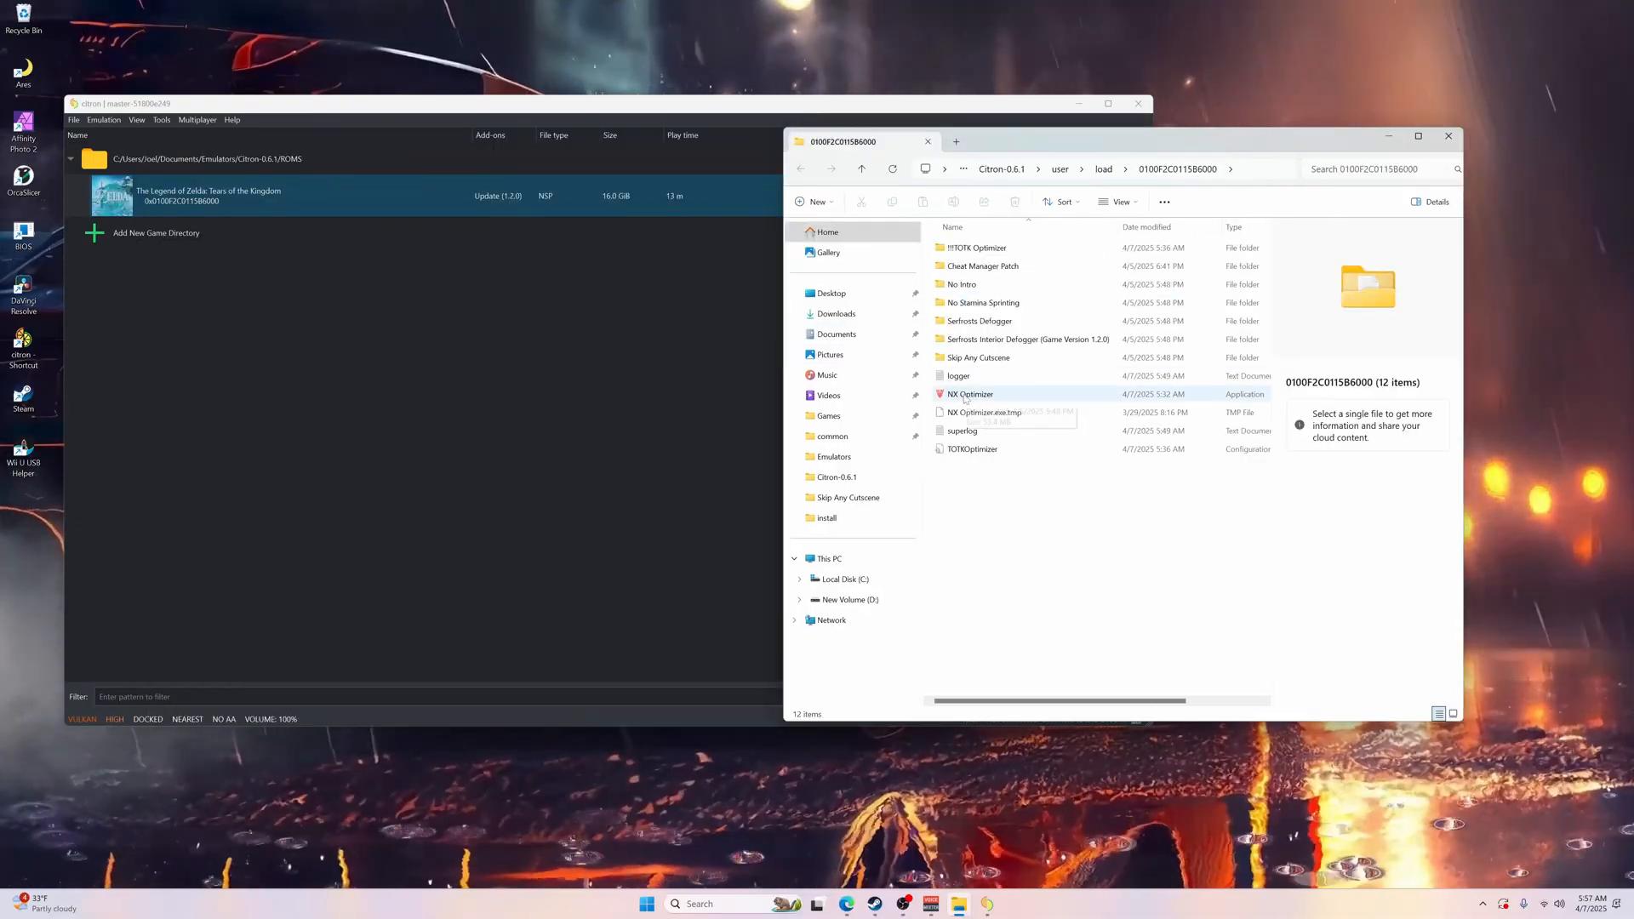
double_click(969, 393)
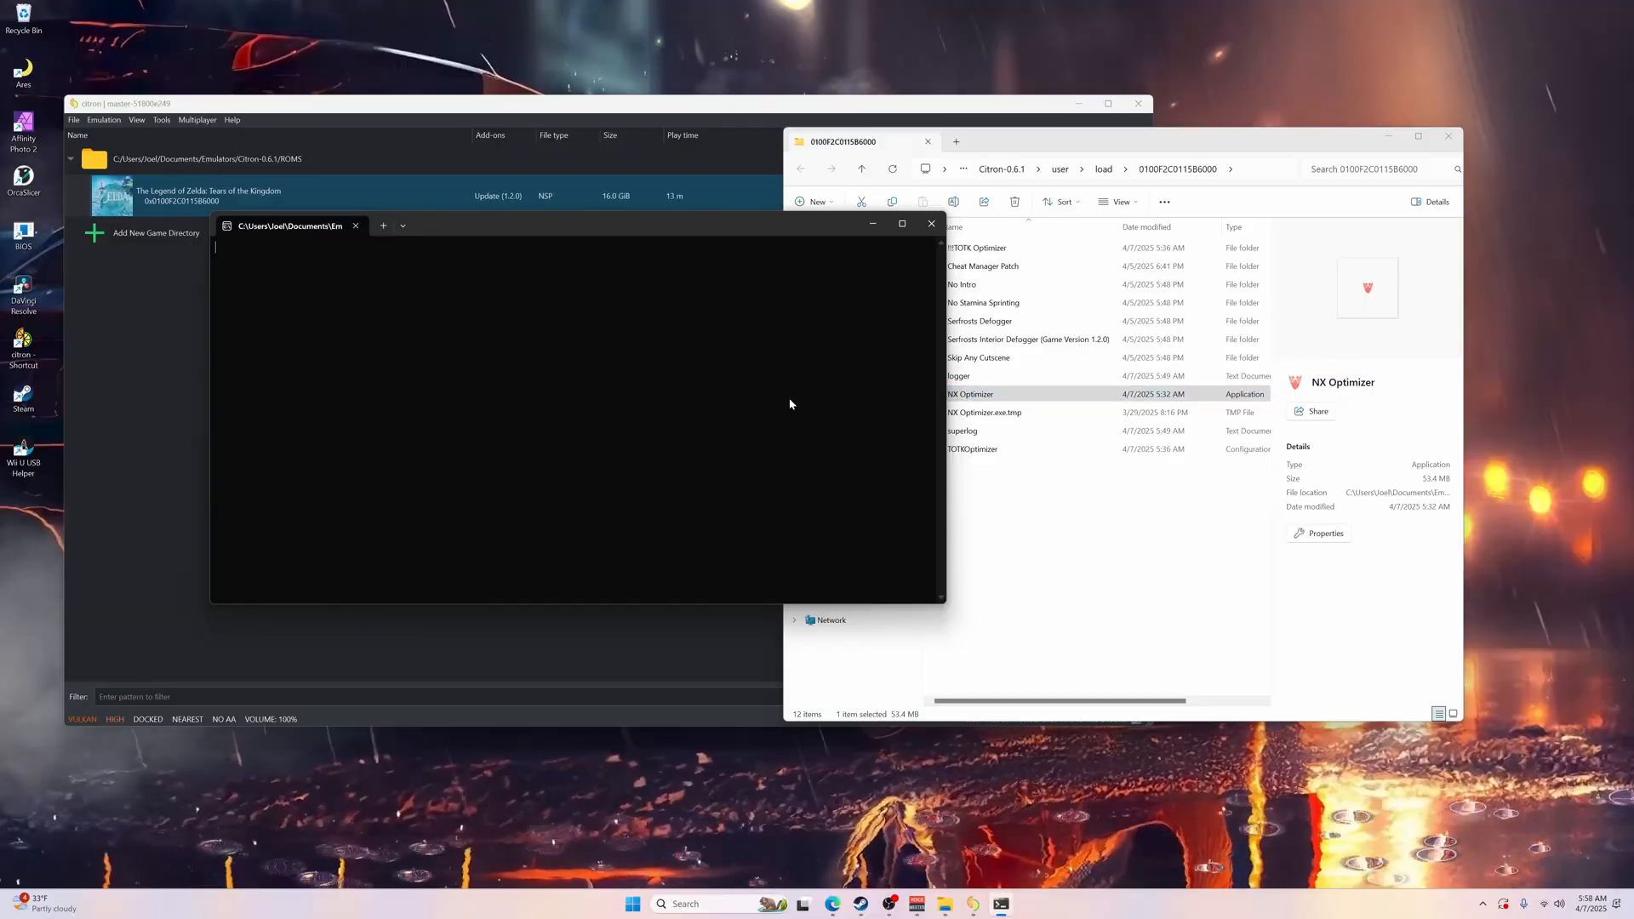
double_click(969, 393)
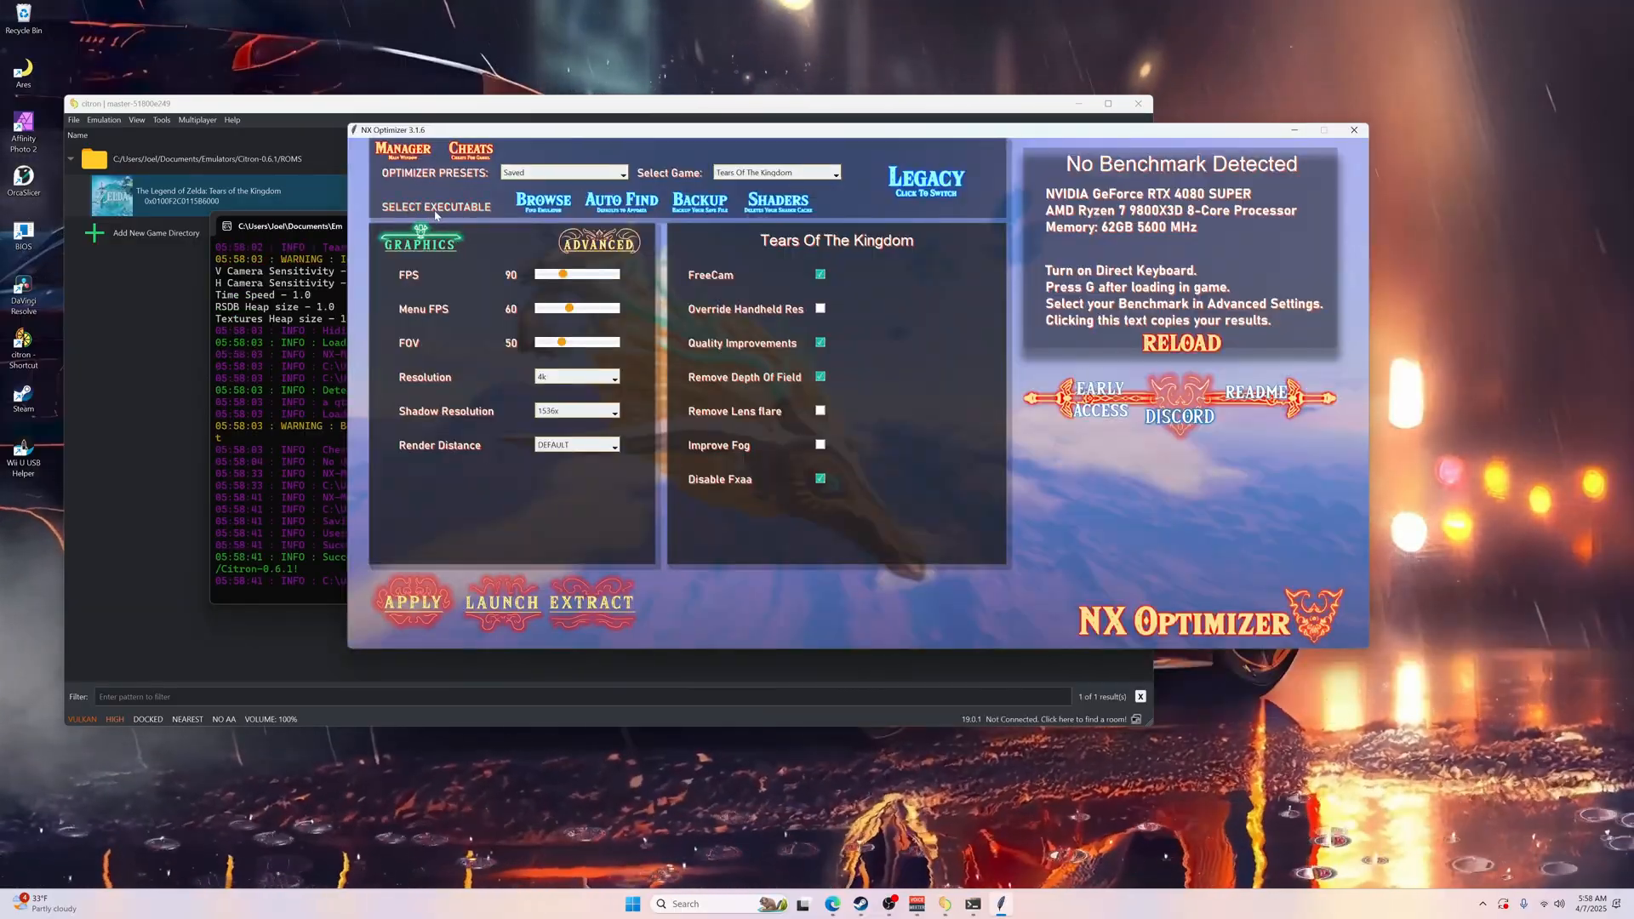
Step: Set citron.exe from Documents\Emulators\Citron-0.6.1 as the emulator executable
click(434, 206)
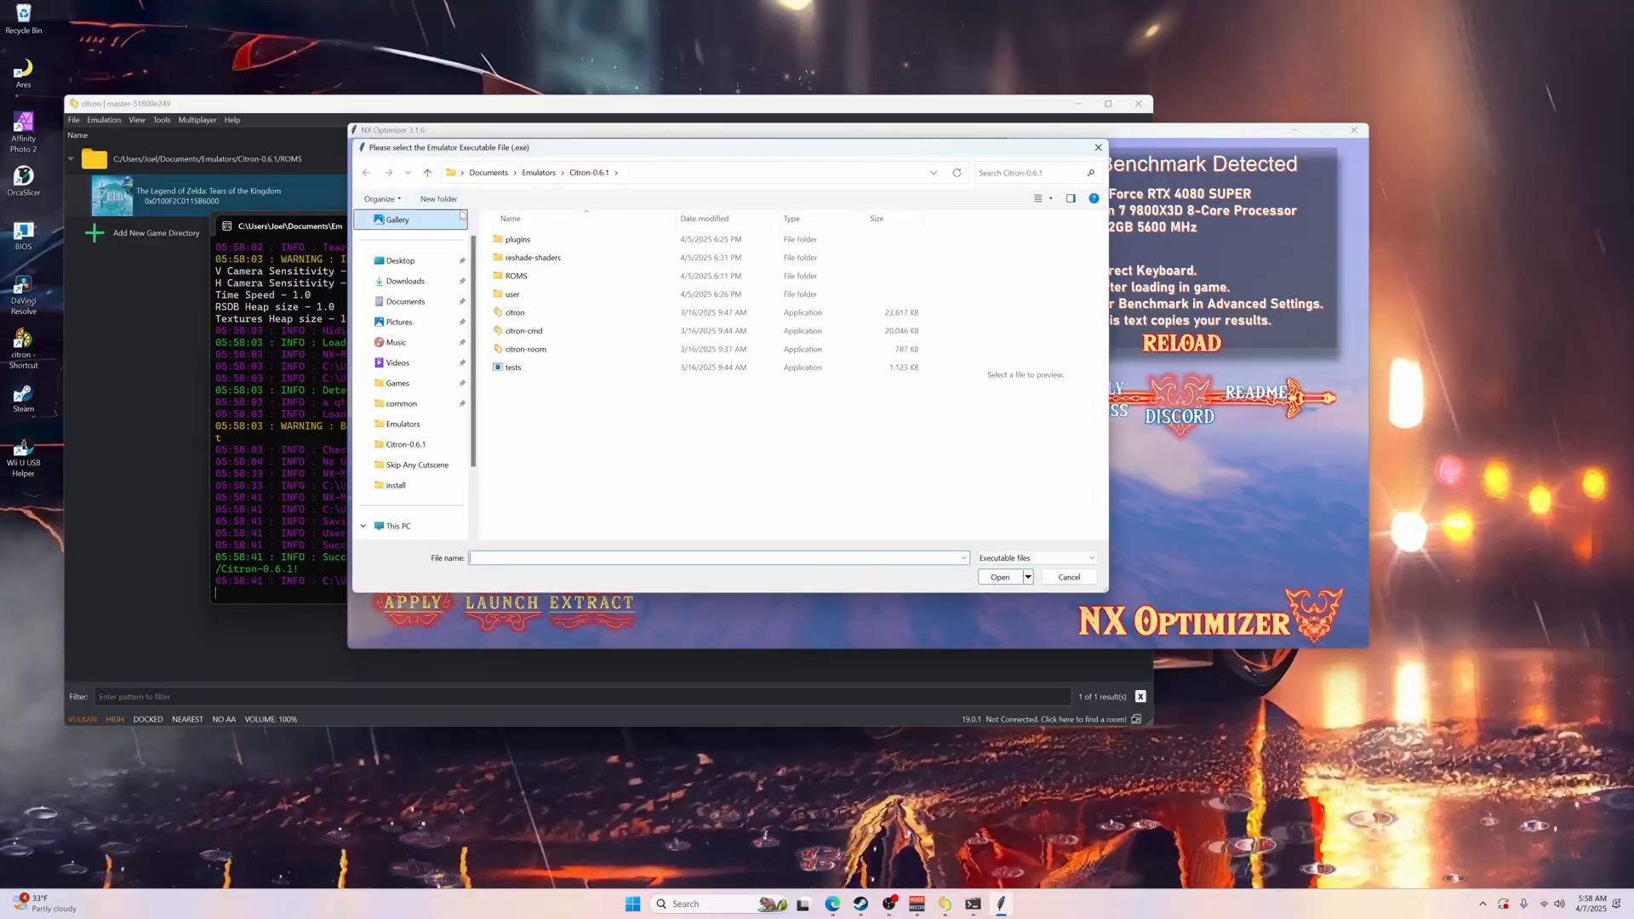
click(514, 312)
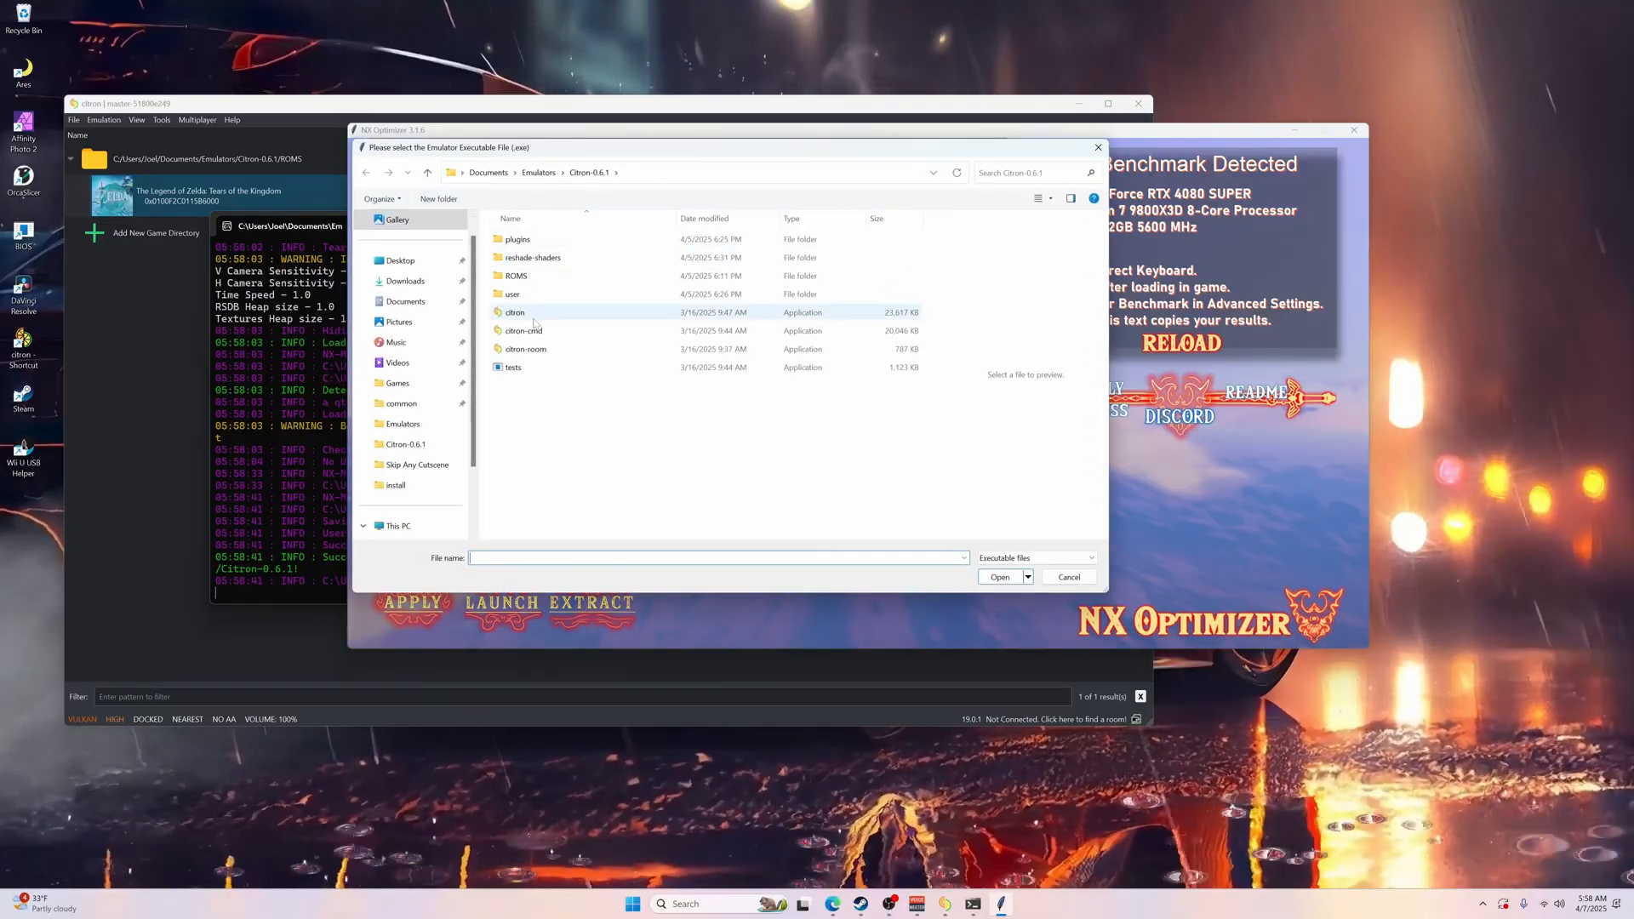
mouse_move(514, 312)
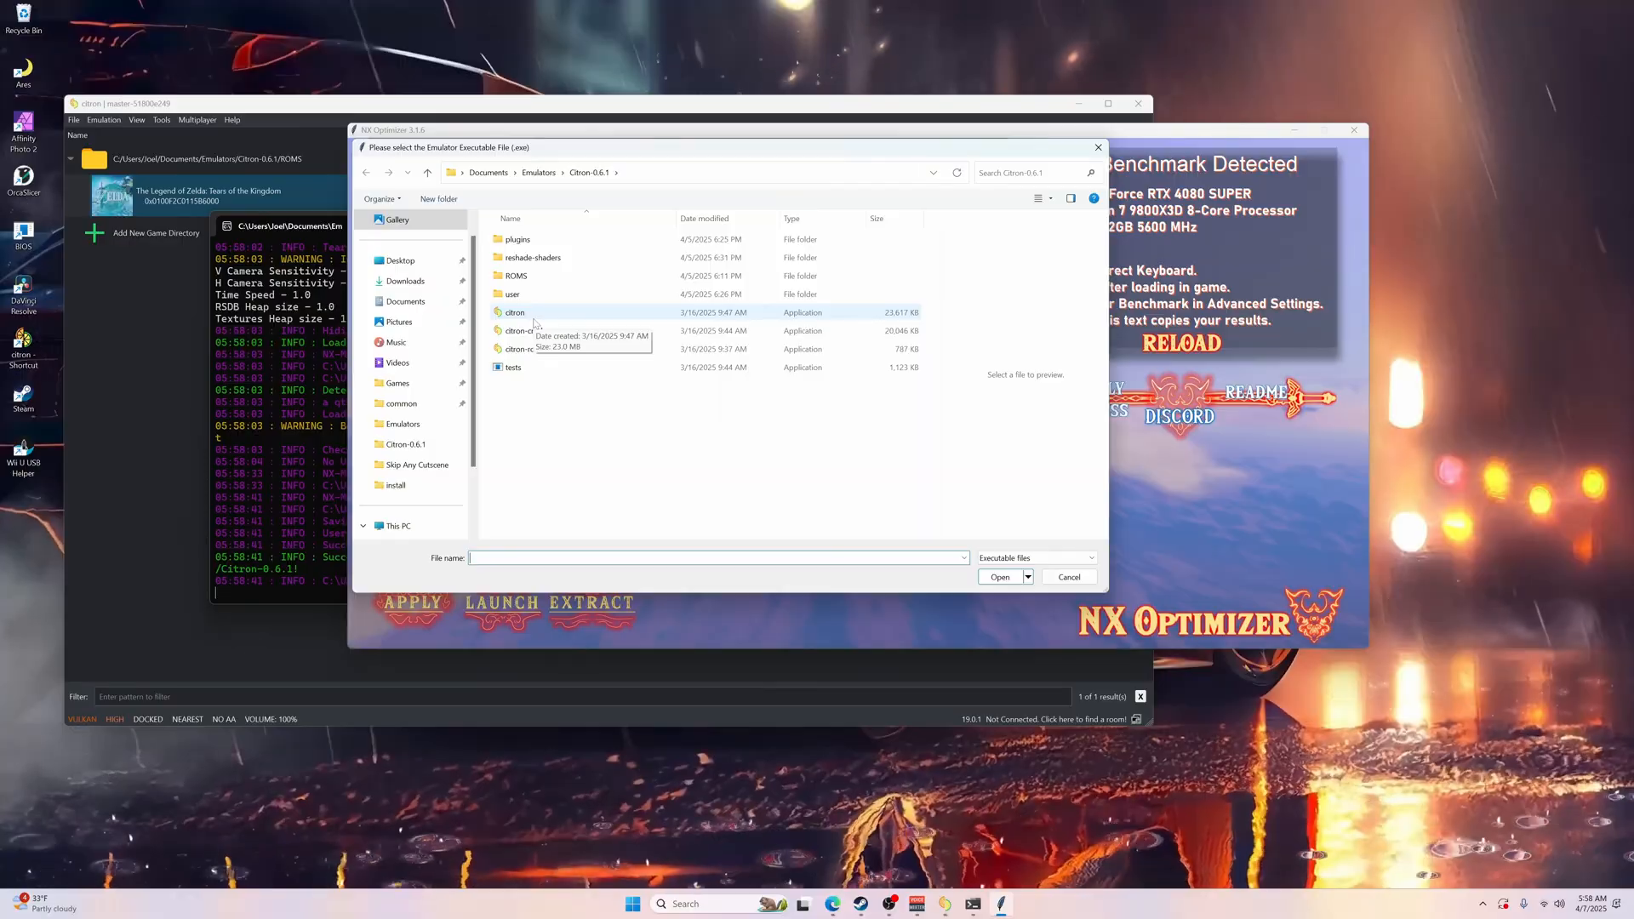
click(514, 312)
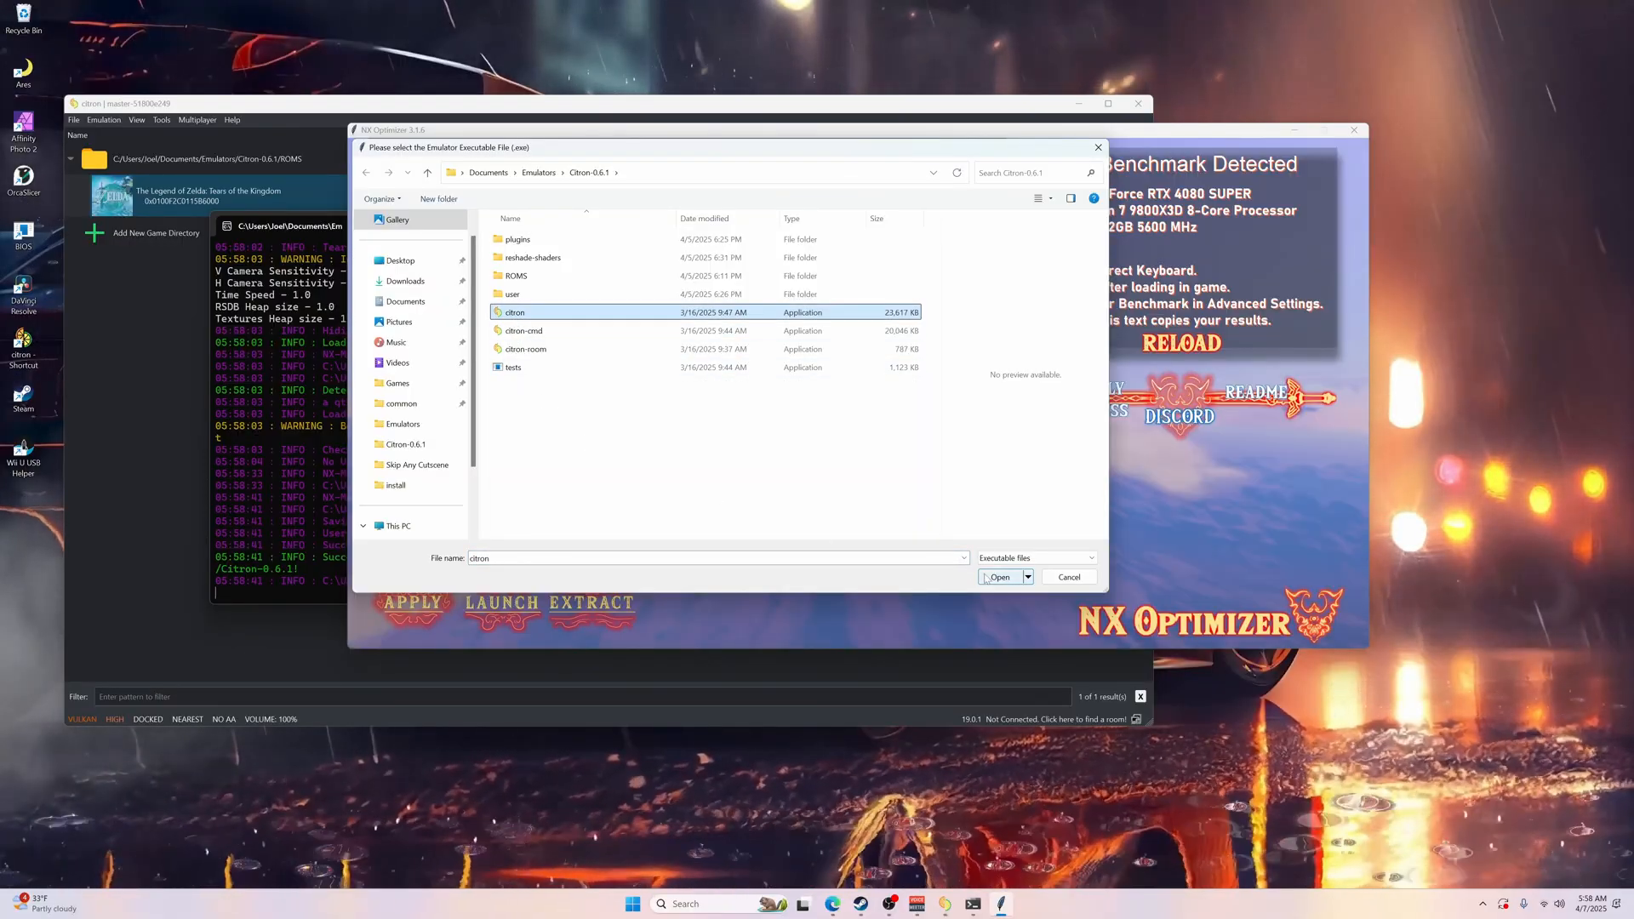
click(999, 578)
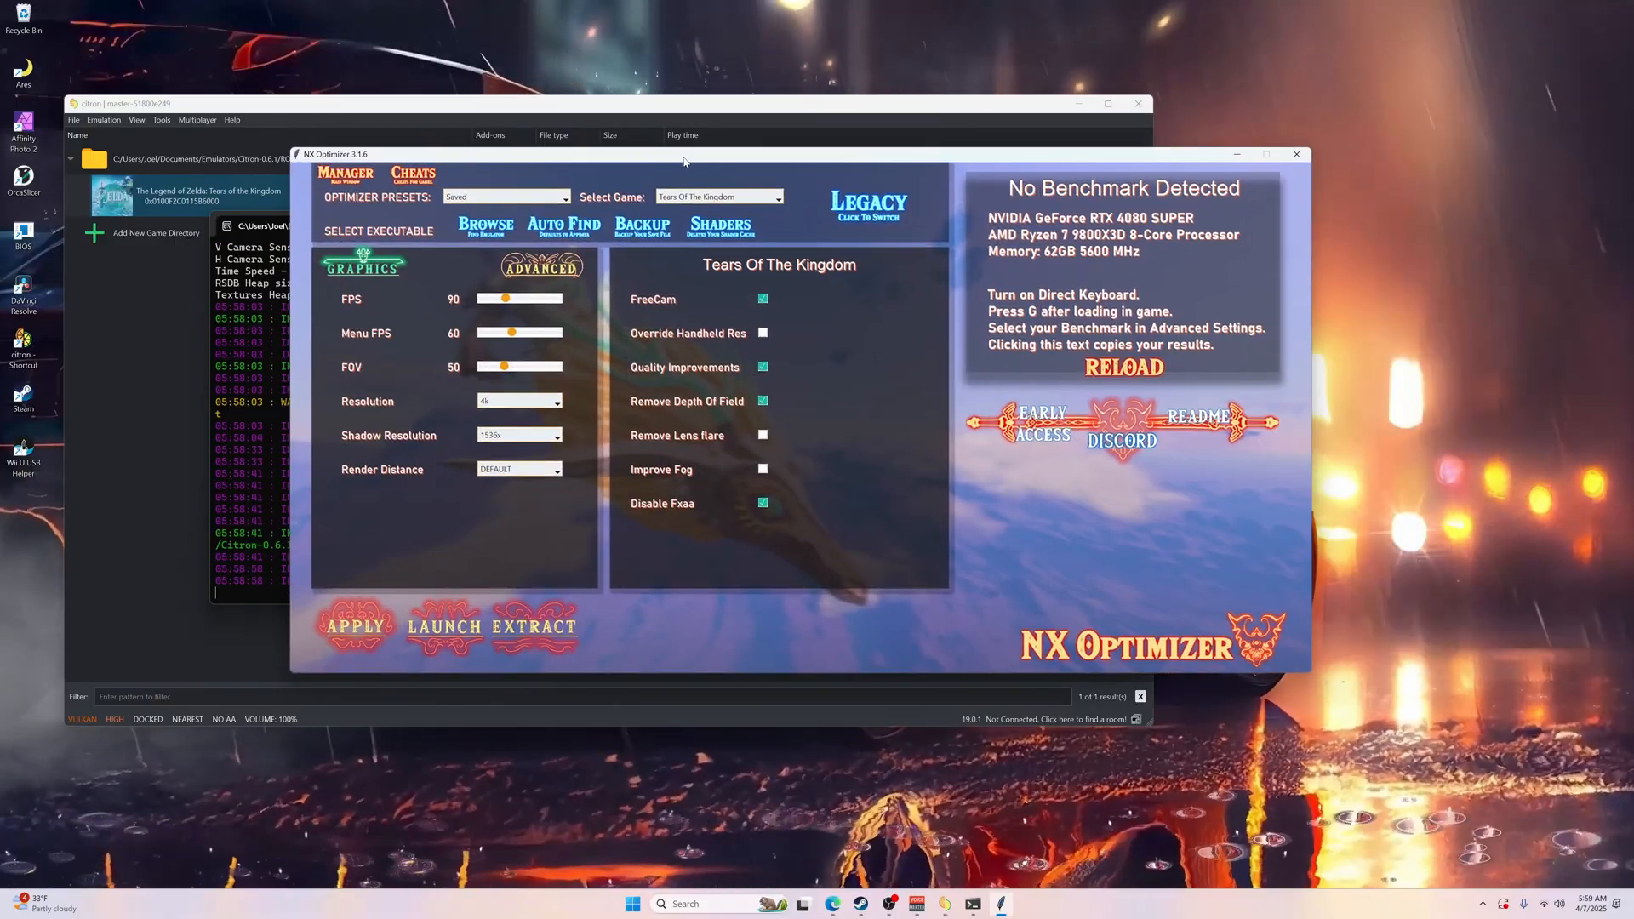
mouse_move(626, 277)
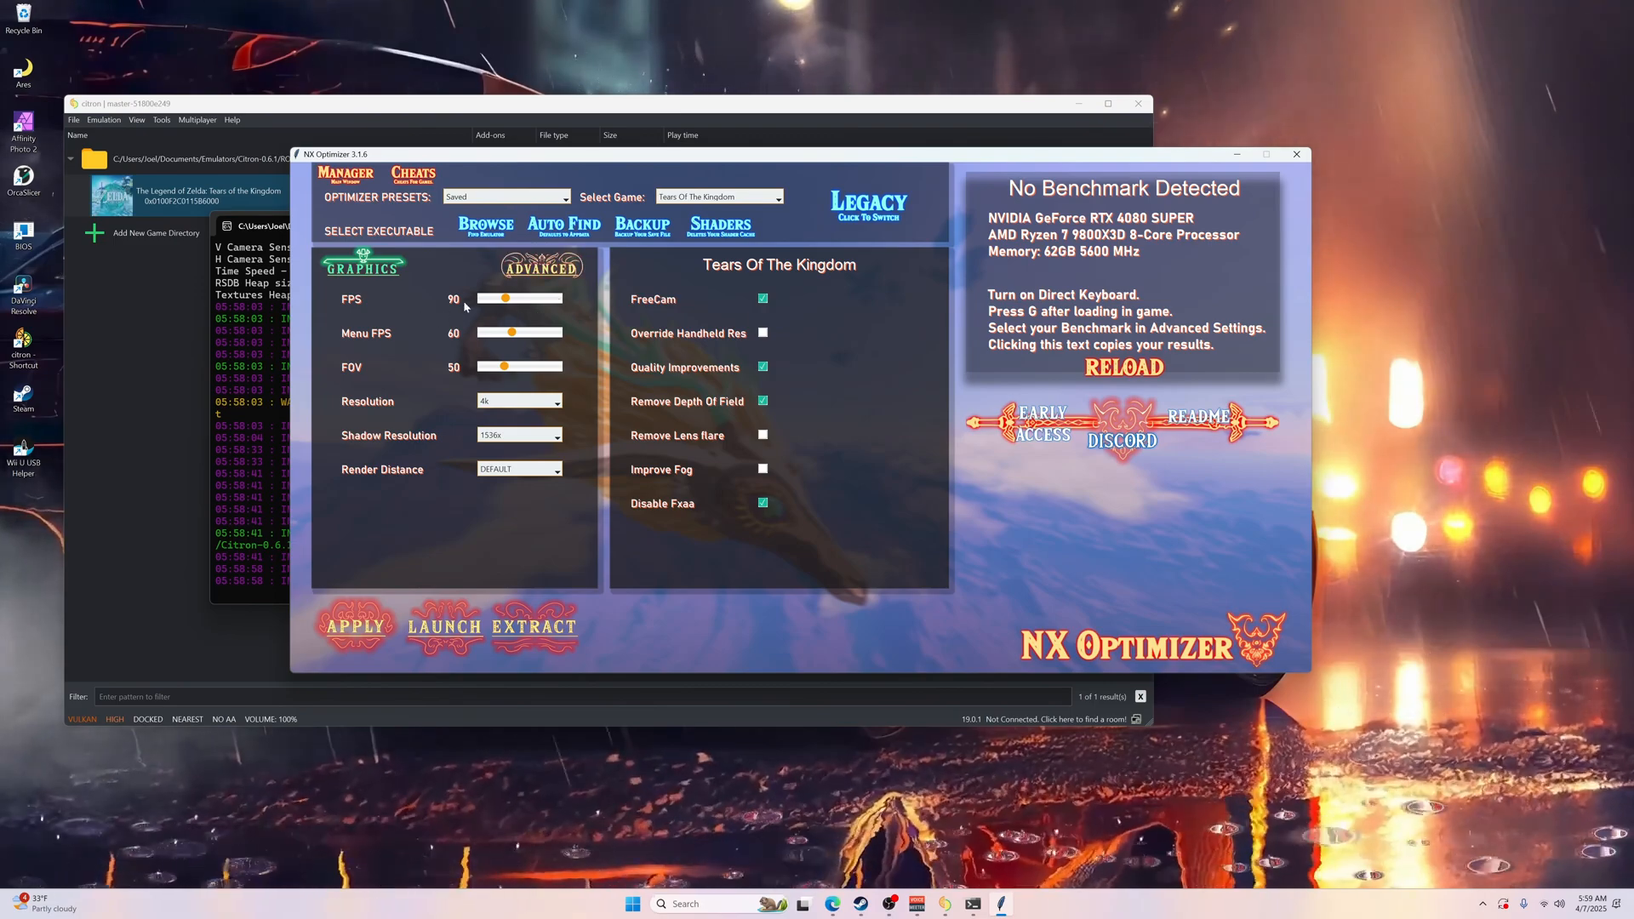
mouse_move(504, 300)
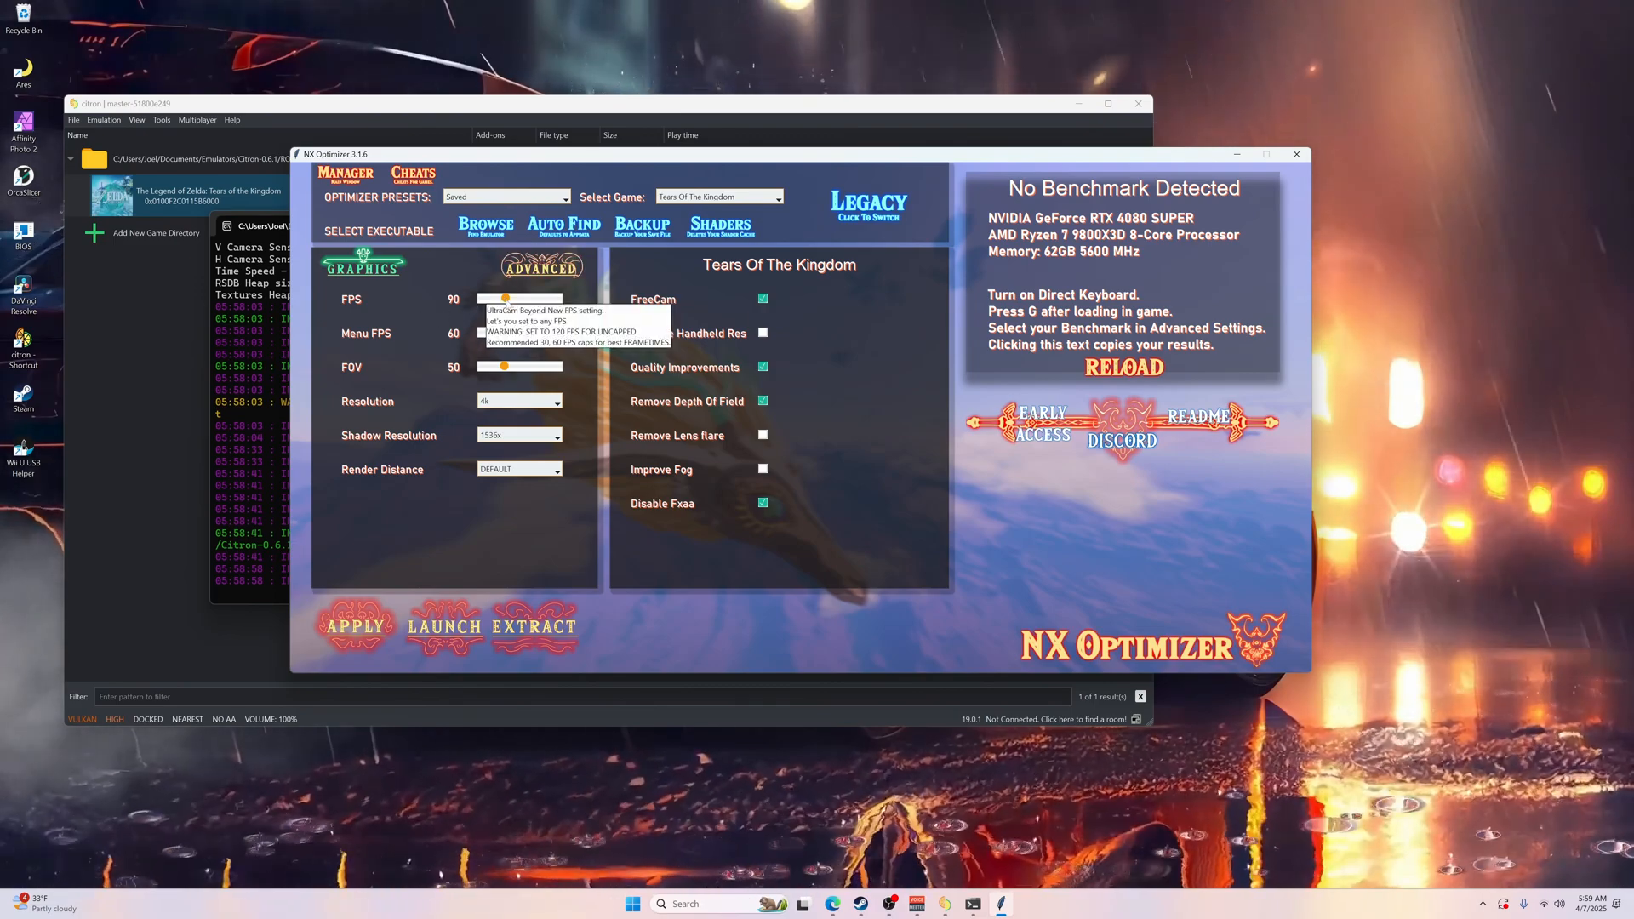
mouse_move(524, 316)
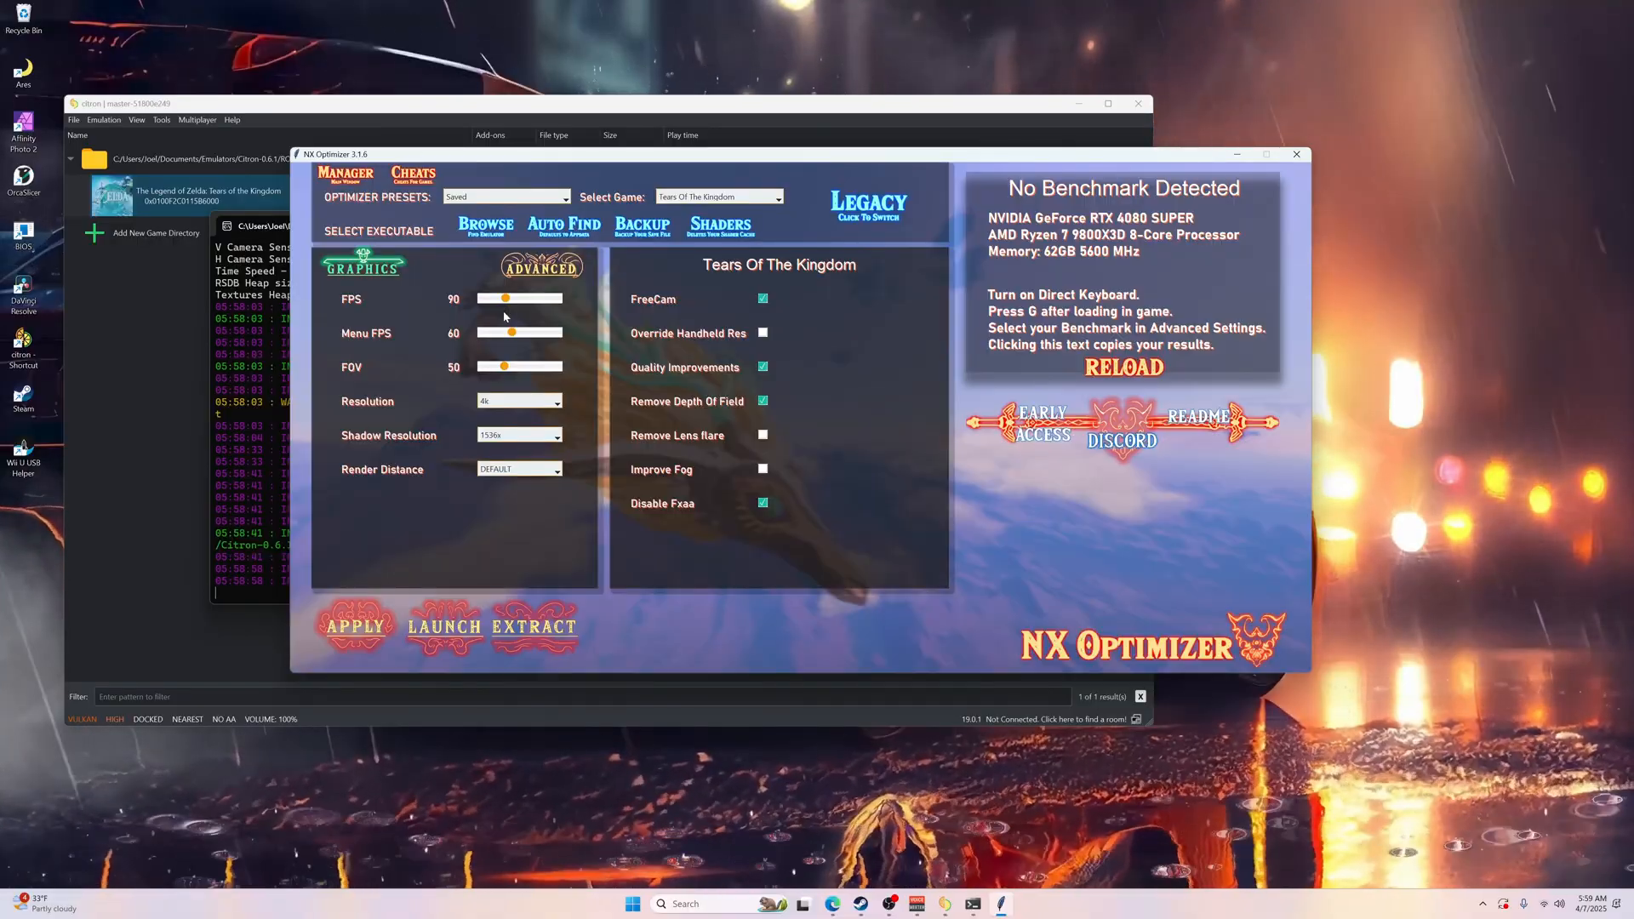
mouse_move(415, 313)
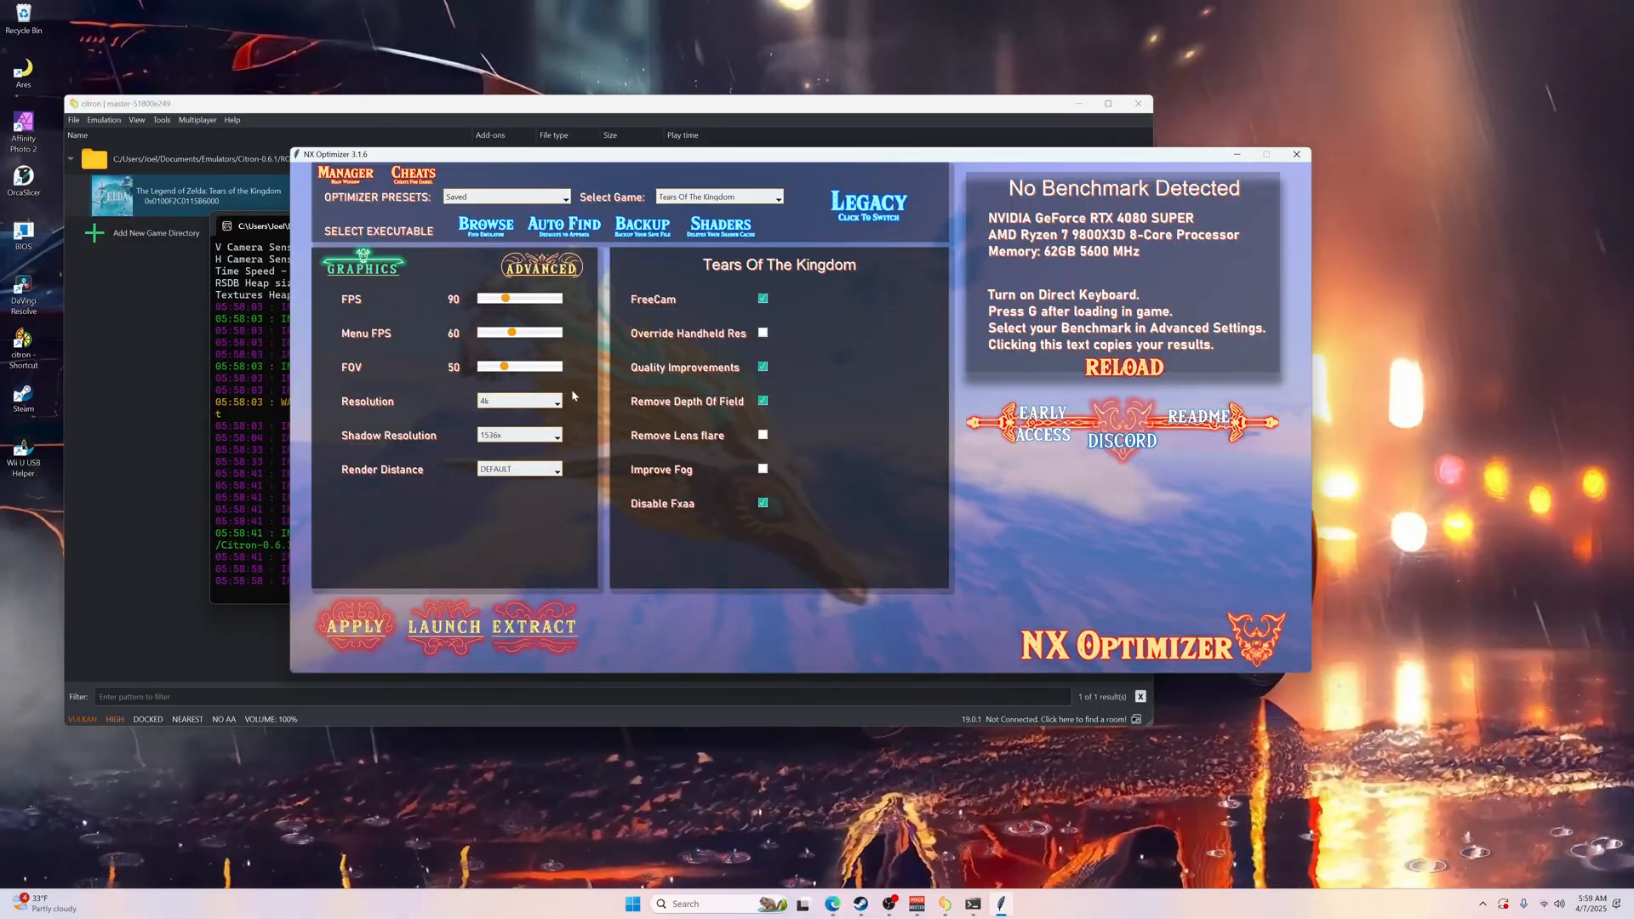
click(517, 402)
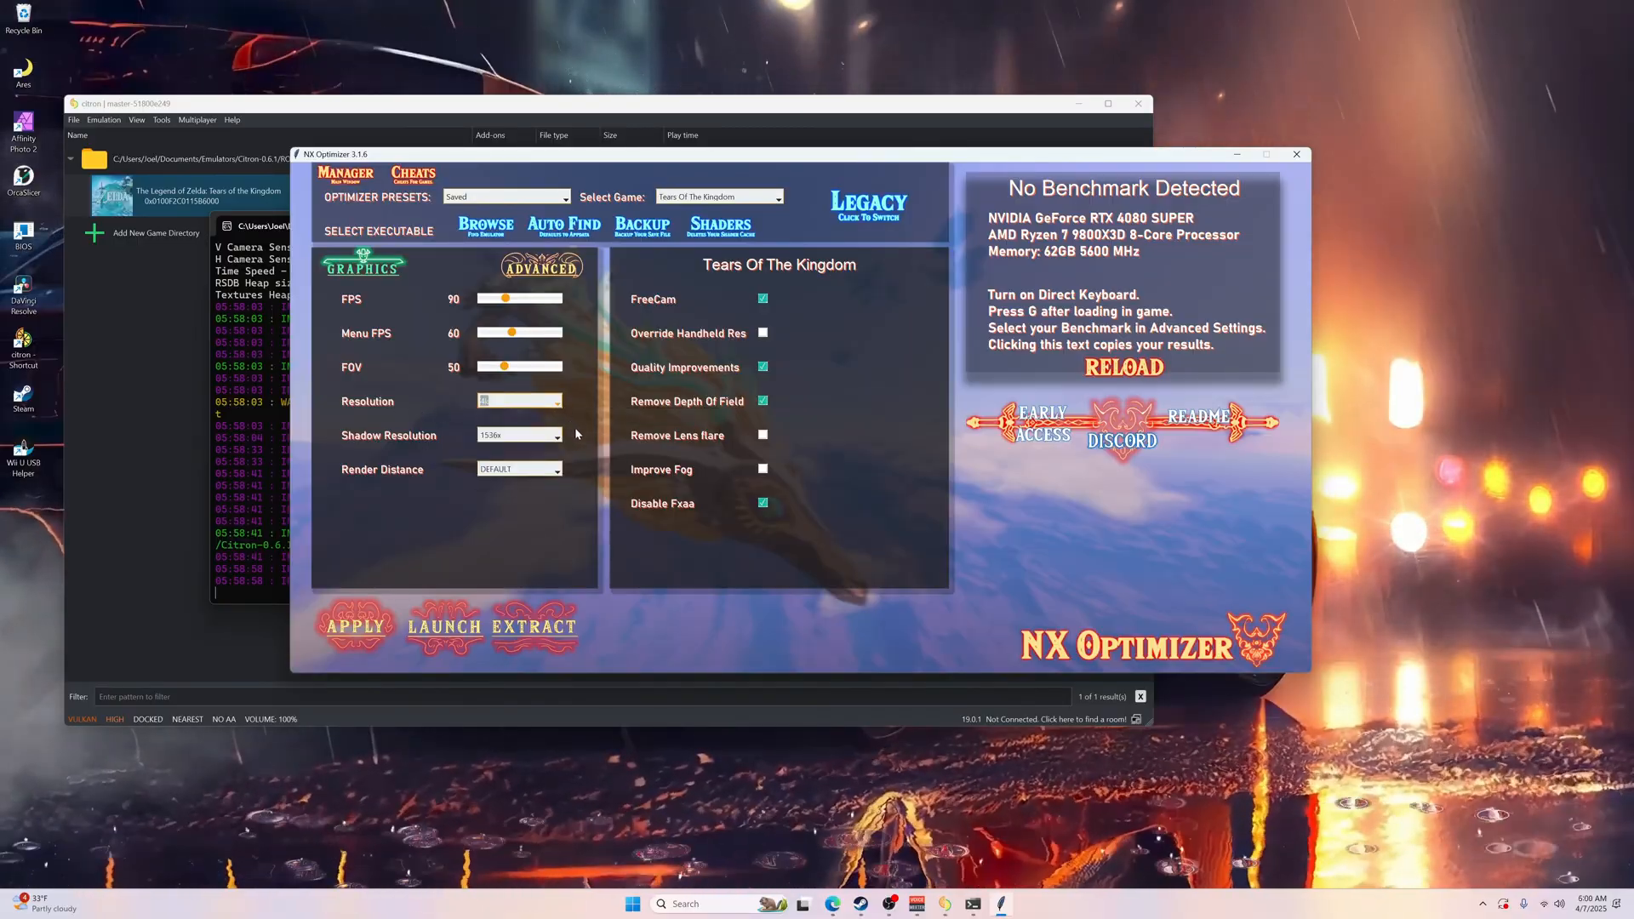
click(559, 434)
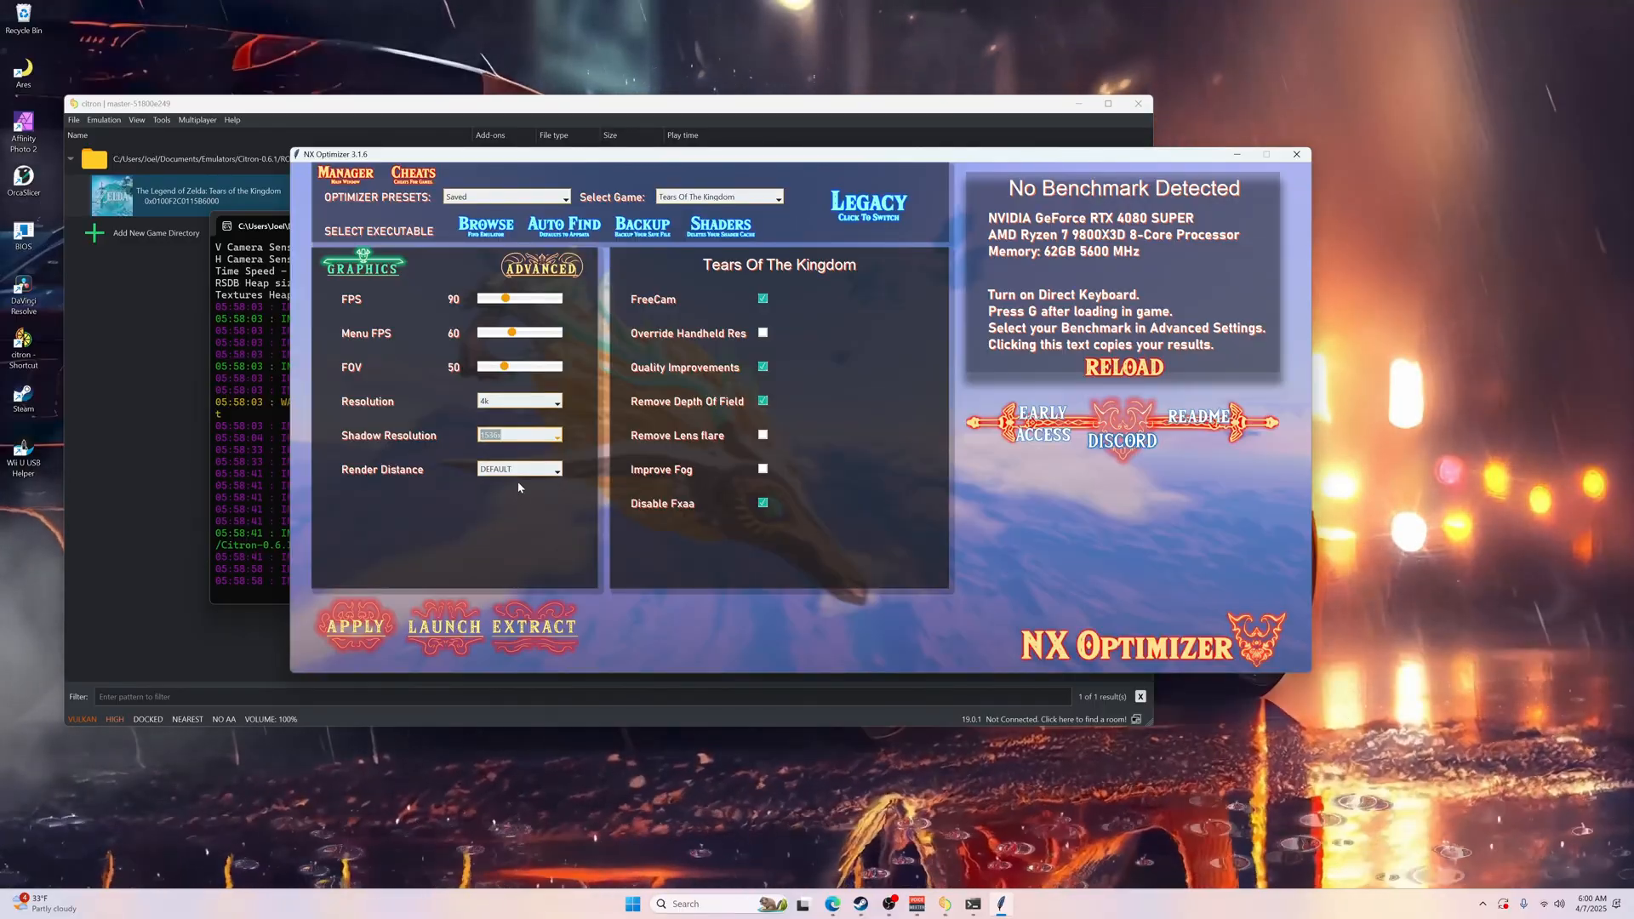
click(555, 470)
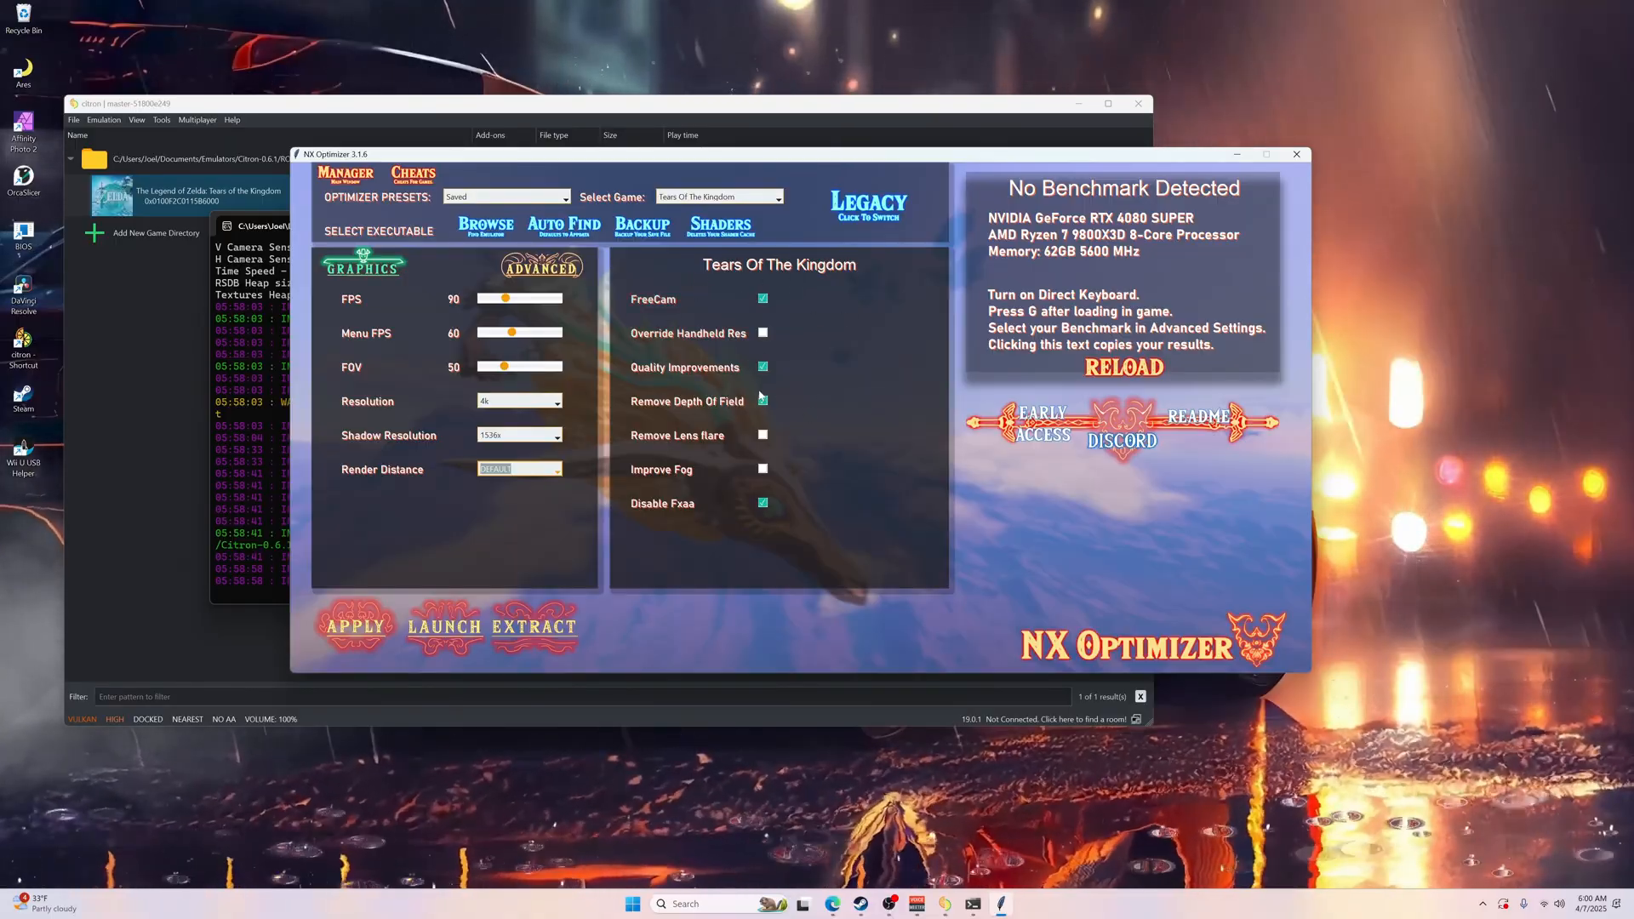
click(763, 401)
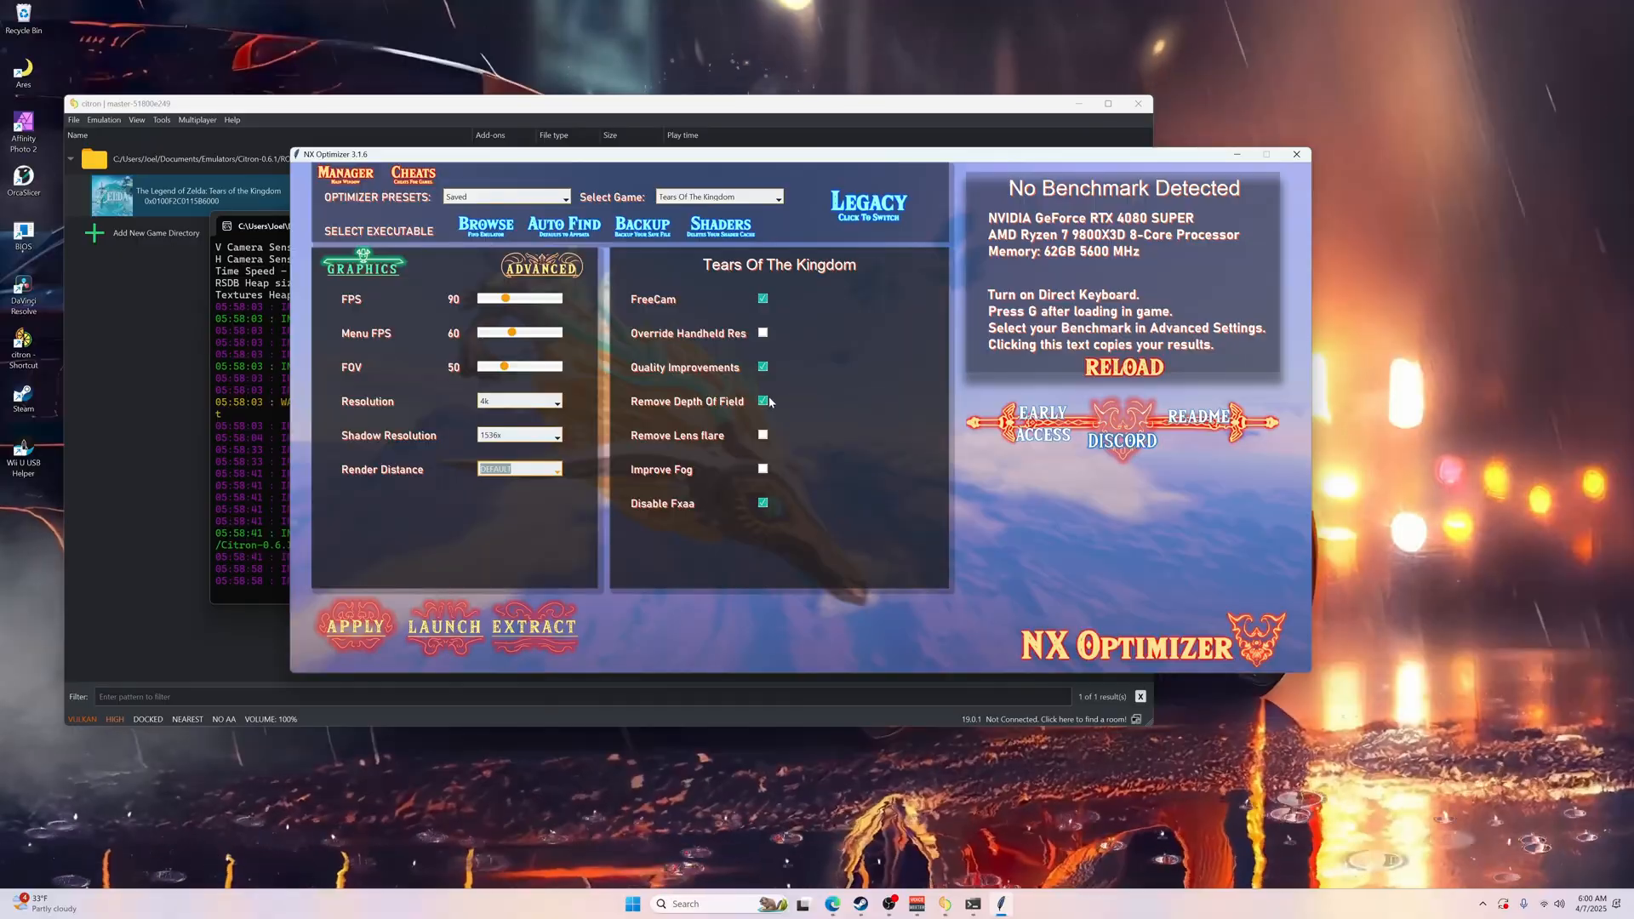
mouse_move(762, 368)
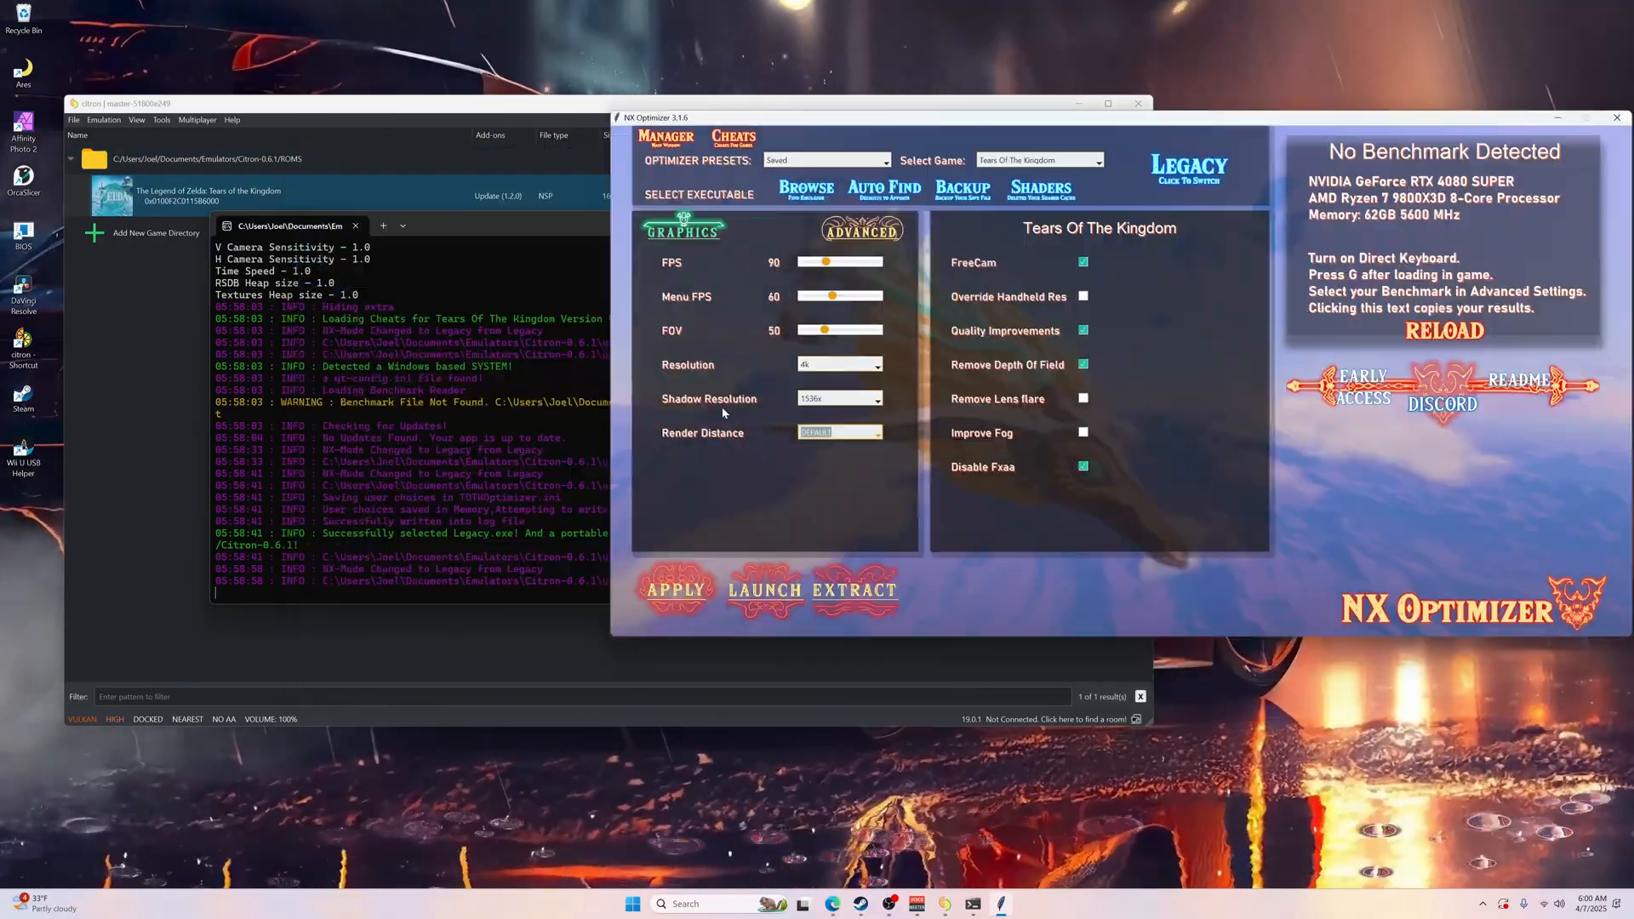
Step: Apply the graphics settings so the log reports the Tears of the Kingdom mod generated and all tasks completed
click(674, 589)
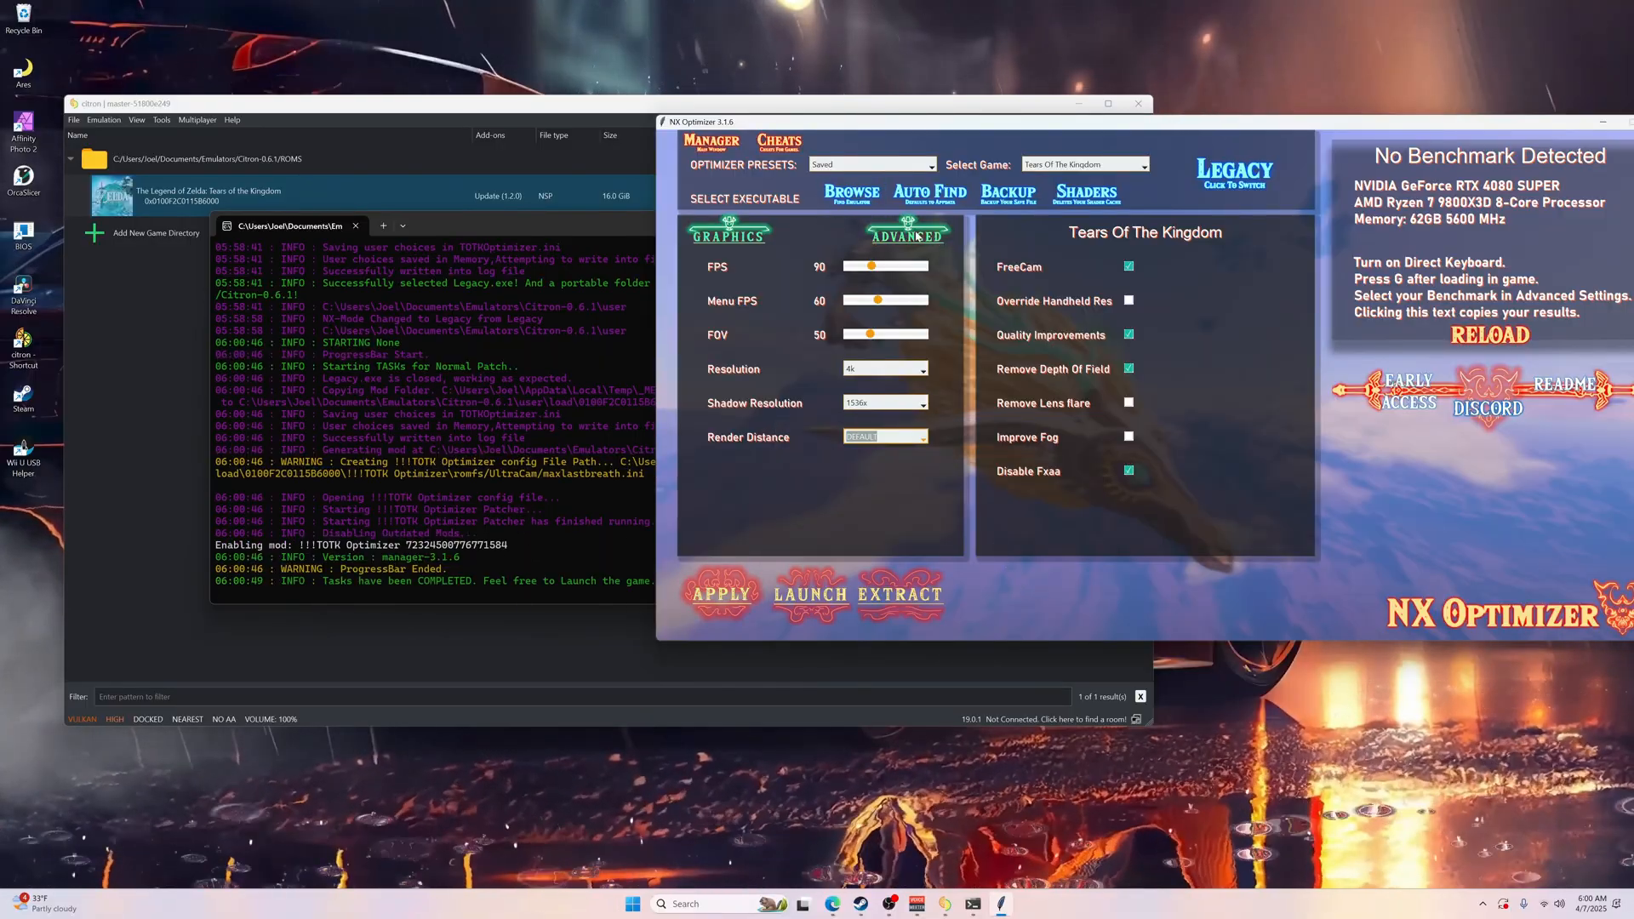
click(905, 235)
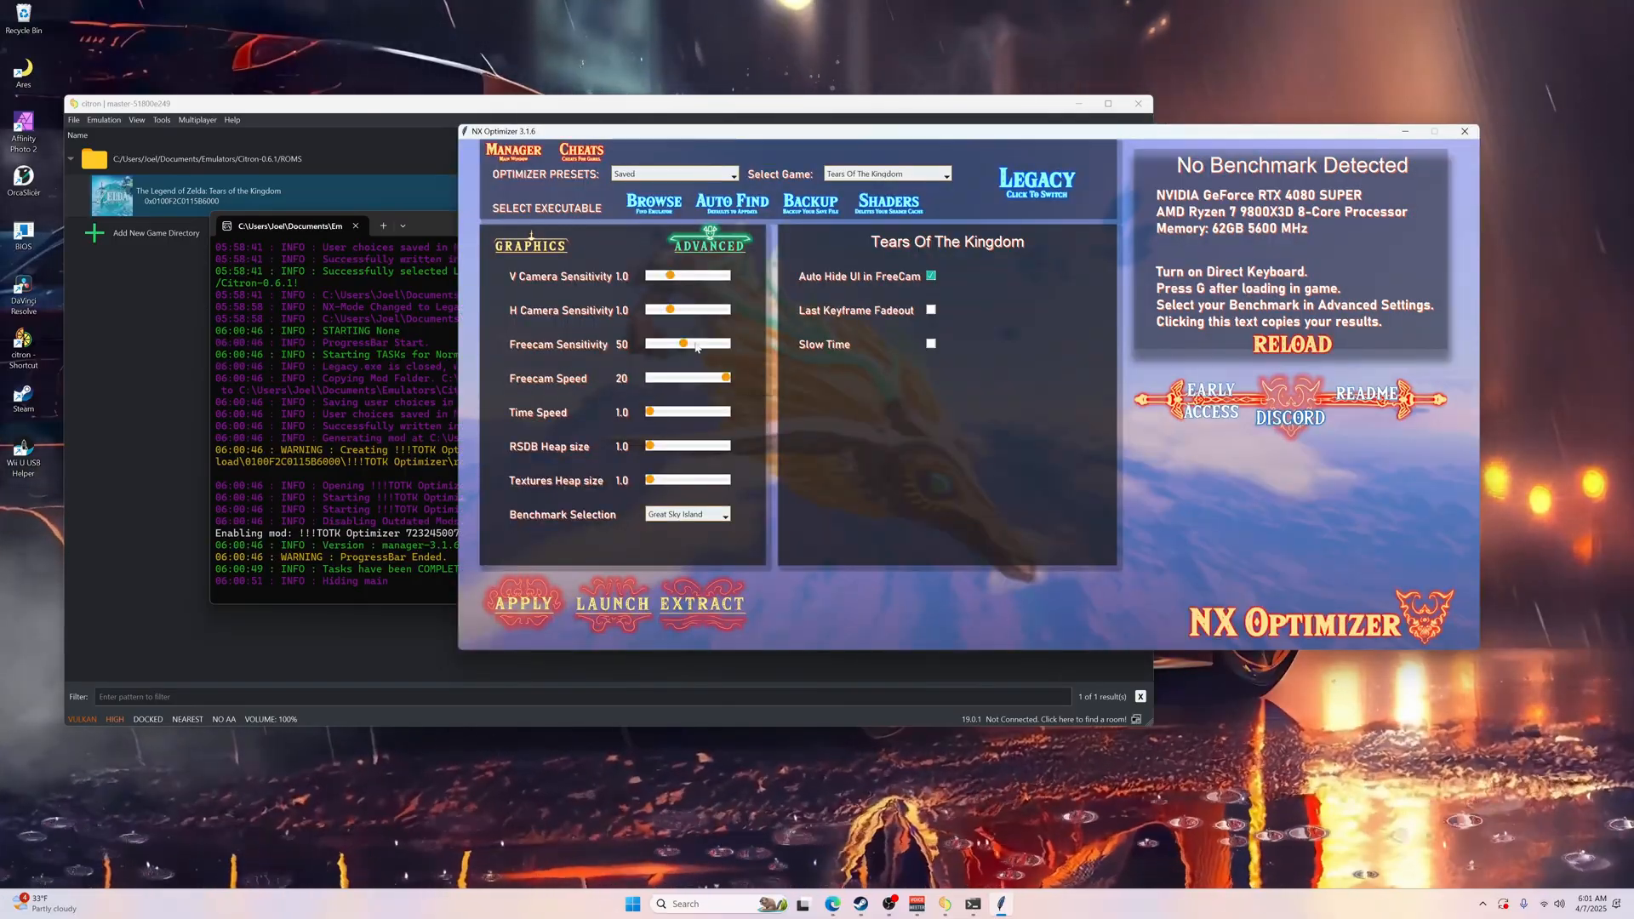
Step: Apply the advanced camera, freecam and benchmark settings and dismiss the Installation Success popup
click(523, 604)
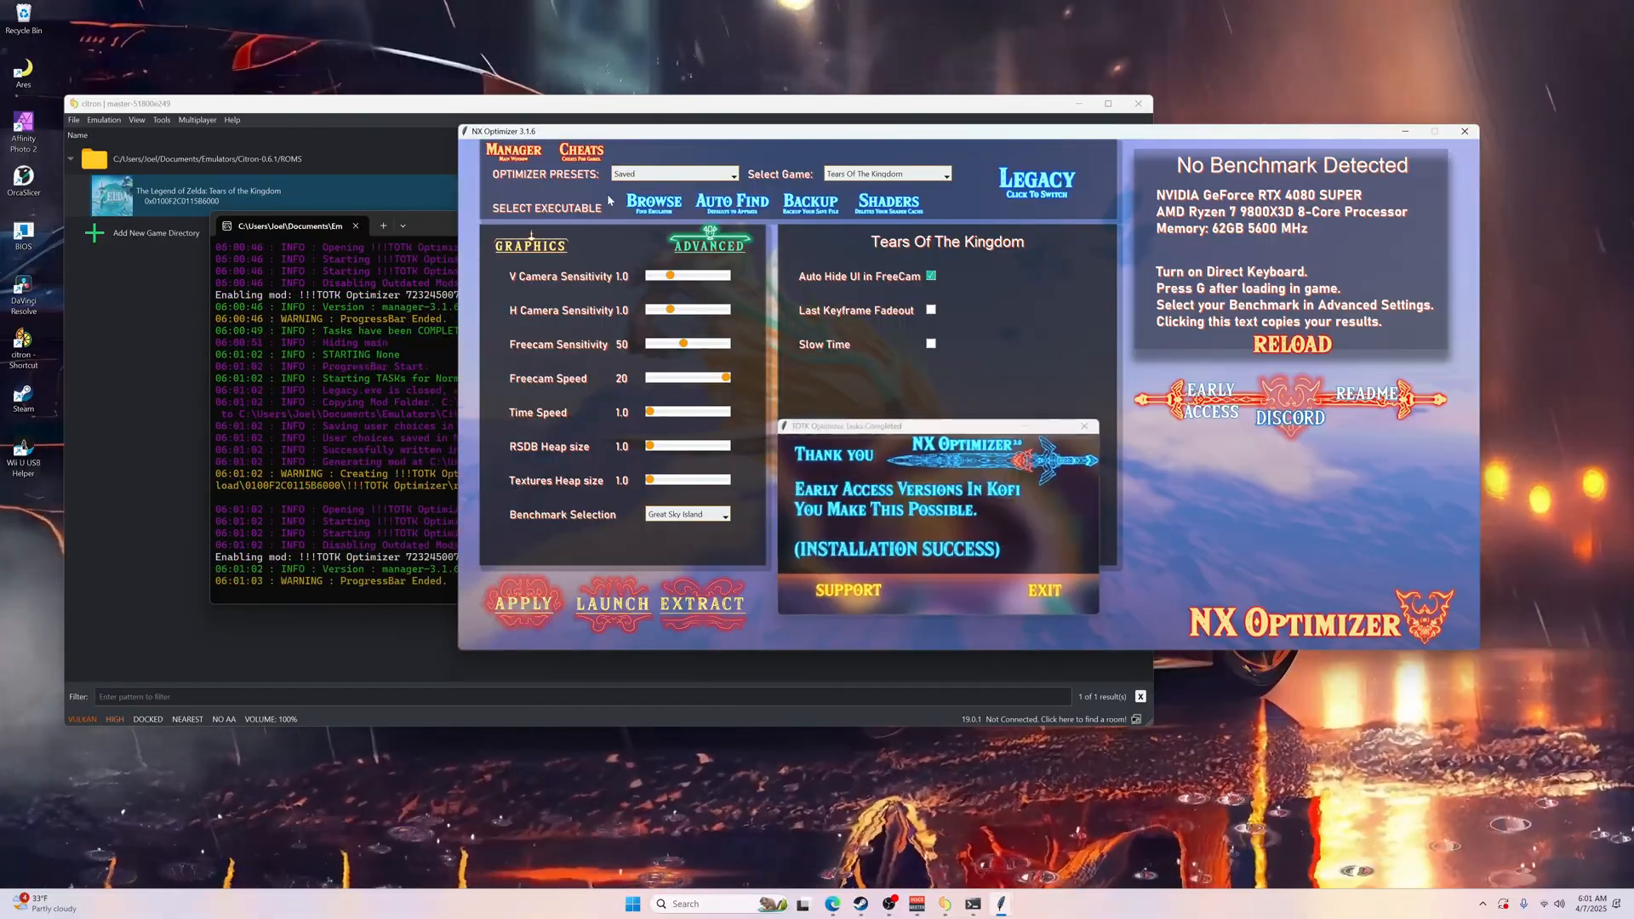
click(580, 150)
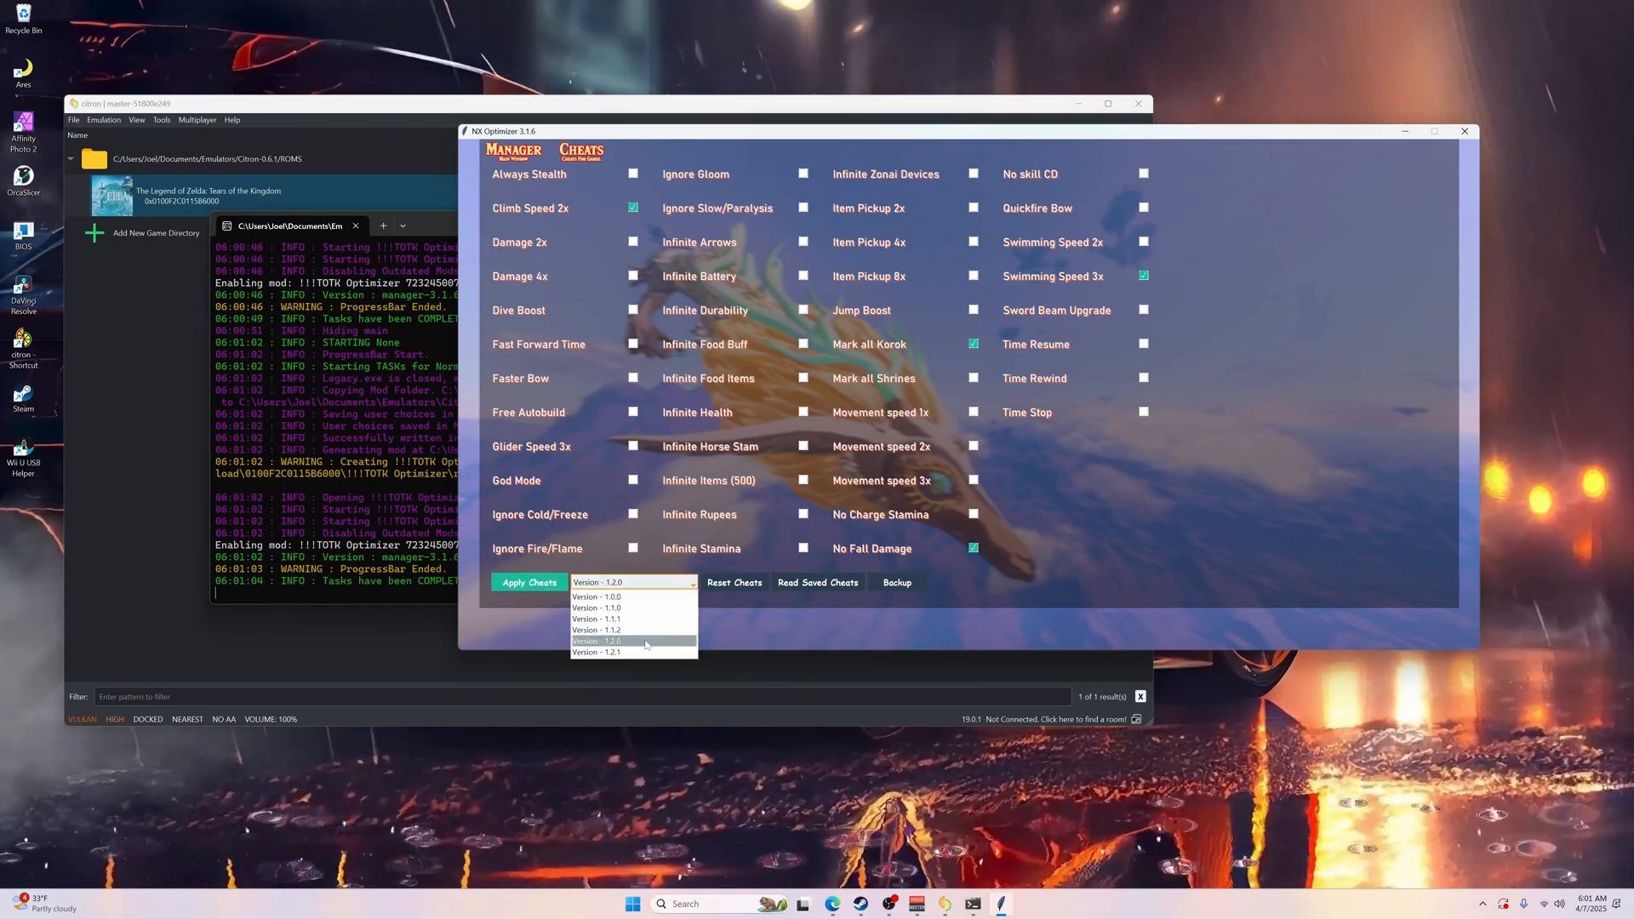
Step: Load Tears of the Kingdom cheats for the game version and apply Climb Speed 2x, Swimming Speed 3x, Mark all Korok and No Fall Damage
click(596, 642)
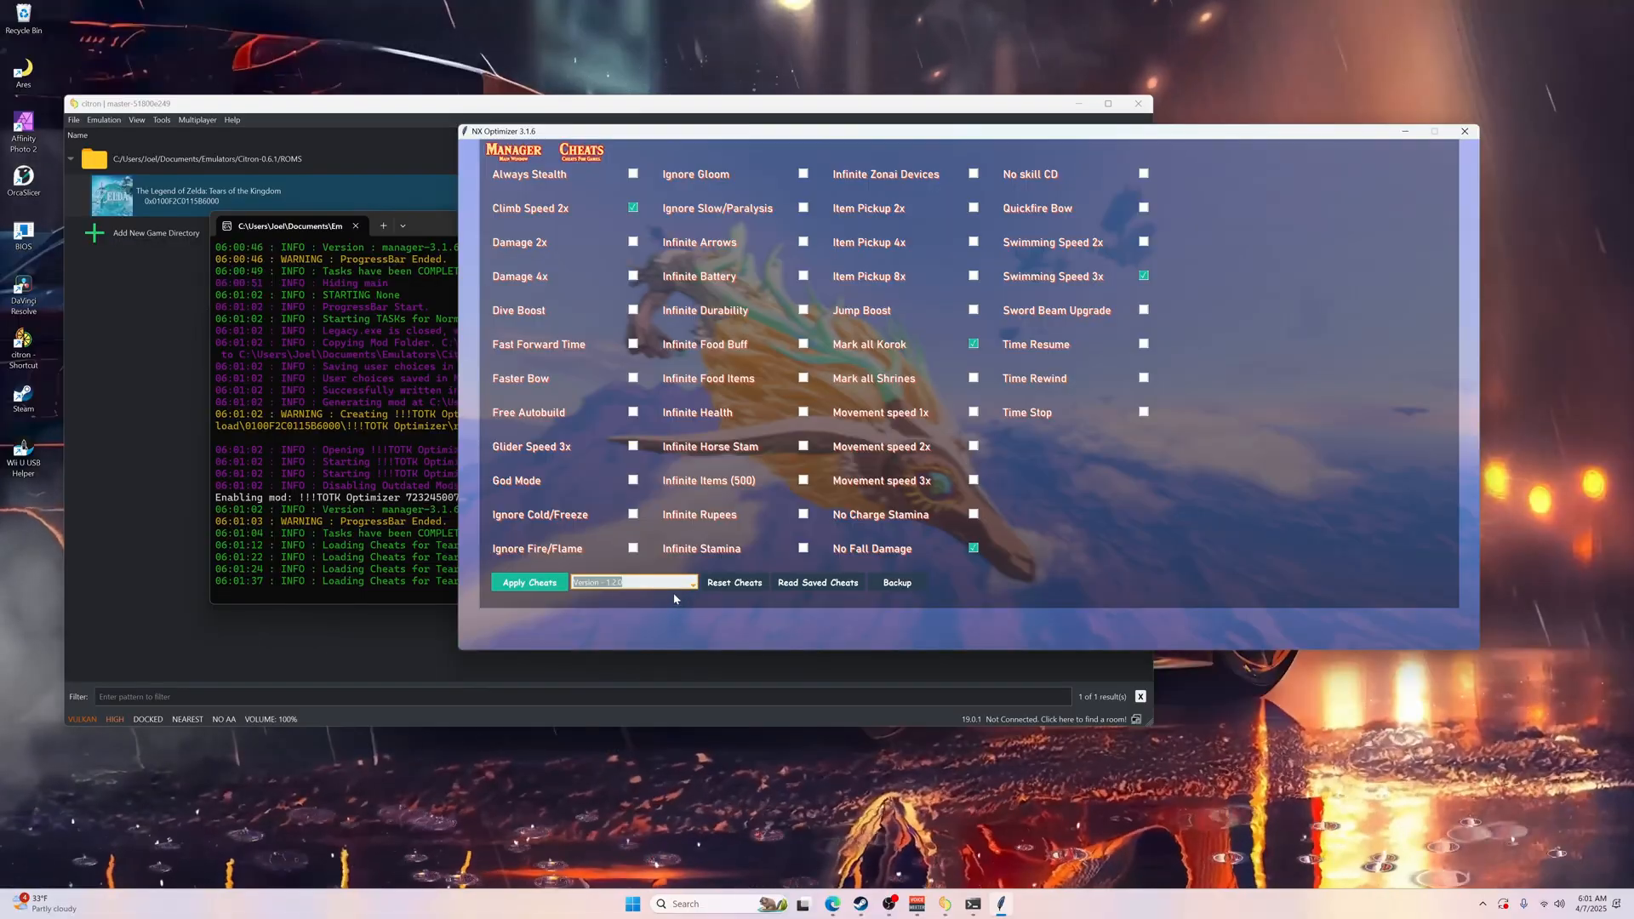
mouse_move(667, 596)
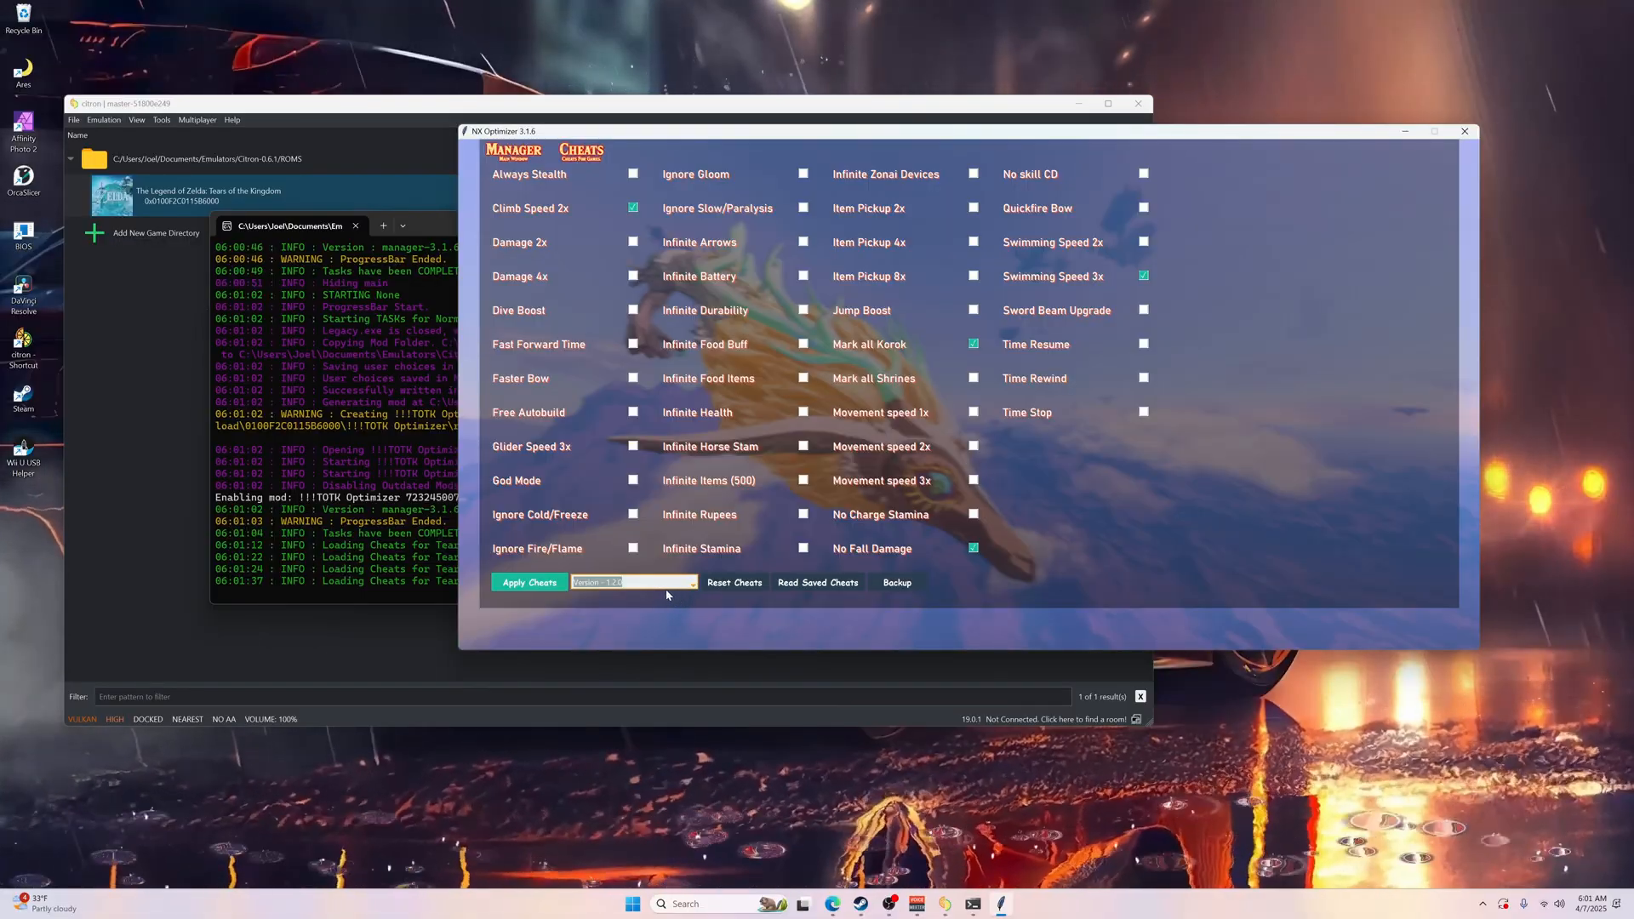
click(633, 582)
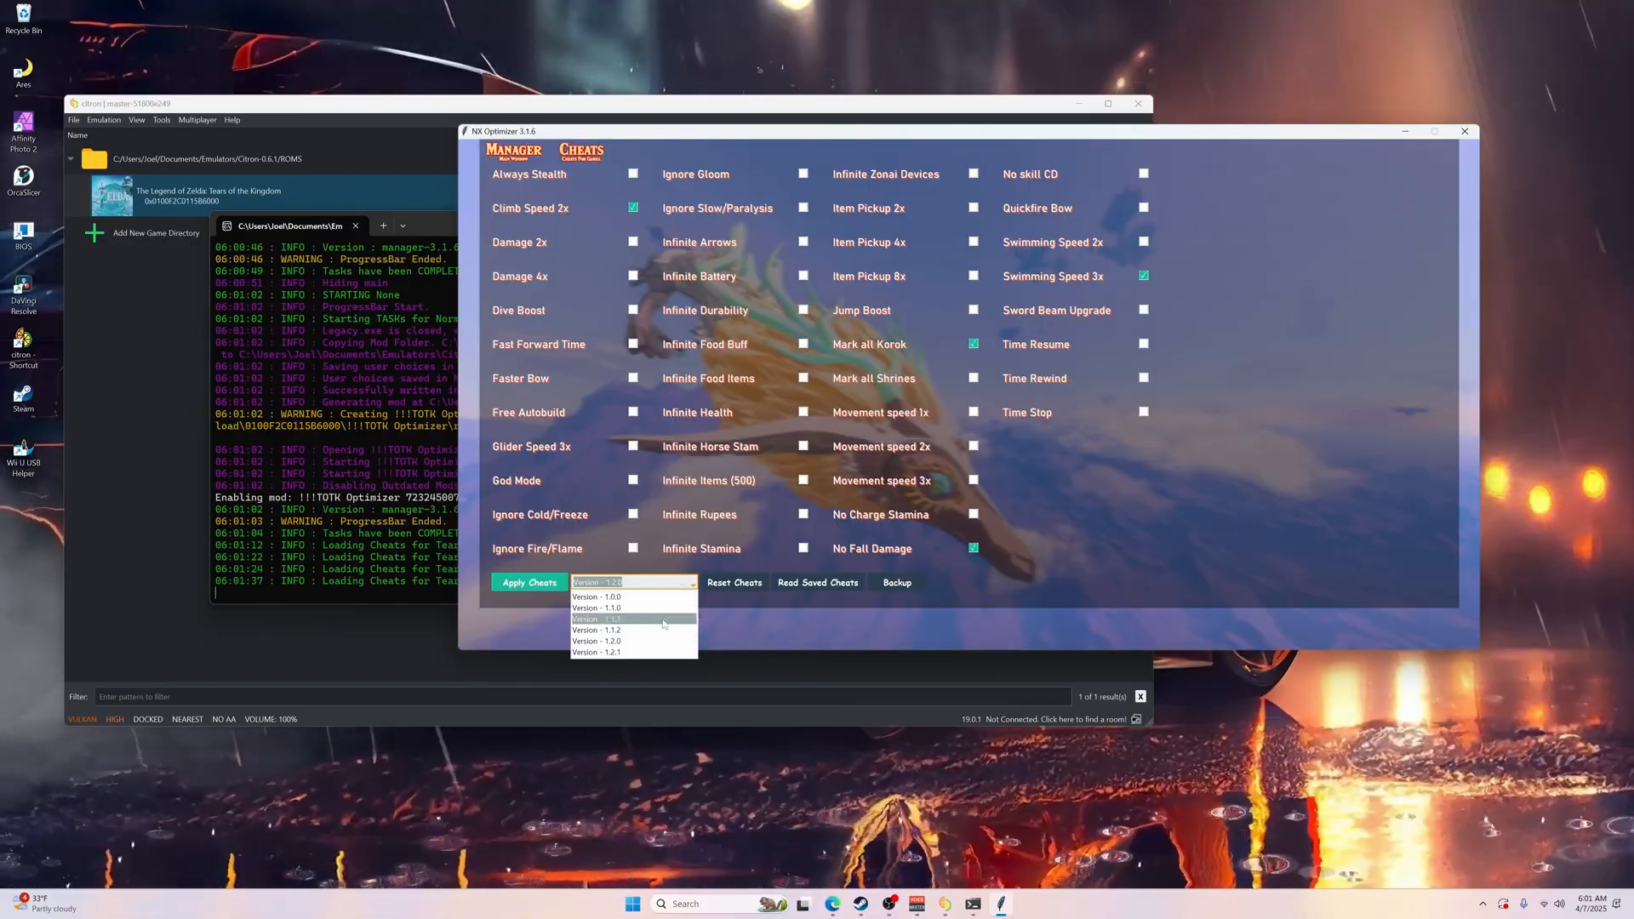
click(595, 630)
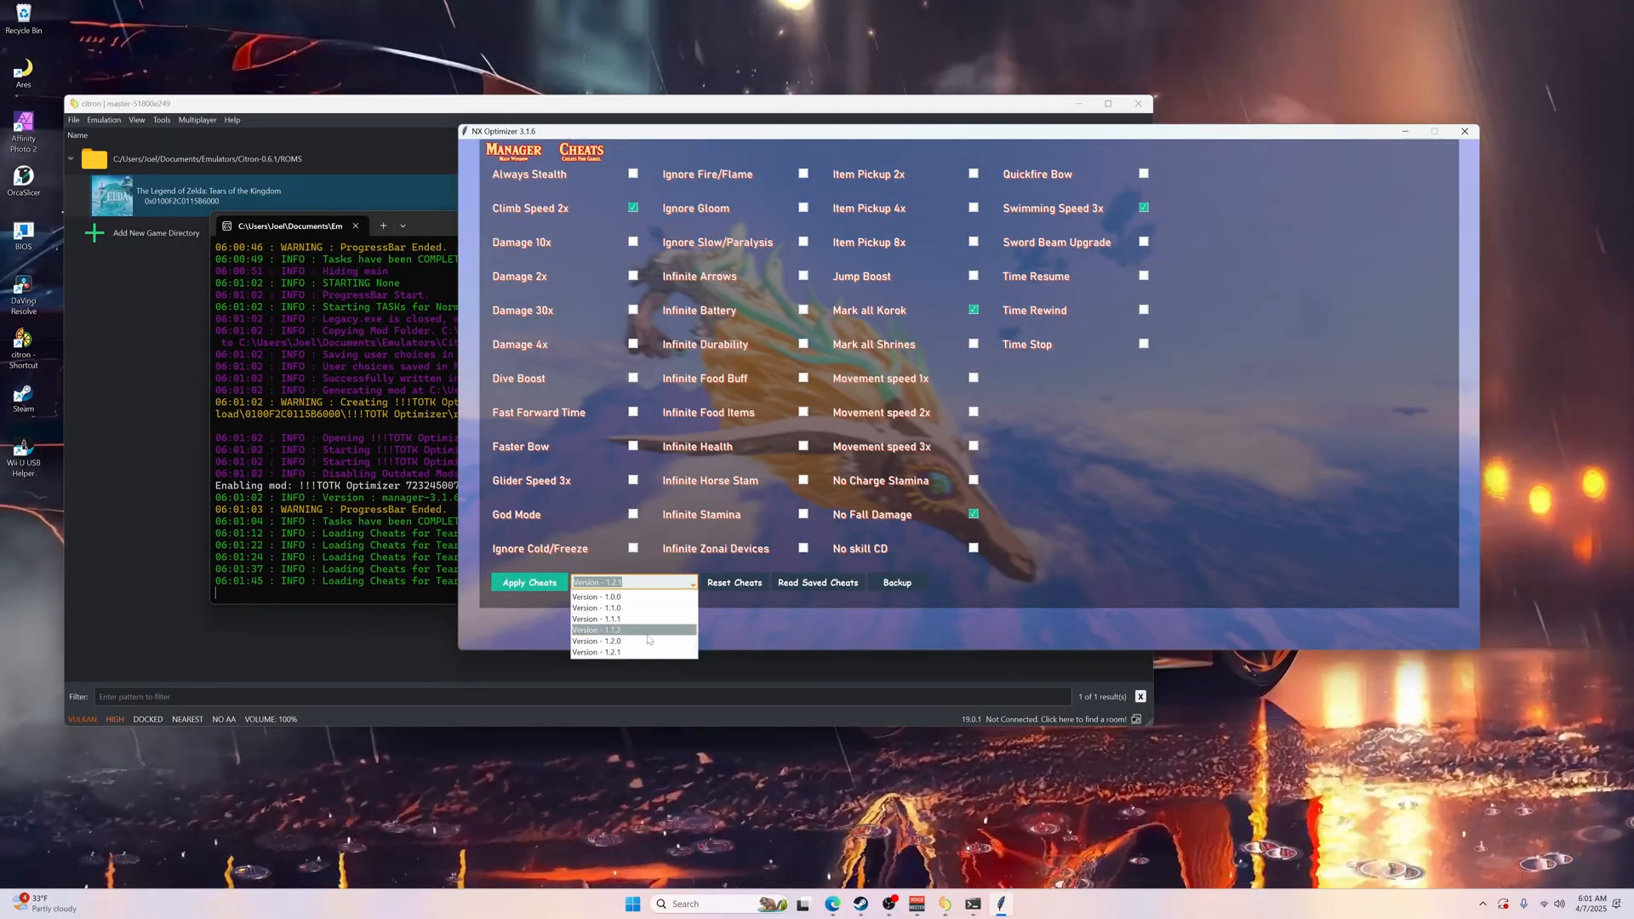
click(596, 642)
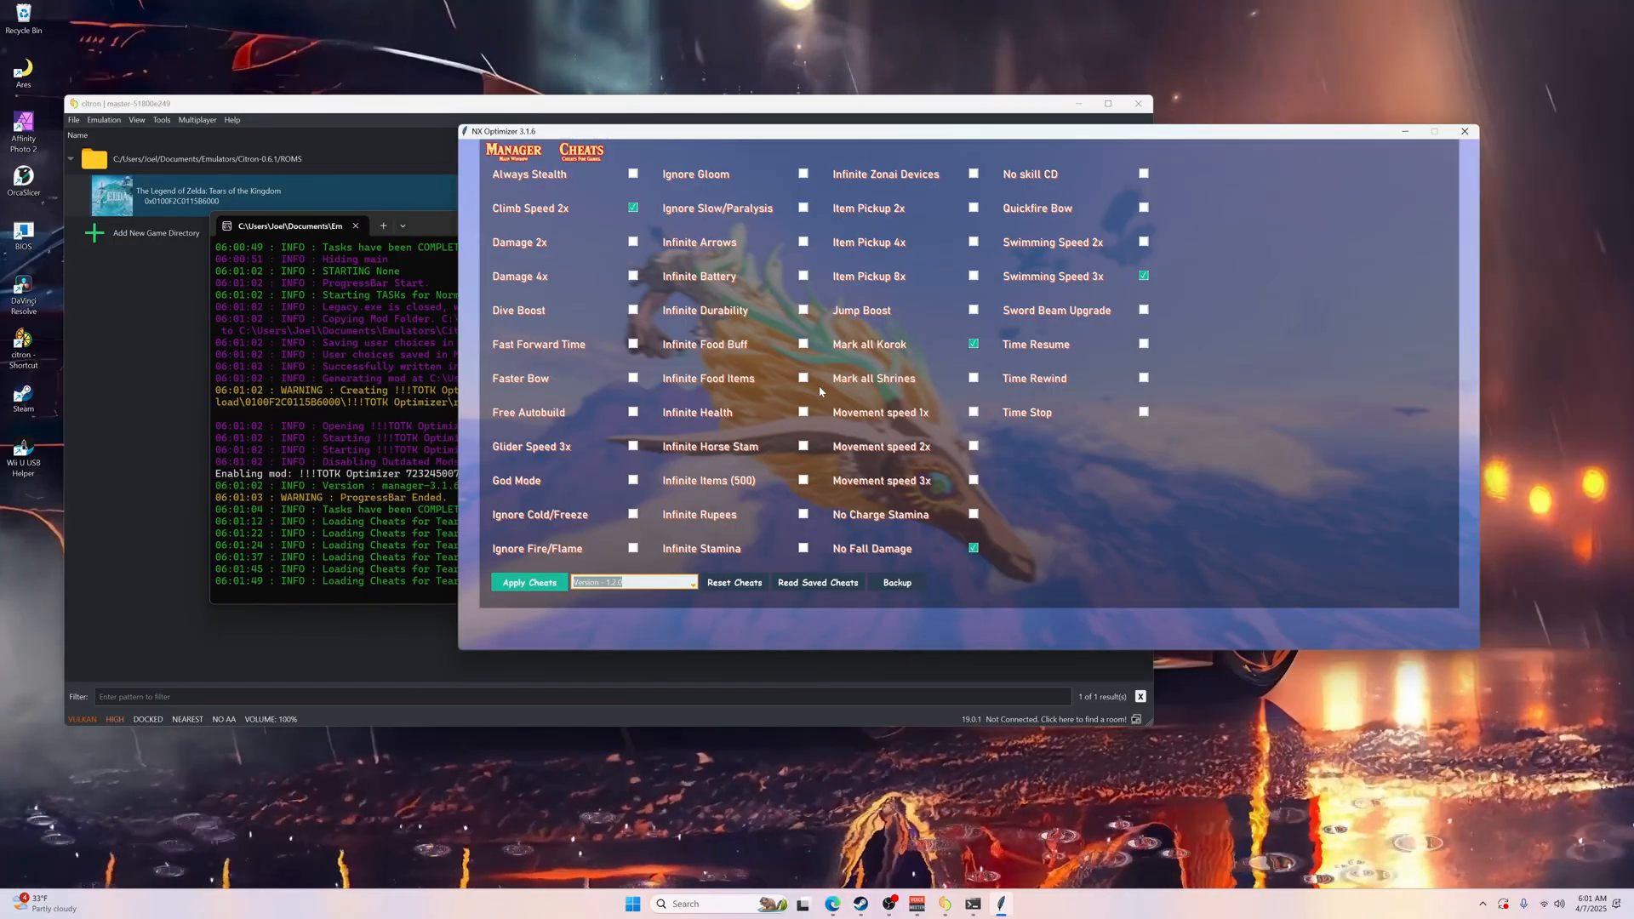
mouse_move(785, 397)
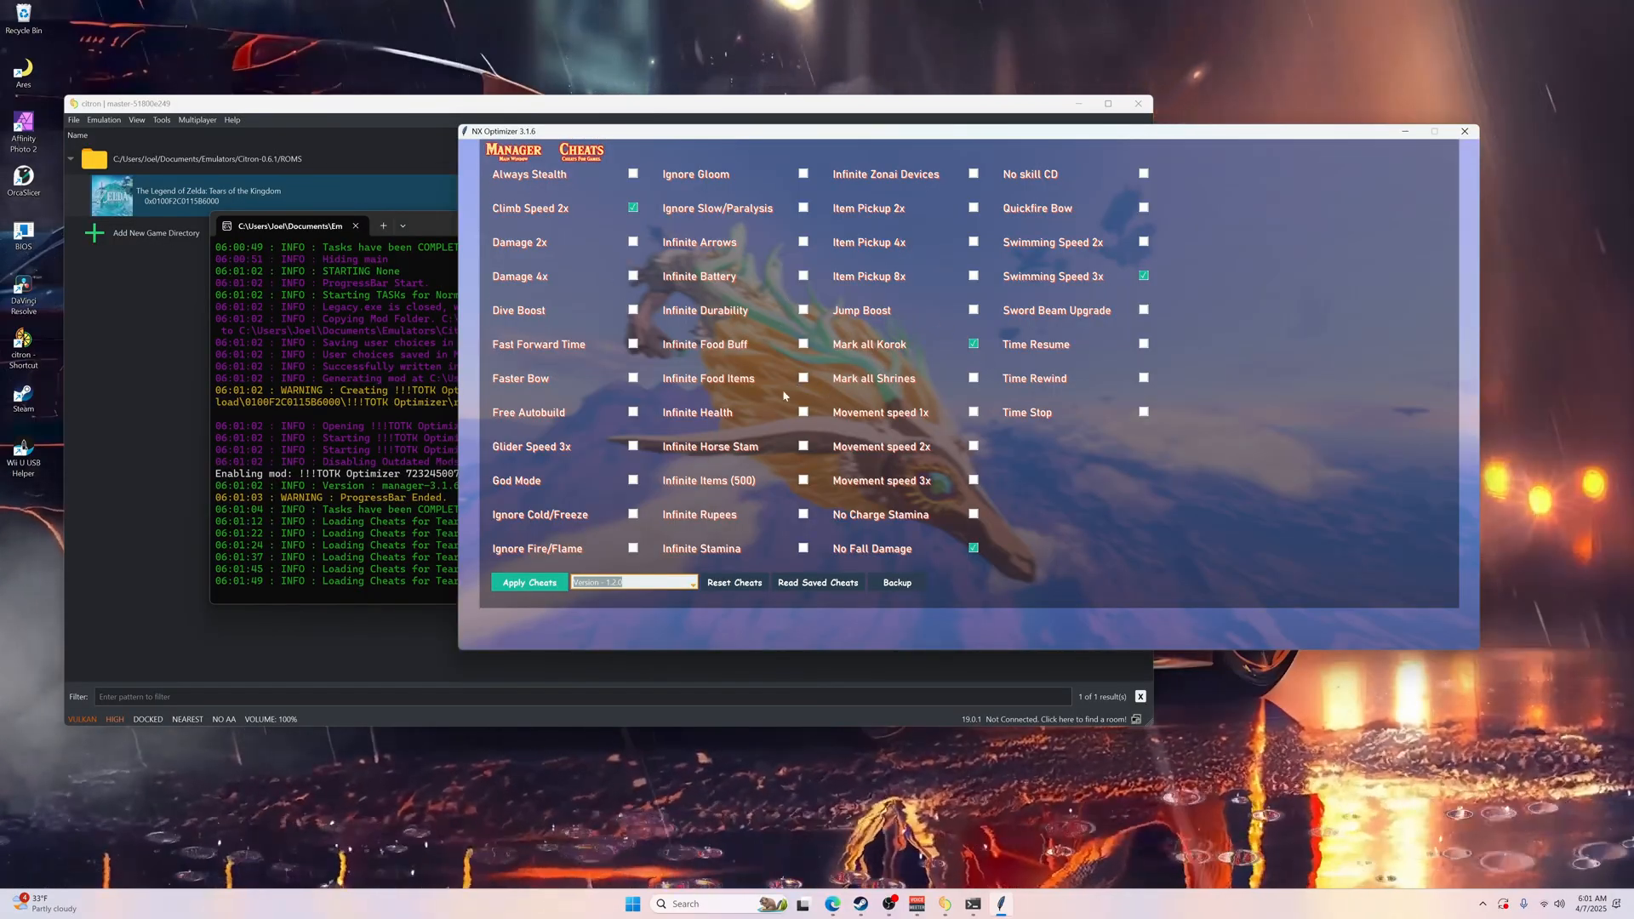
mouse_move(909, 453)
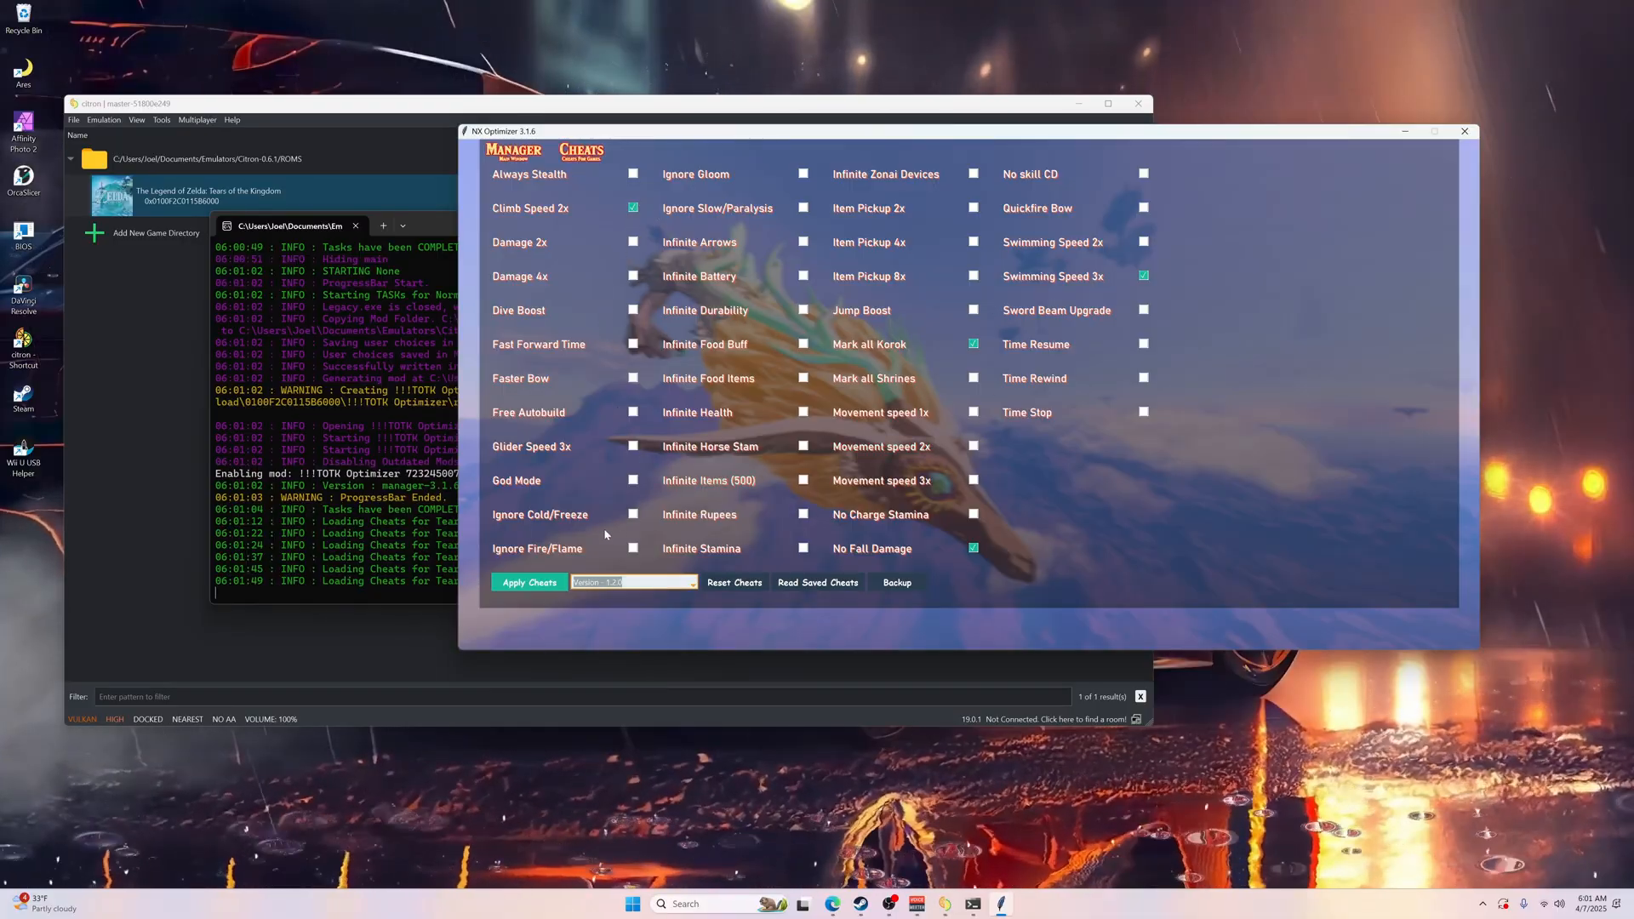
click(527, 582)
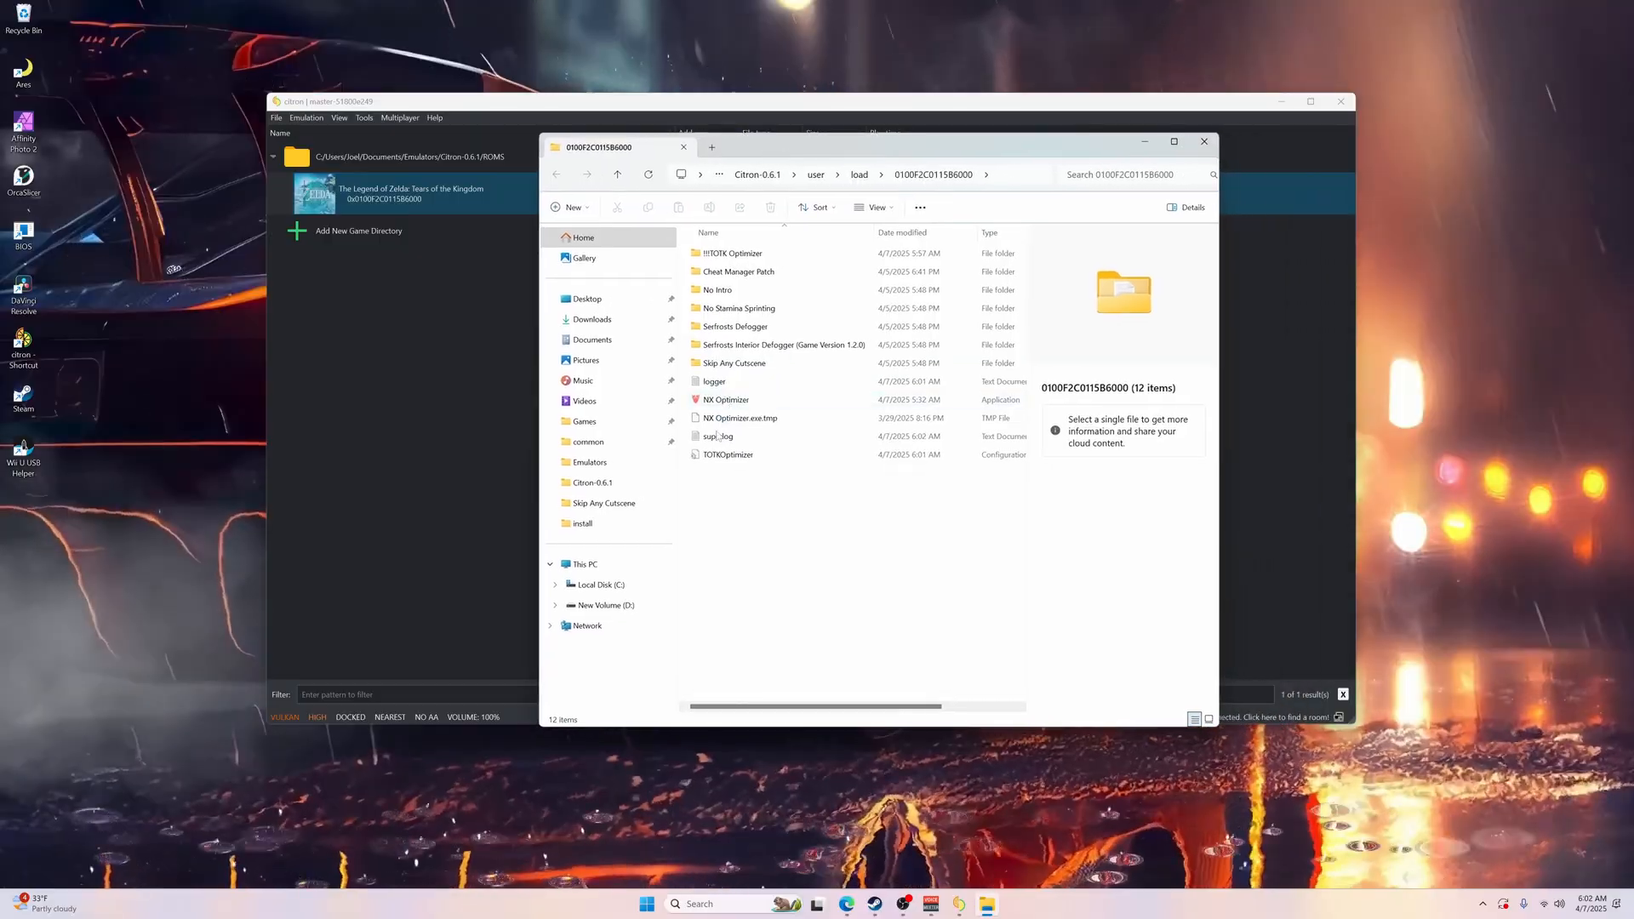
Step: Inspect the TOTKOptimizer files in user\load\0100F2C0115B6000, then close the Explorer window
click(727, 454)
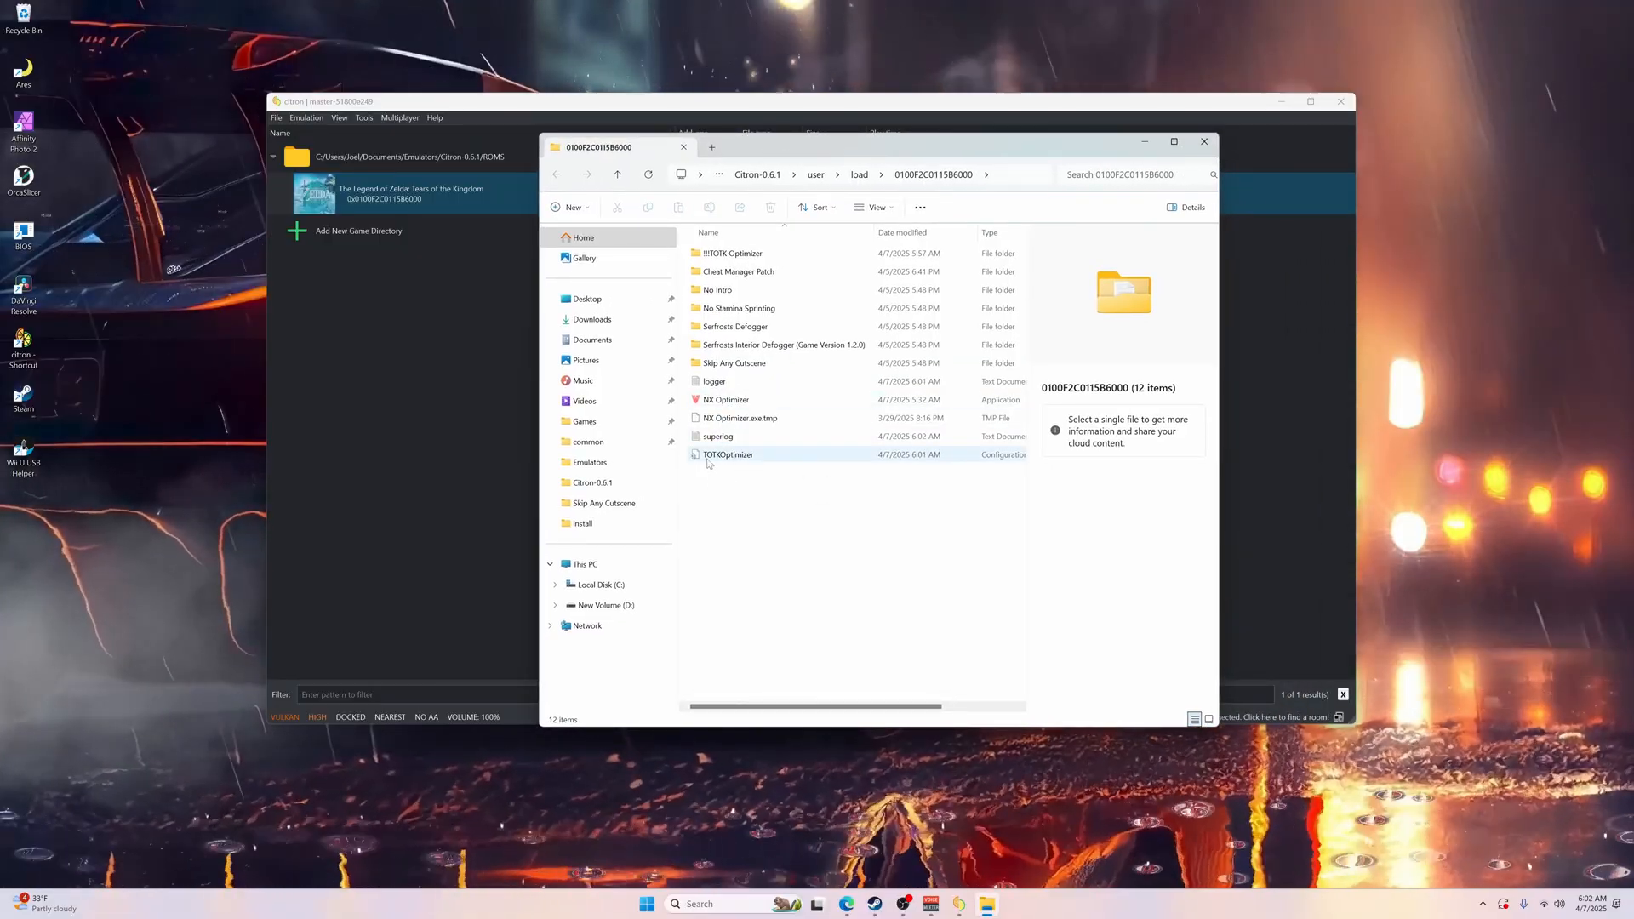
mouse_move(727, 454)
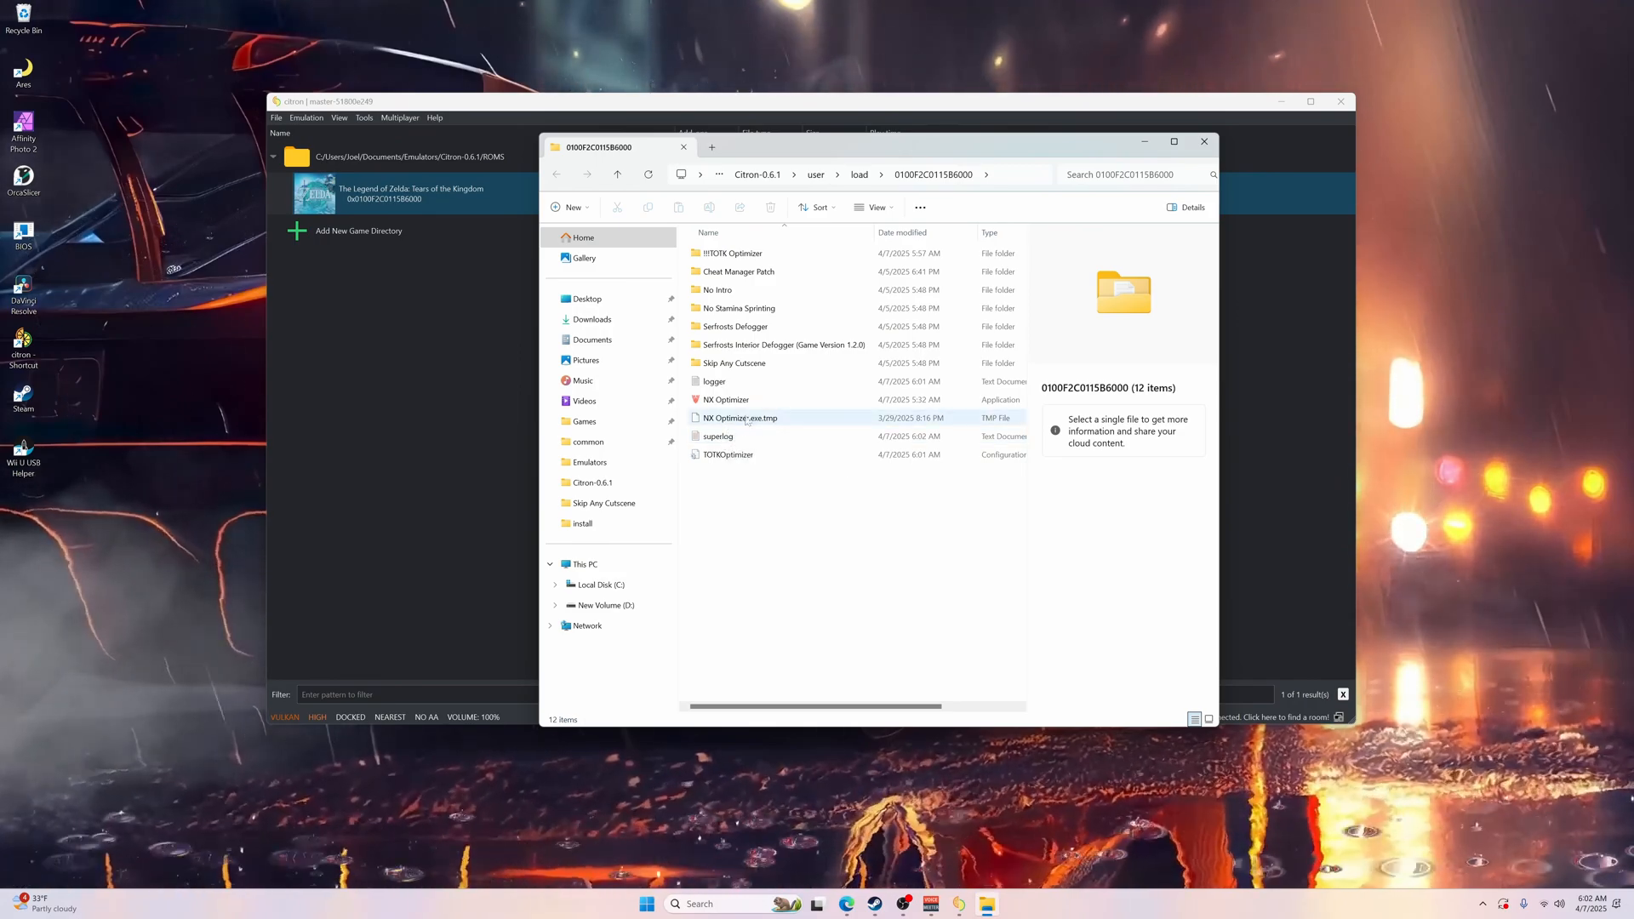
mouse_move(739, 270)
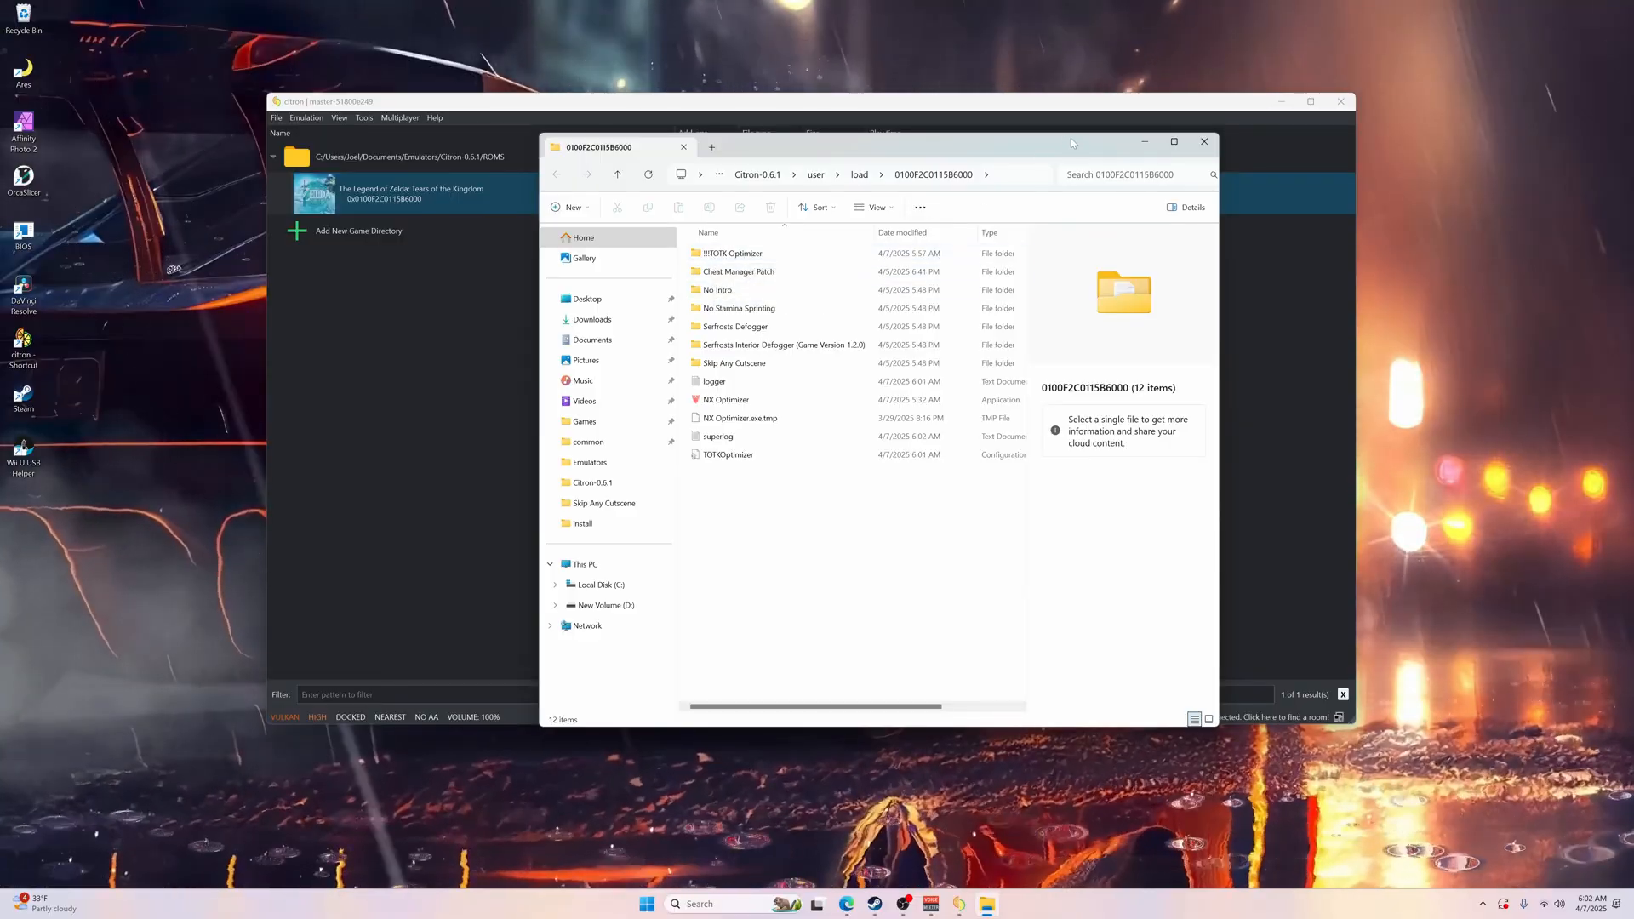
click(1203, 142)
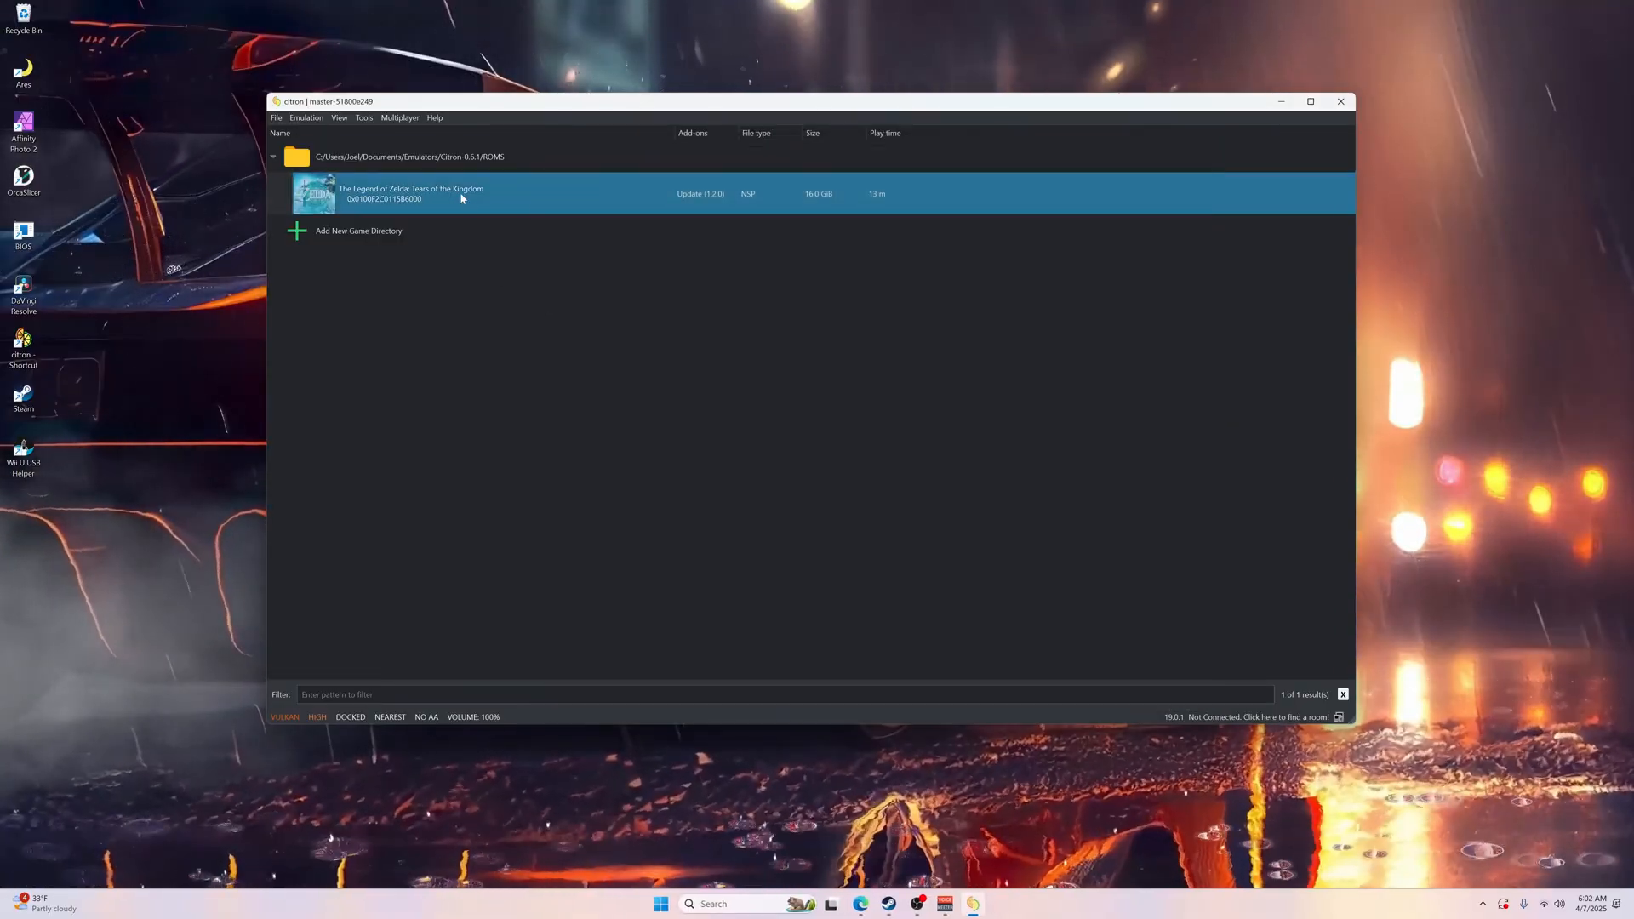